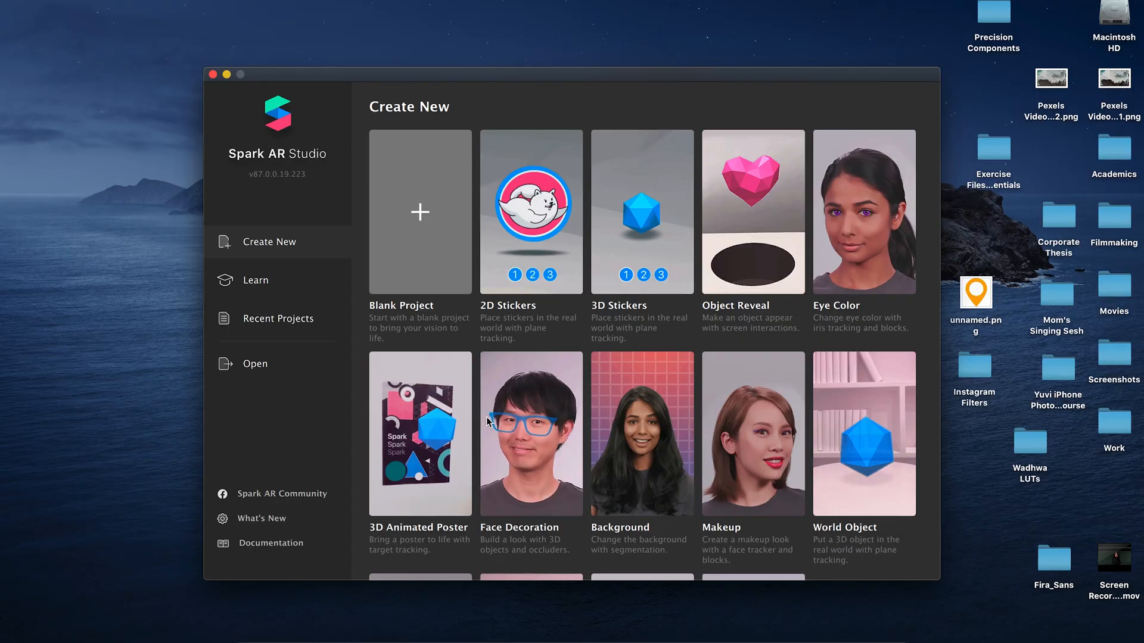
mouse_move(845, 404)
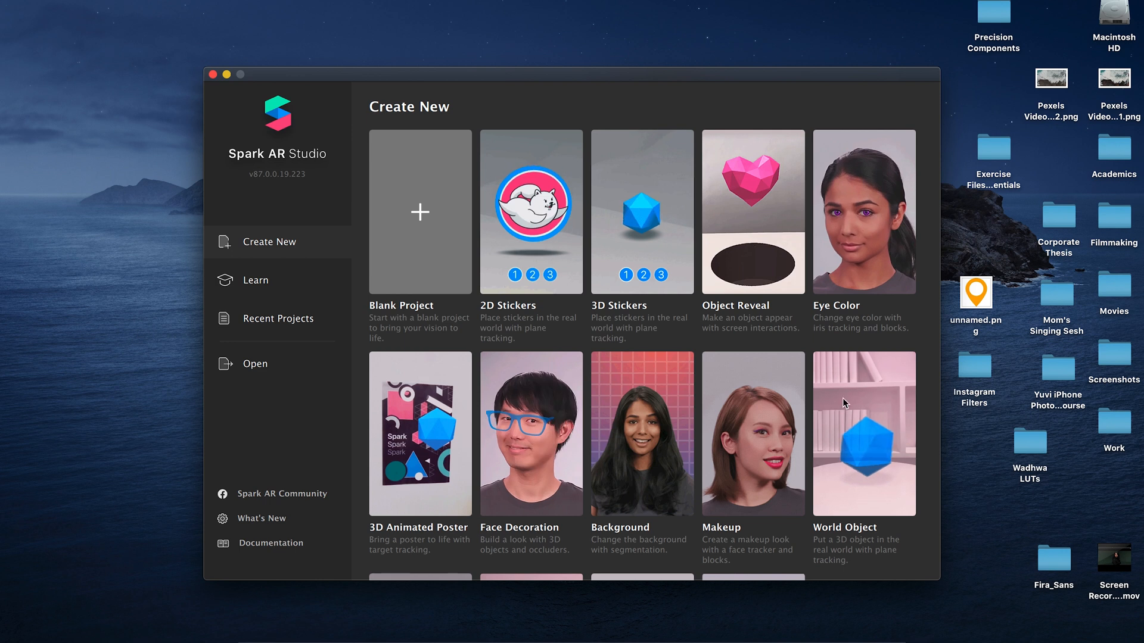
Step: Start a new Blank Project from the Create New screen after browsing the templates
scroll(down, 3)
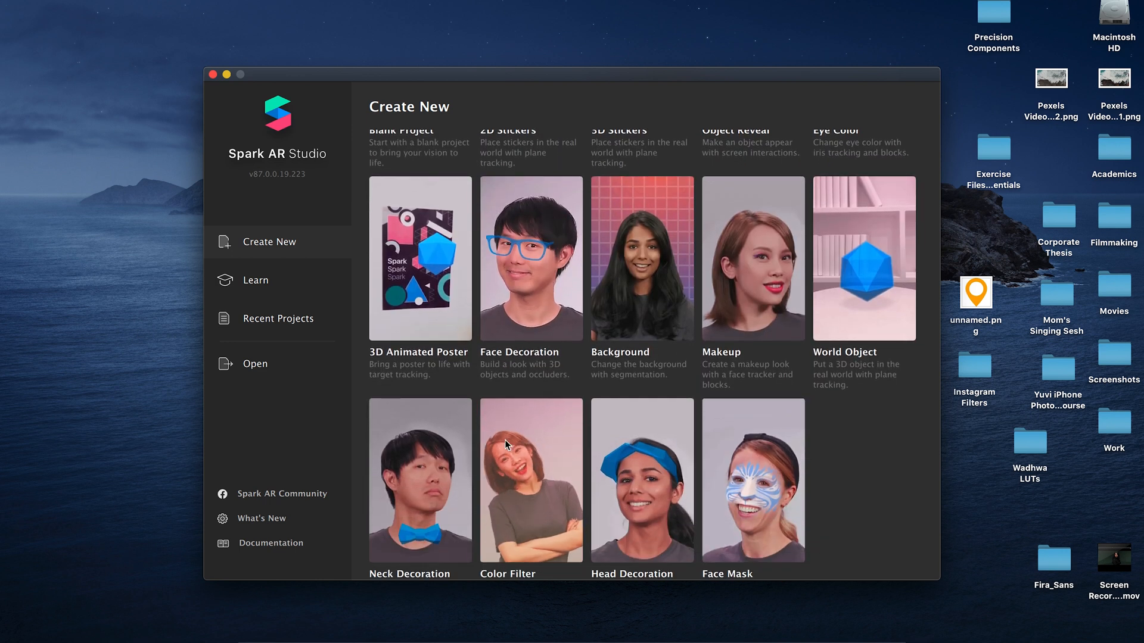
scroll(up, 3)
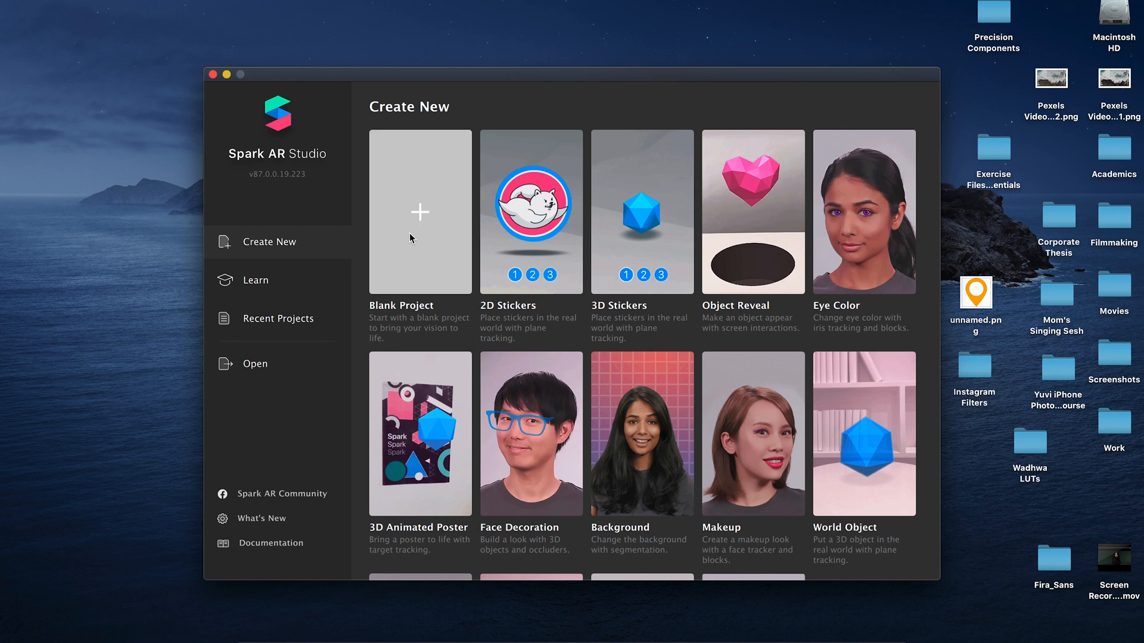
mouse_move(427, 217)
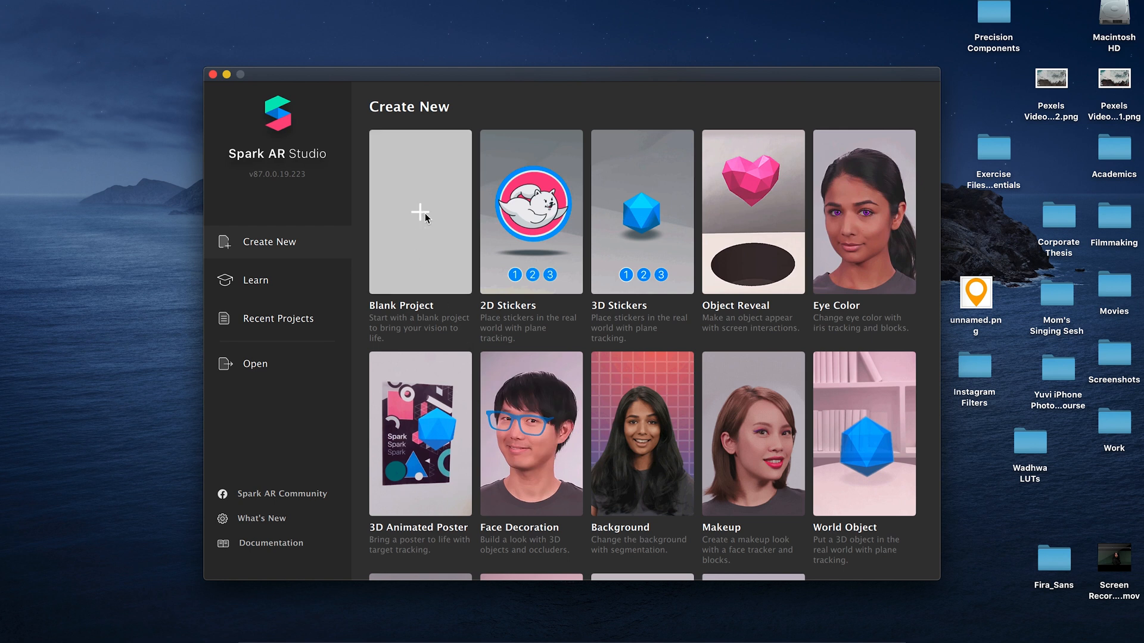
click(420, 212)
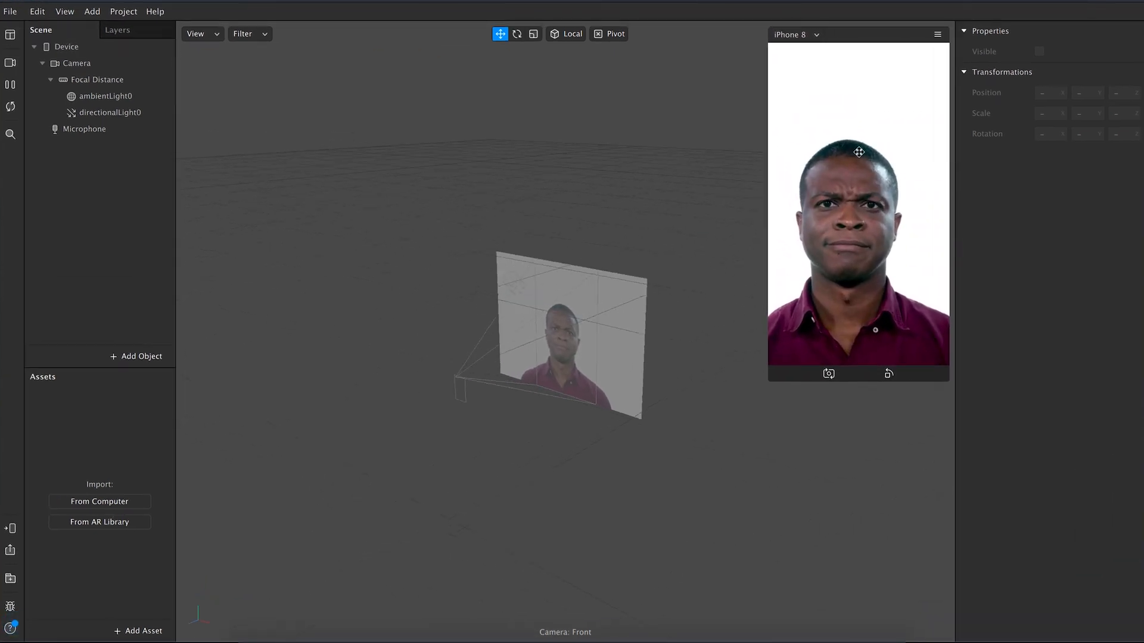
click(795, 34)
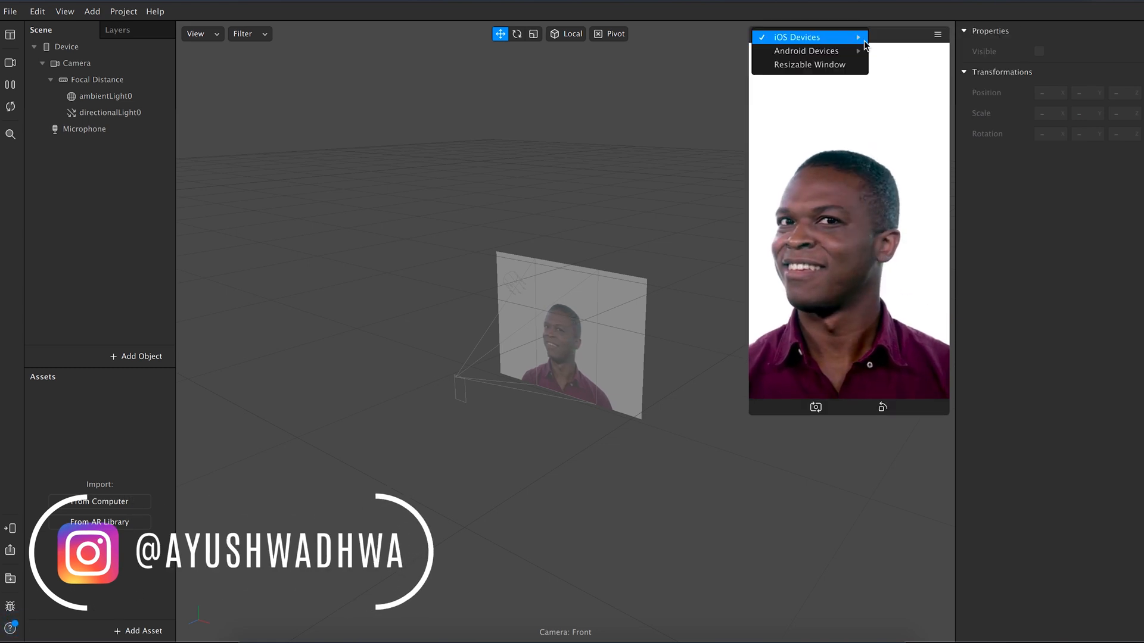
click(807, 37)
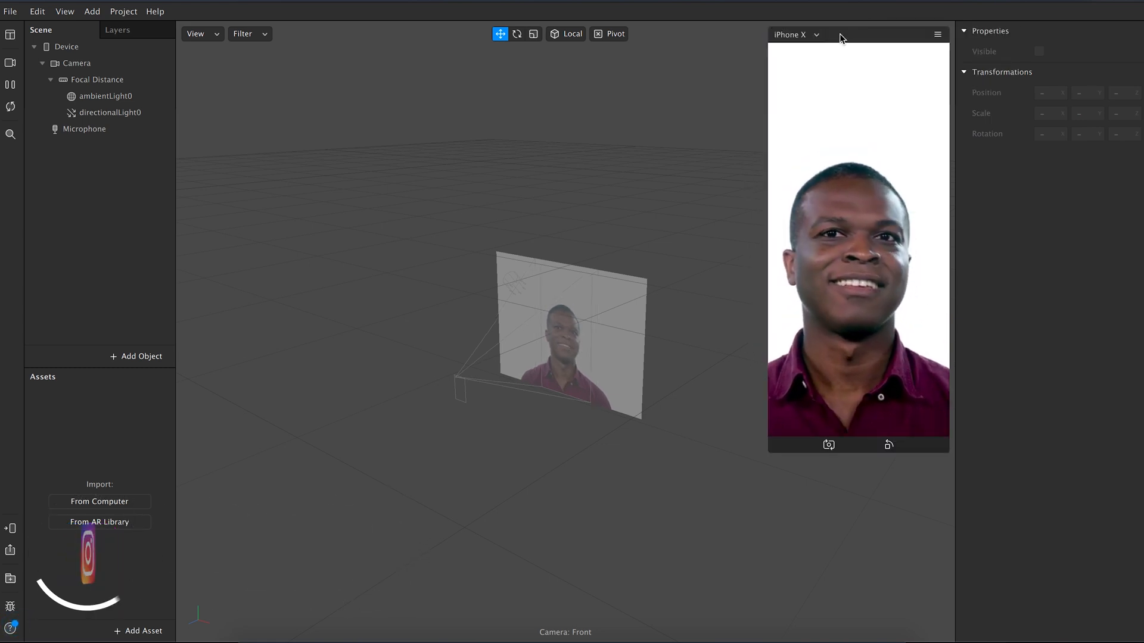
click(793, 34)
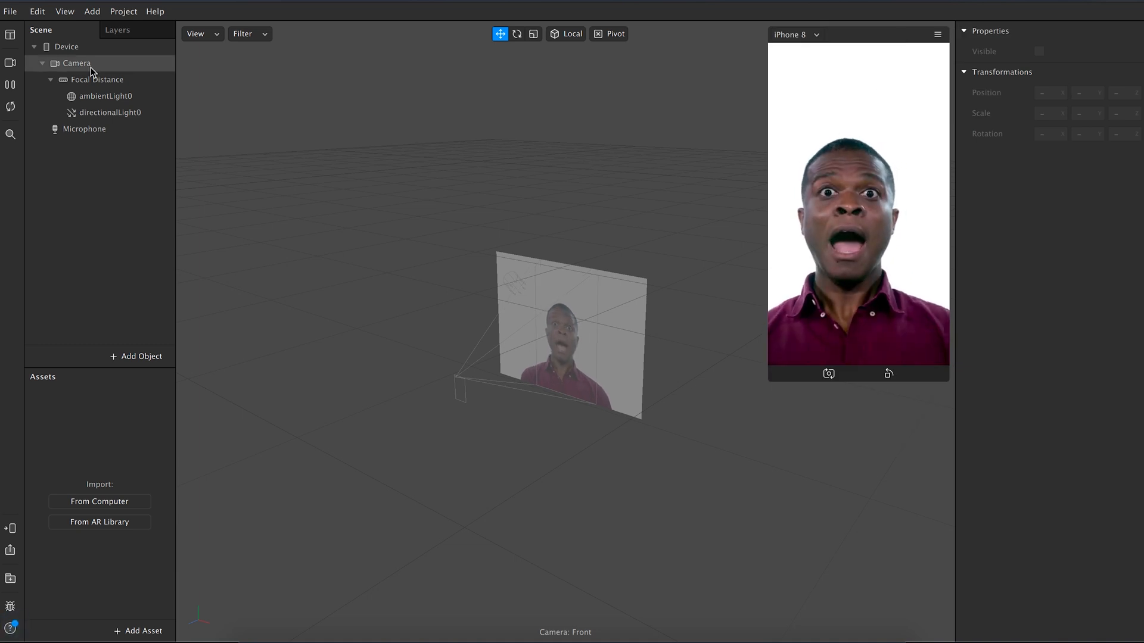
Step: Add a Face Tracker under the Camera with a plane named Intro Image and its own material
right_click(76, 63)
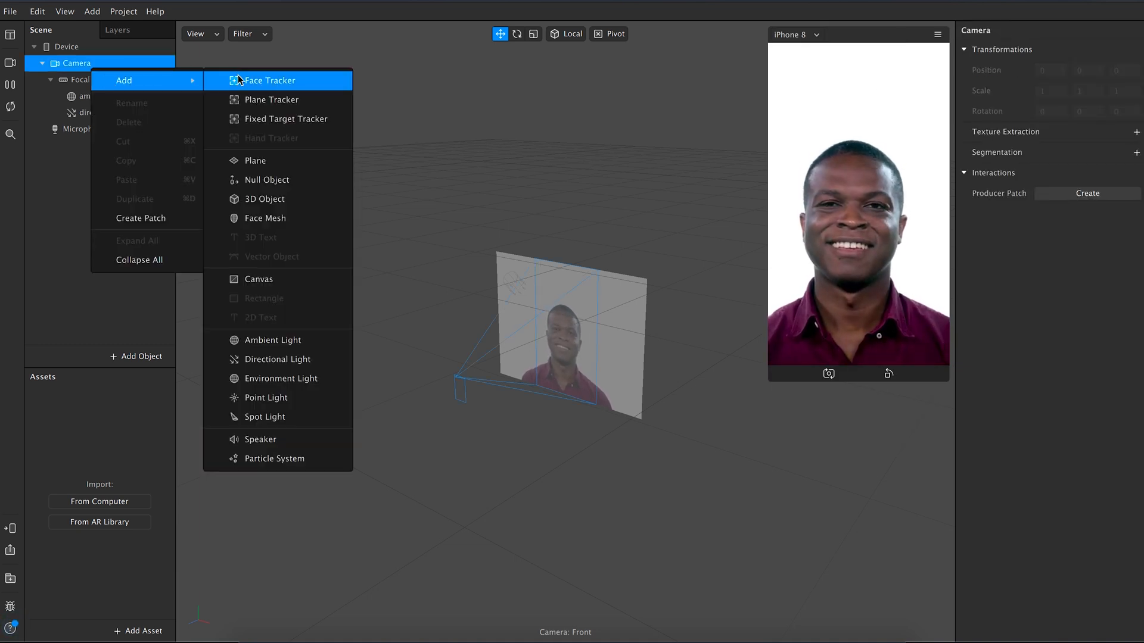
click(271, 80)
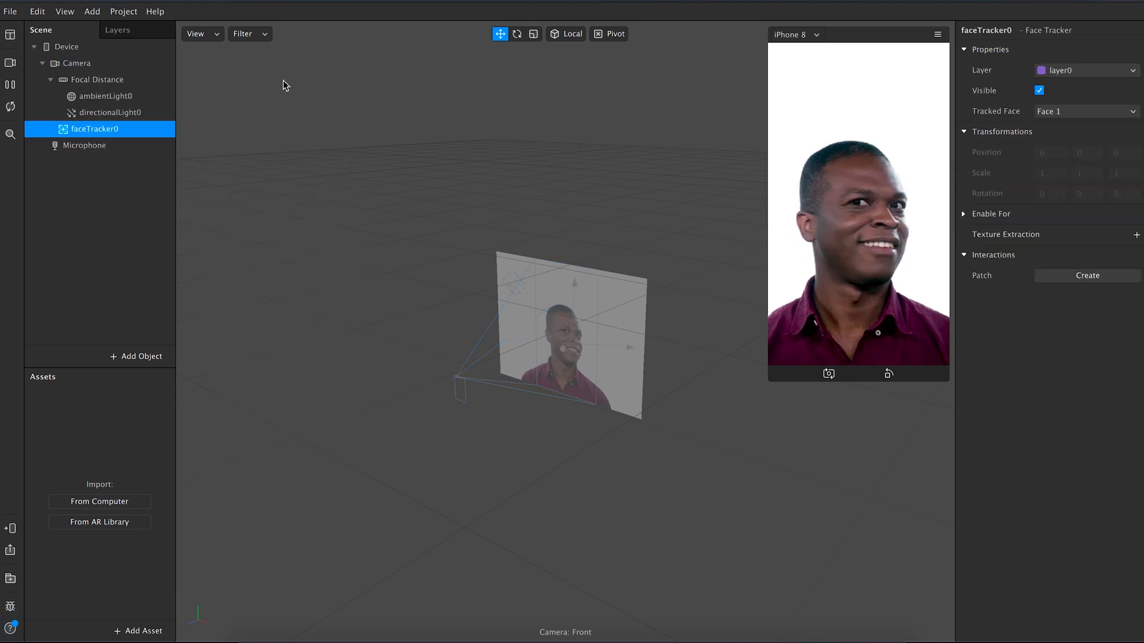
right_click(95, 128)
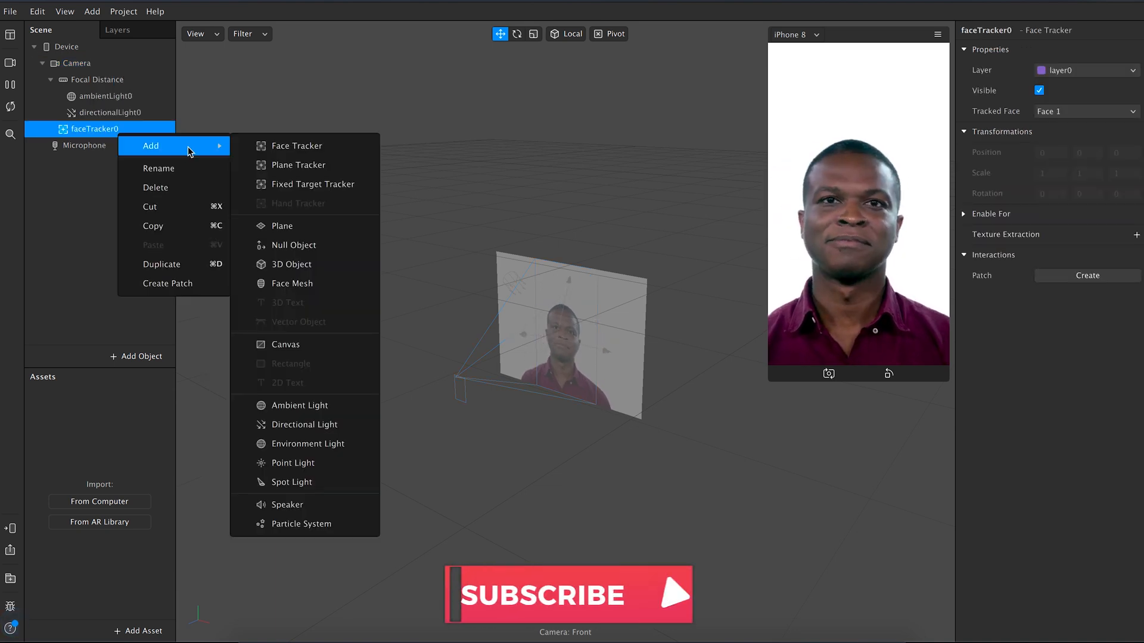
click(281, 225)
text(Intro Image)
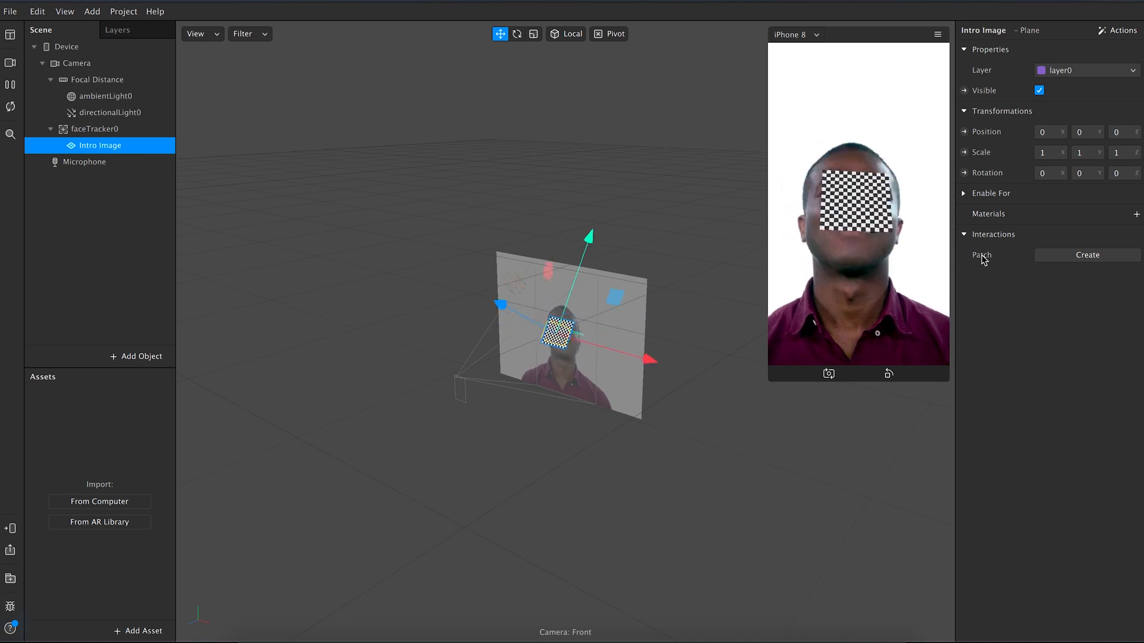
click(1136, 213)
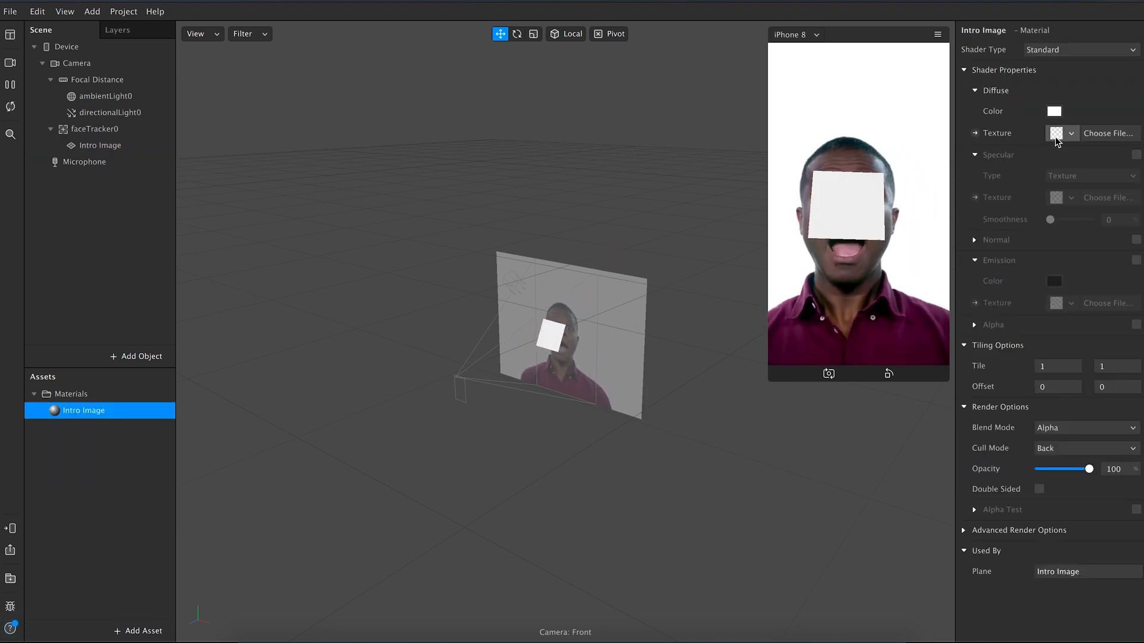
Step: Begin adding a New Texture from file to the white Intro Image material
click(1071, 133)
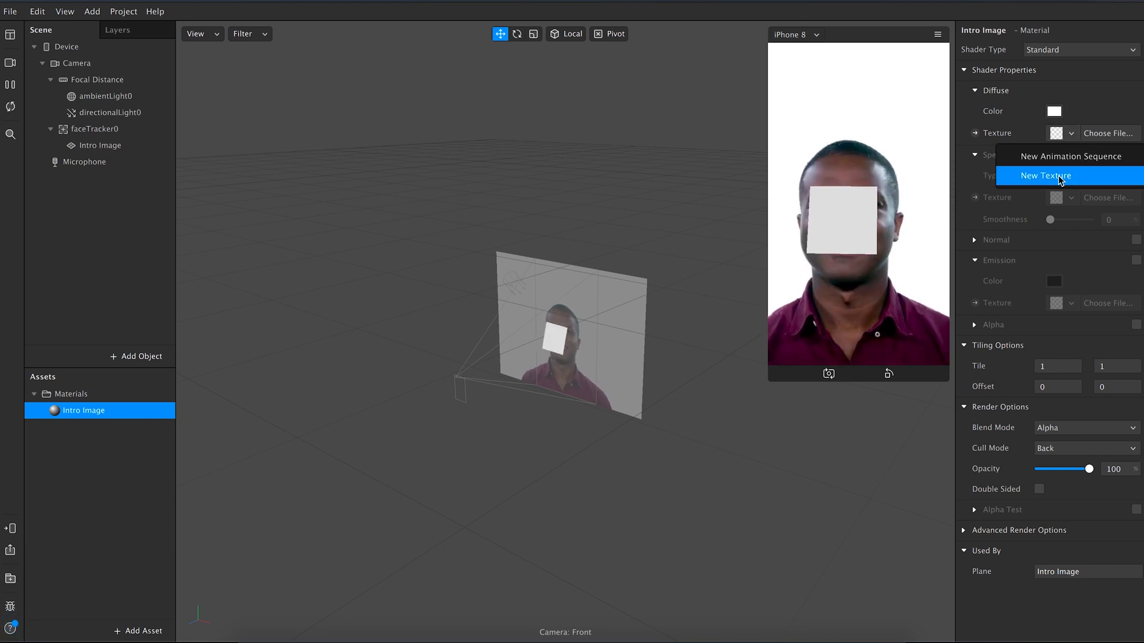
click(1045, 176)
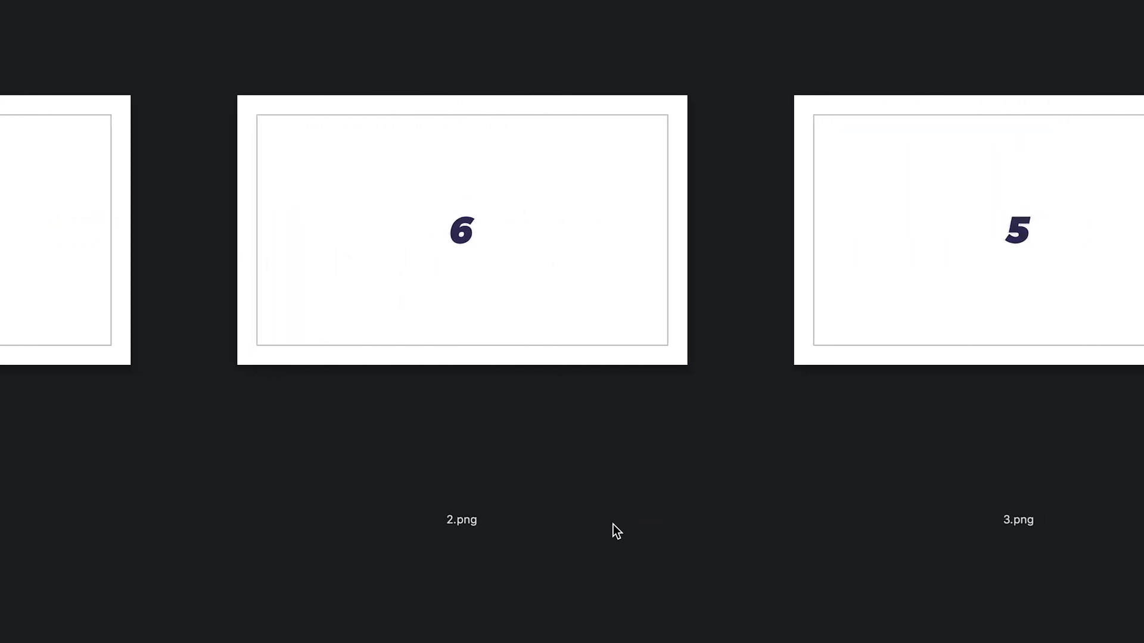
Step: Choose the Intro image from the Guess The City folder as the plane's texture
scroll(right, 3)
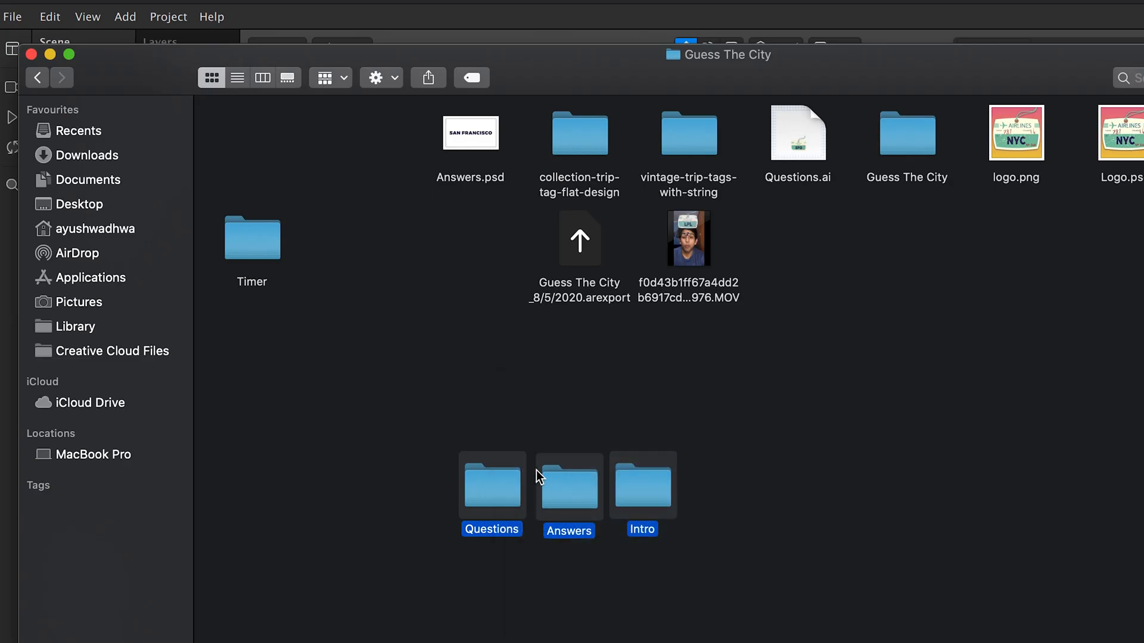
key(cmd+i)
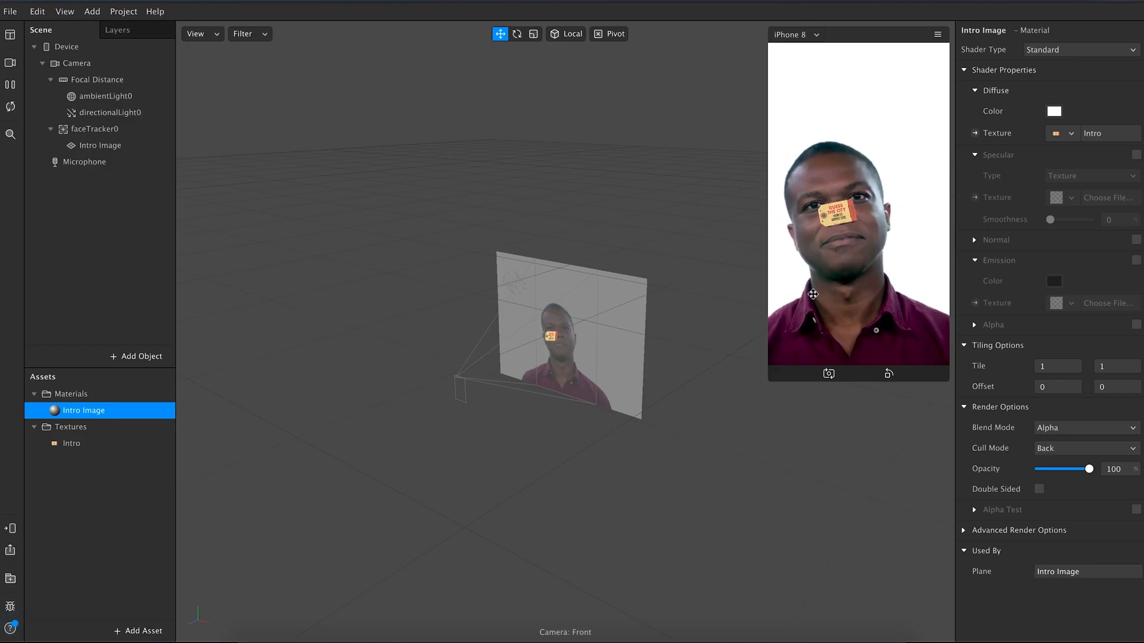
Step: Move the Intro Image plane above the head and scale it up to nearly three times
click(11, 84)
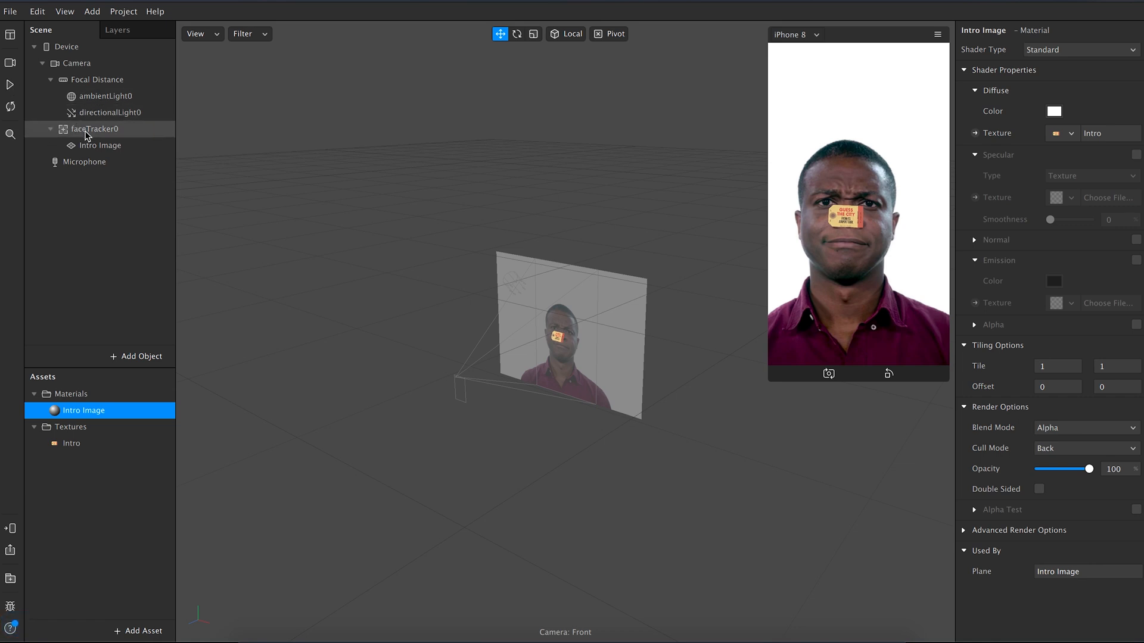
click(99, 145)
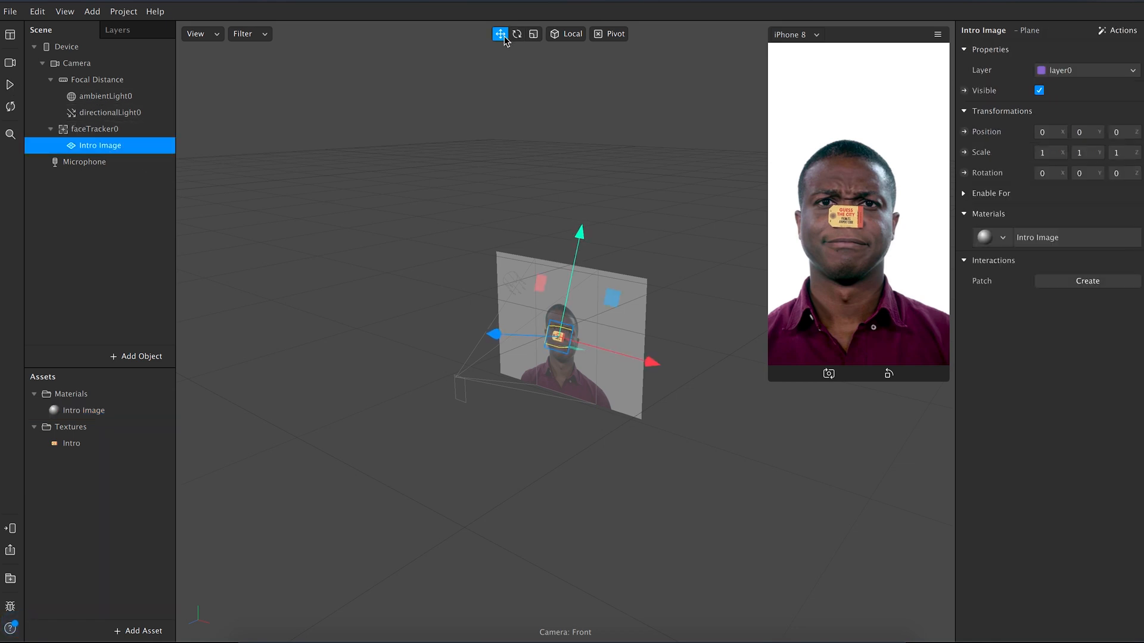
mouse_move(499, 33)
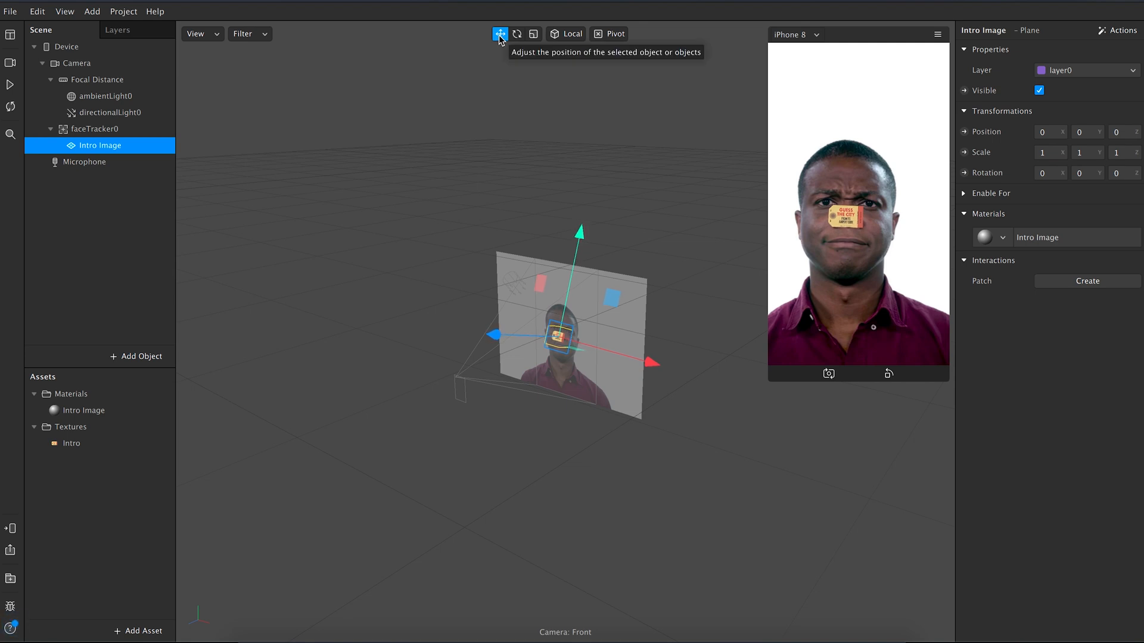
mouse_move(584, 246)
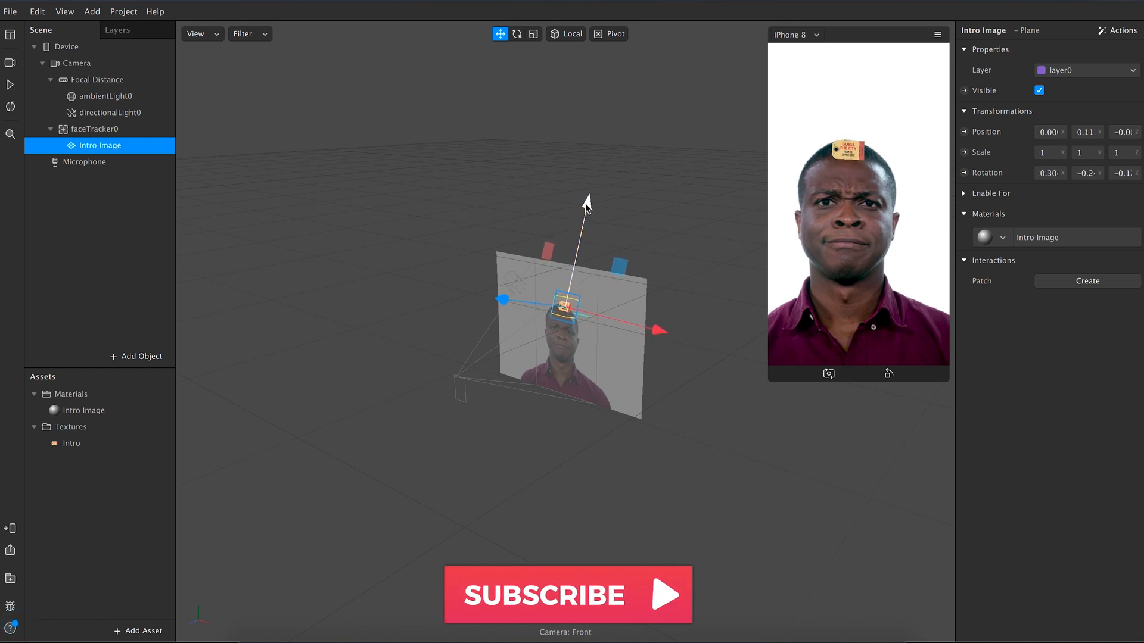
click(516, 33)
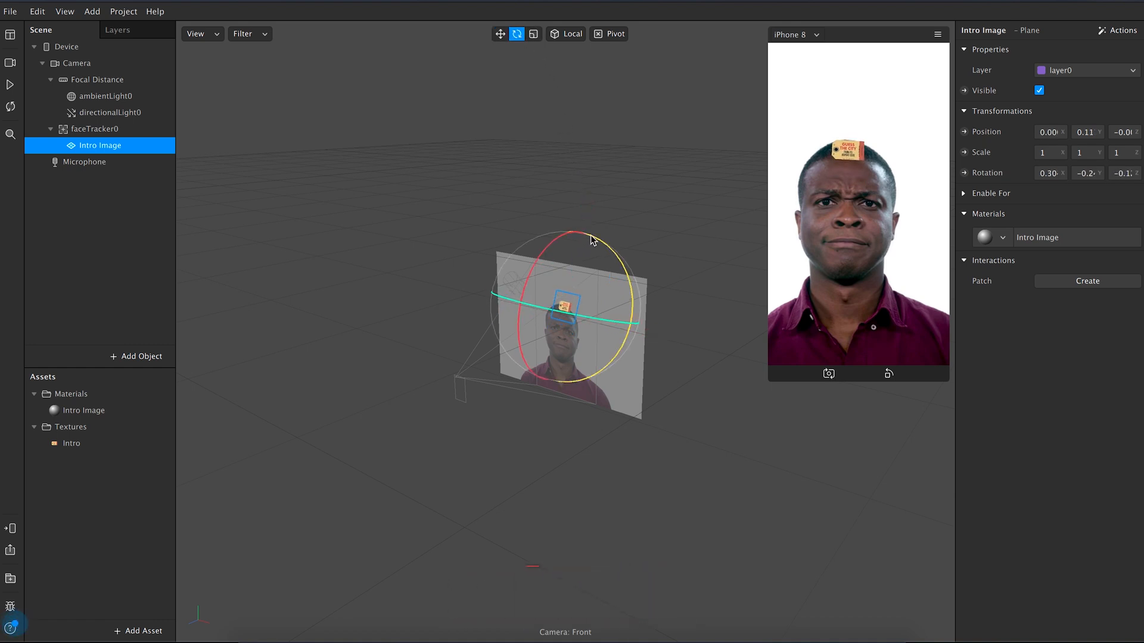
click(534, 33)
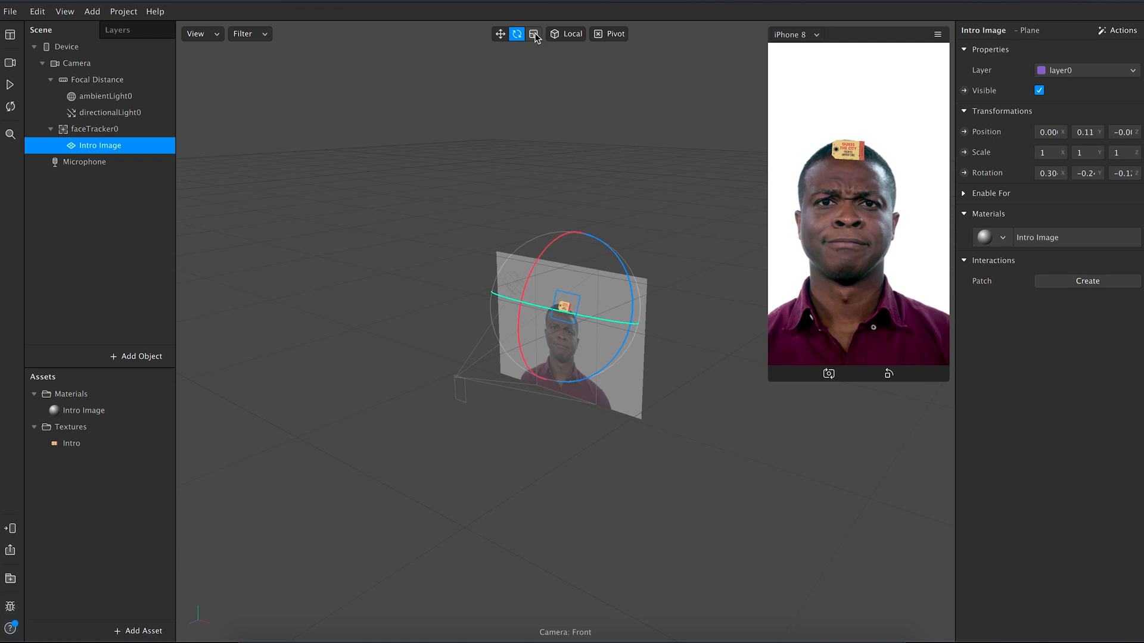
click(534, 33)
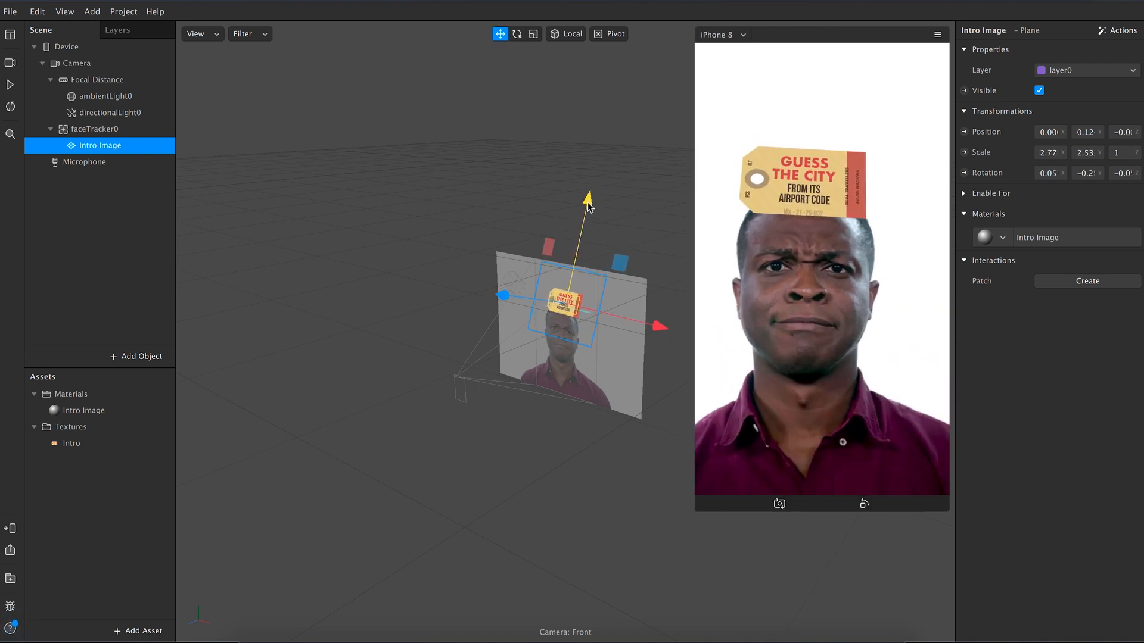
Step: Duplicate Intro Image twice under the face tracker, naming the copies Questions and Answers
right_click(99, 146)
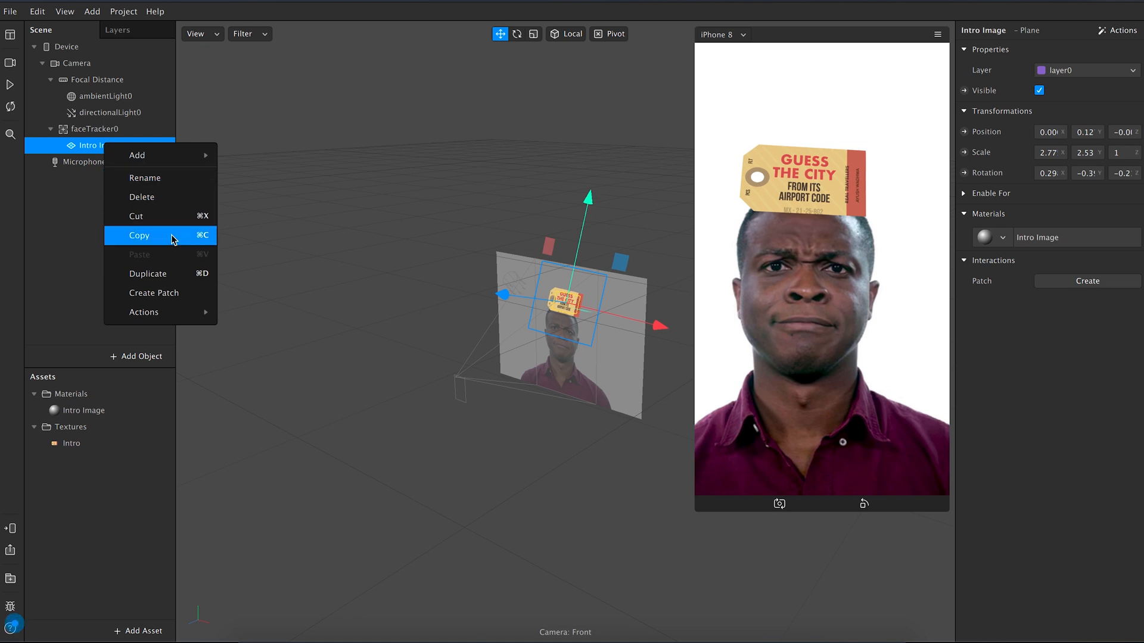
click(148, 274)
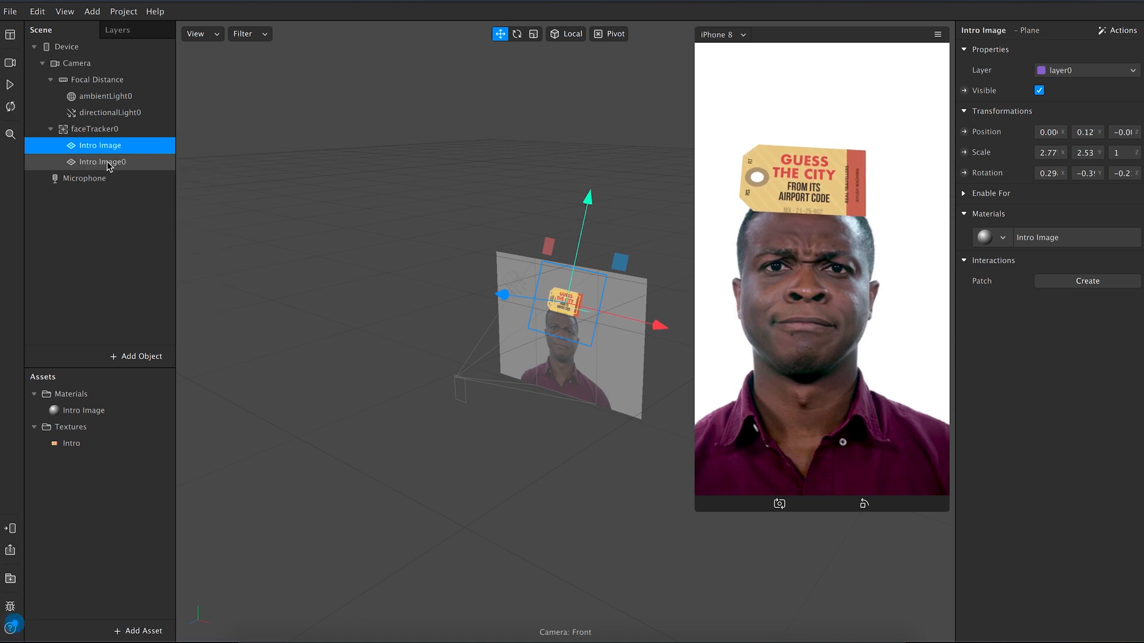
right_click(102, 163)
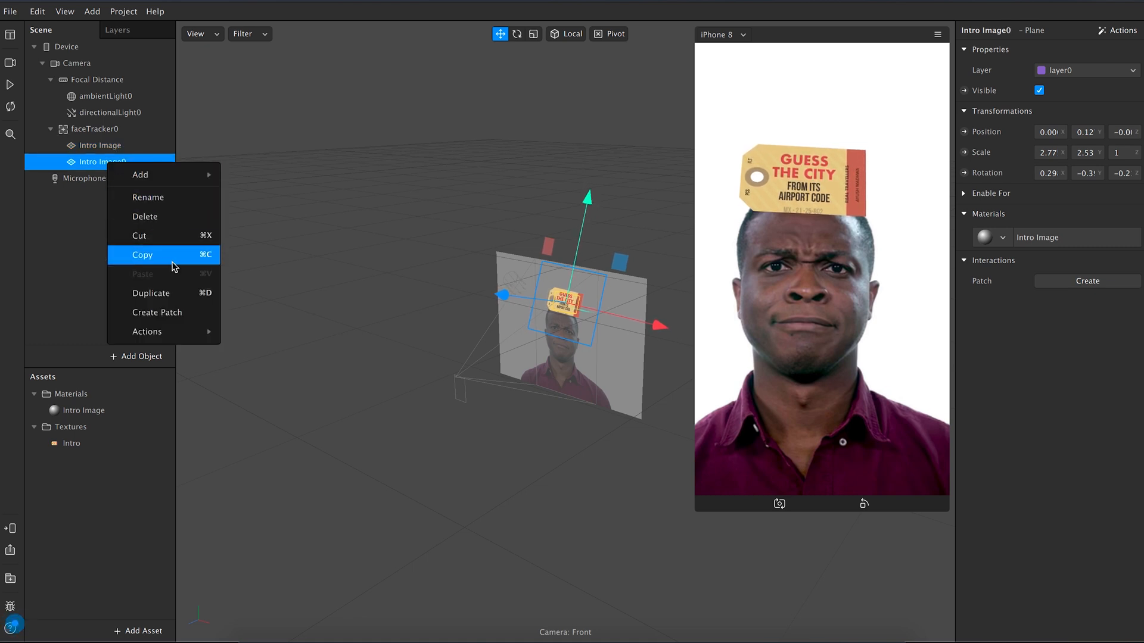
click(151, 294)
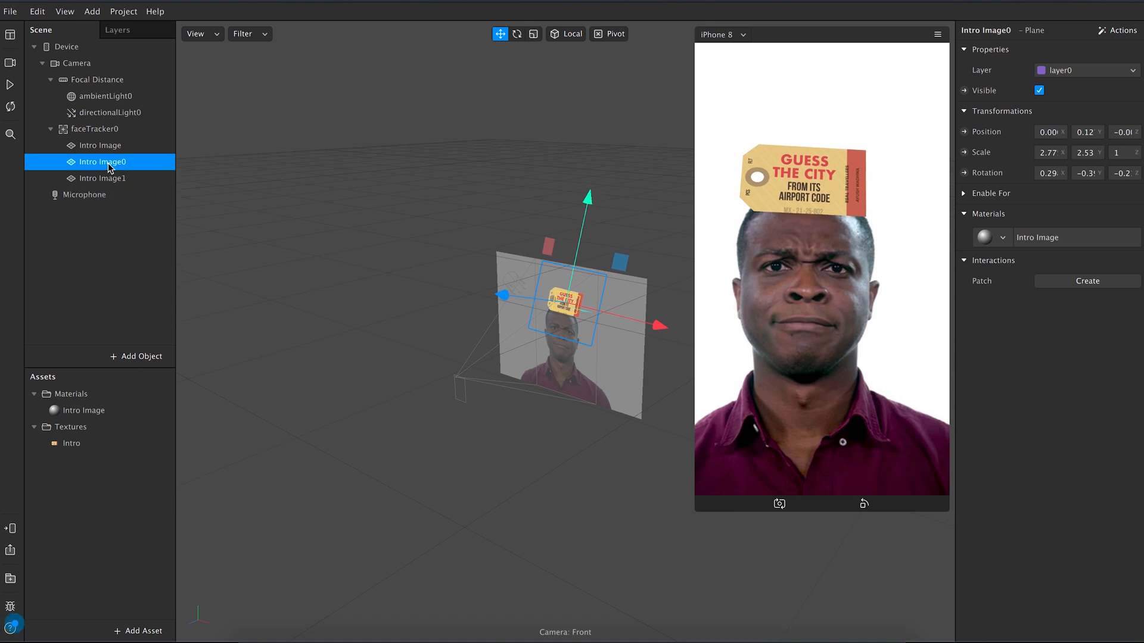
double_click(100, 161)
text(Questions)
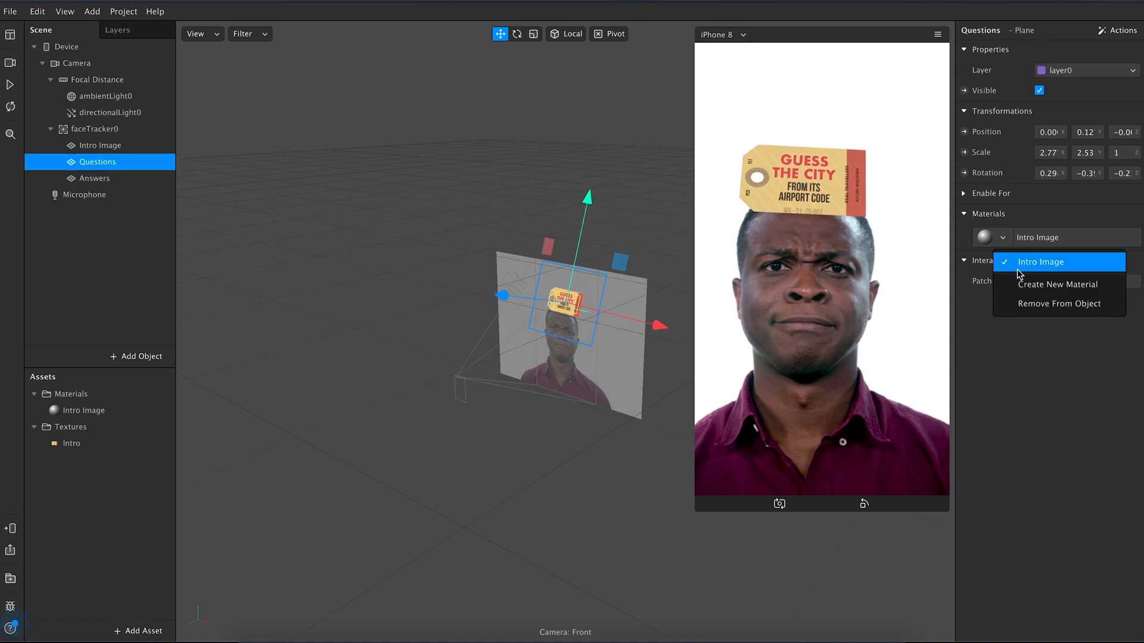
Step: Create a new Questions material for the Questions plane with a New Animation Sequence texture
click(1057, 285)
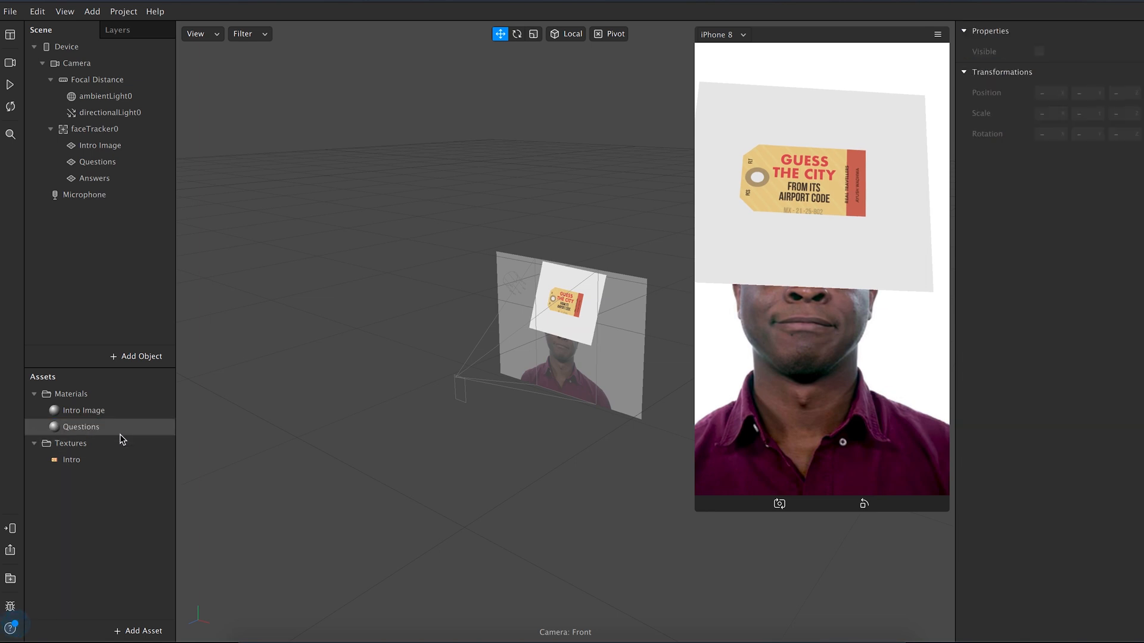
click(81, 427)
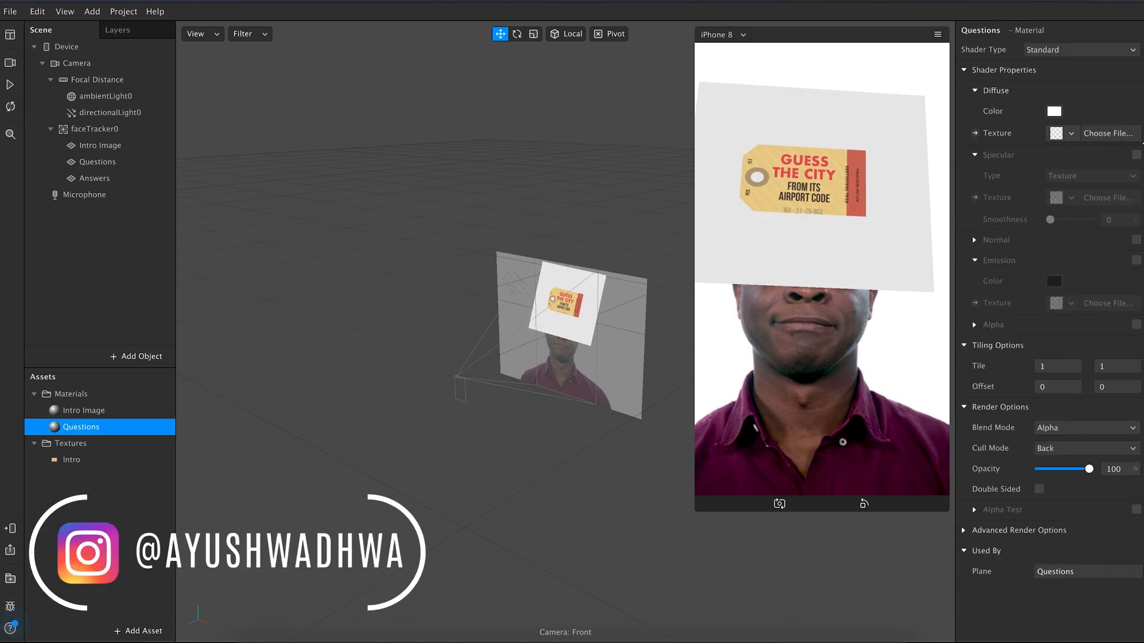
click(1071, 132)
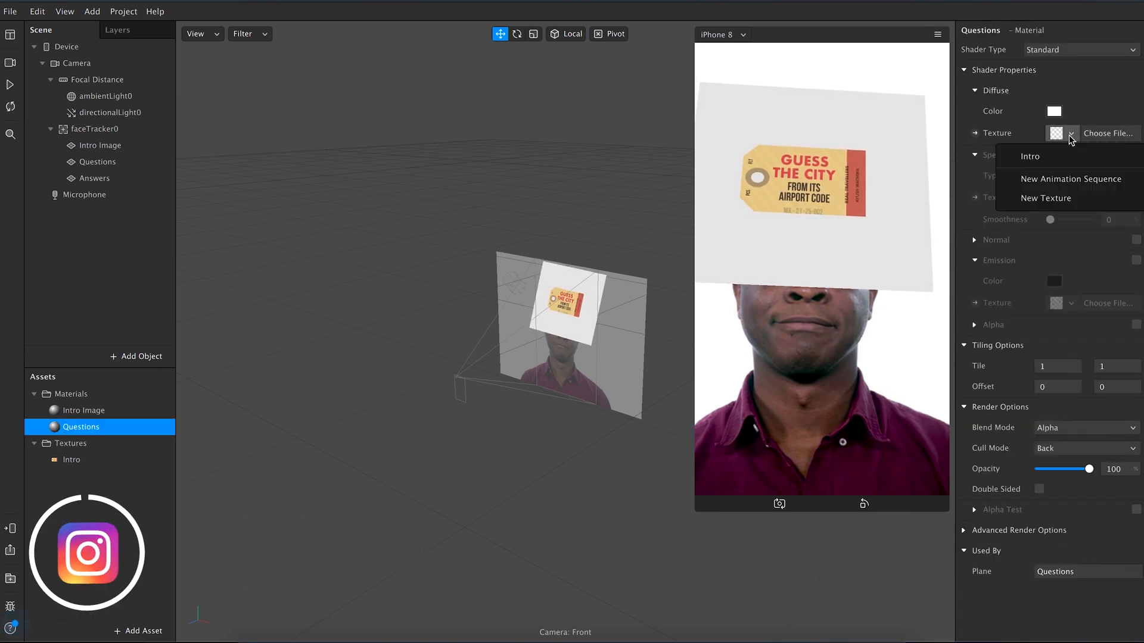
mouse_move(1070, 179)
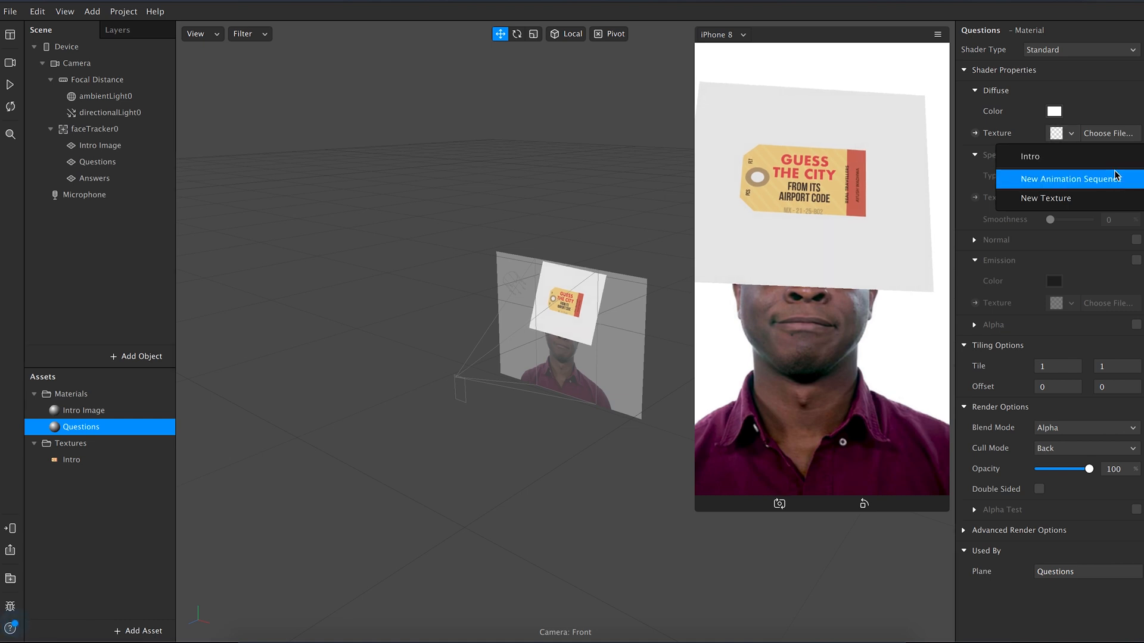
click(1077, 178)
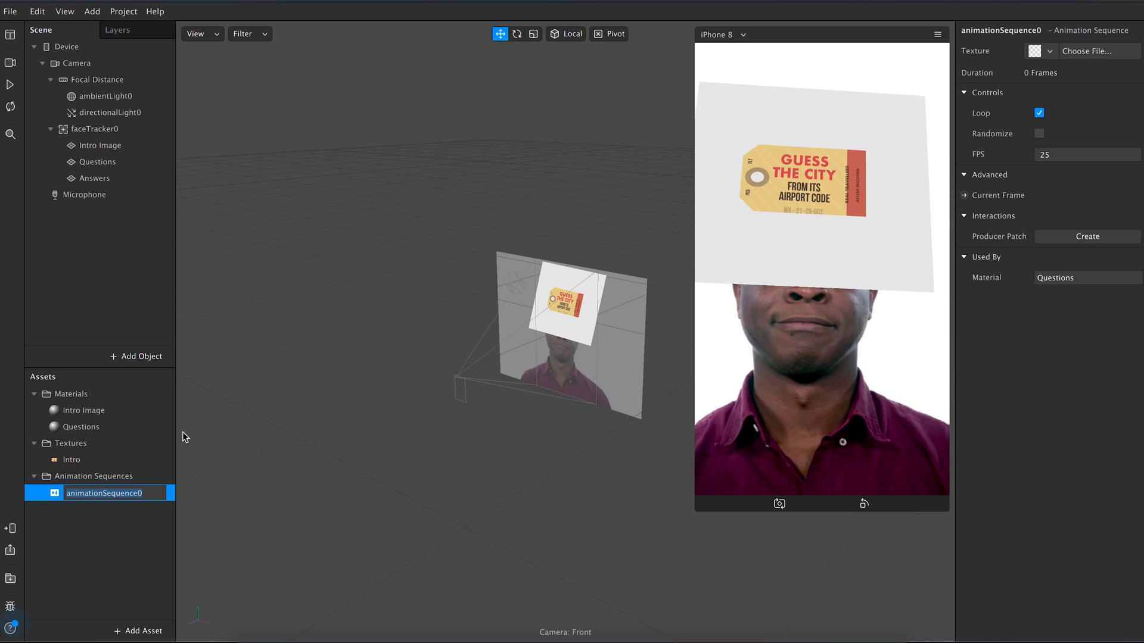
Step: Rename the sequence Questions and import images 1–25 from the Questions folder as its frames
double_click(103, 493)
text(Questions)
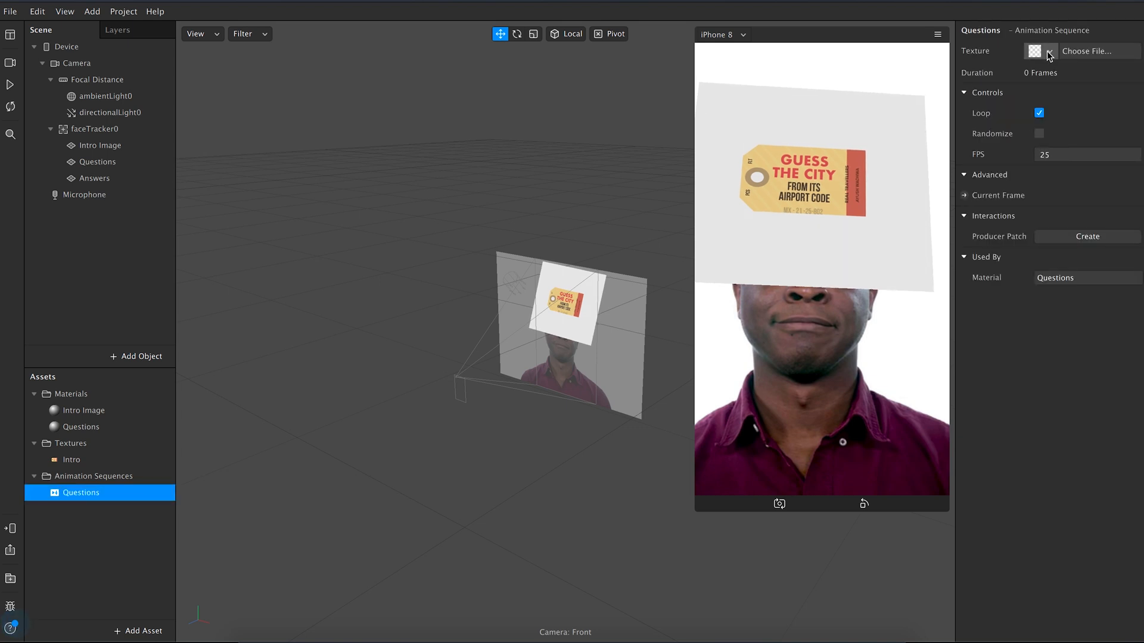
click(1088, 50)
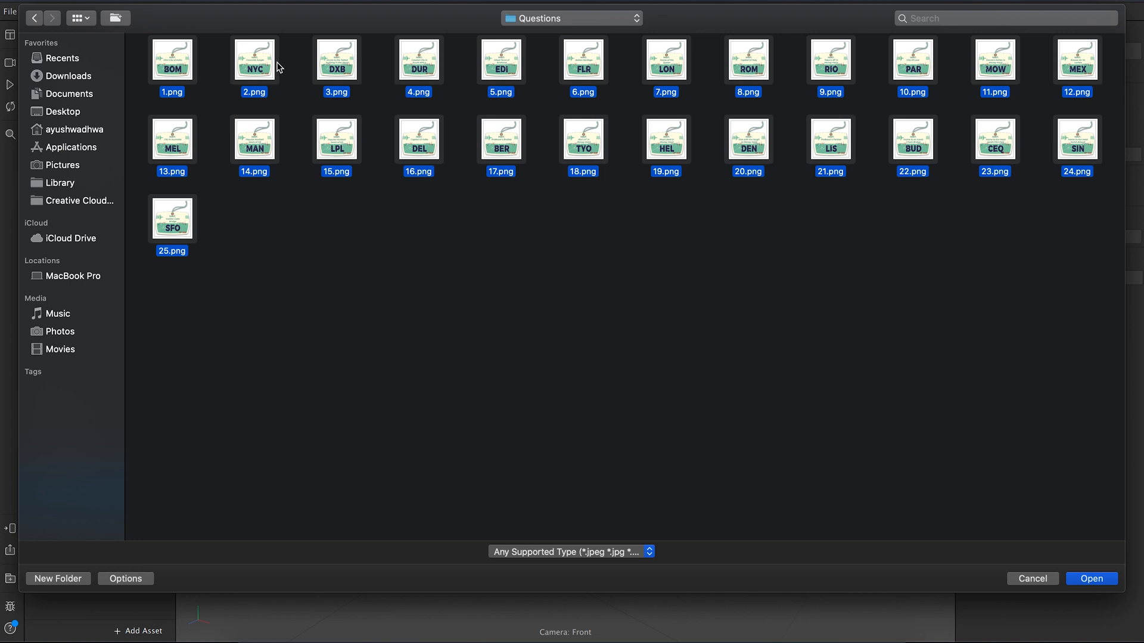
click(1091, 579)
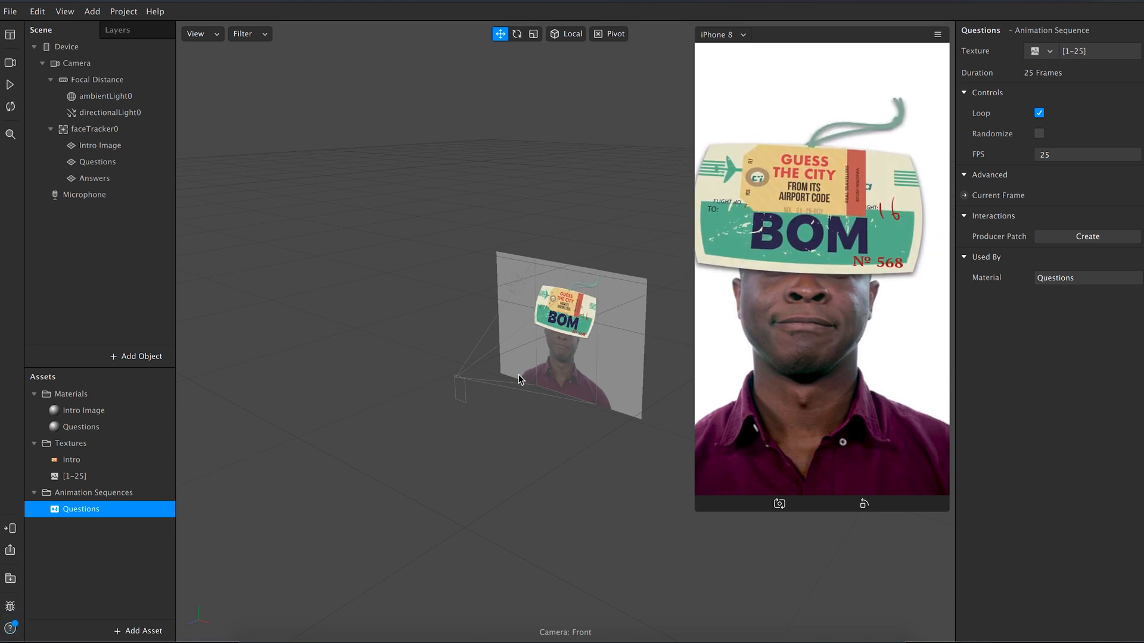
Step: Shrink and reposition the Questions tag just above the forehead, and hide the Answers plane
click(95, 162)
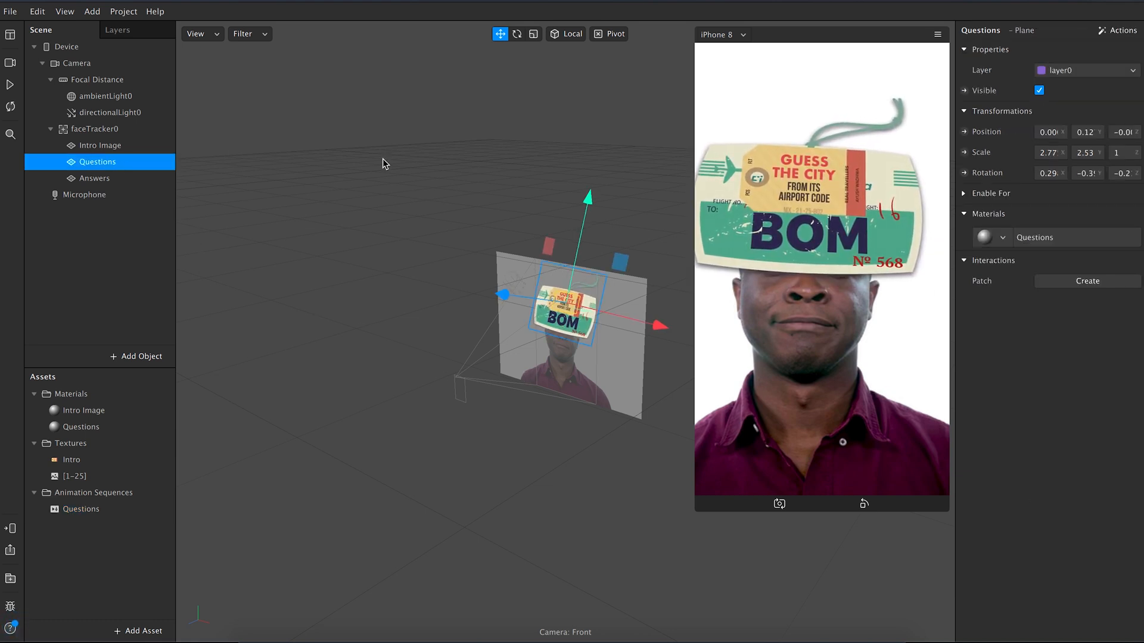
click(534, 33)
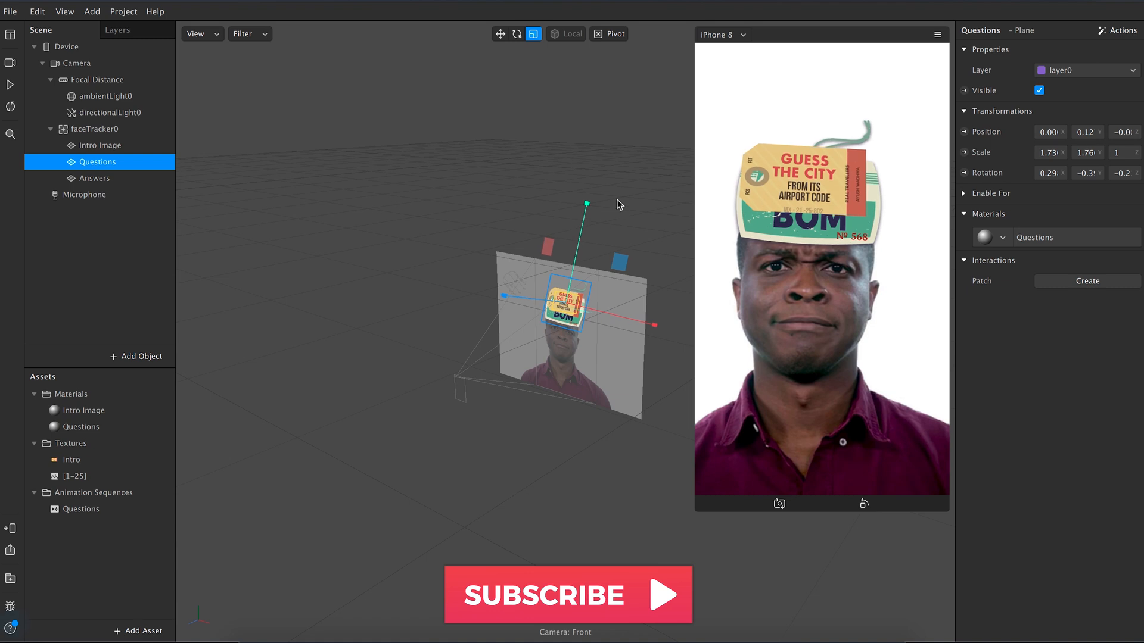
click(93, 177)
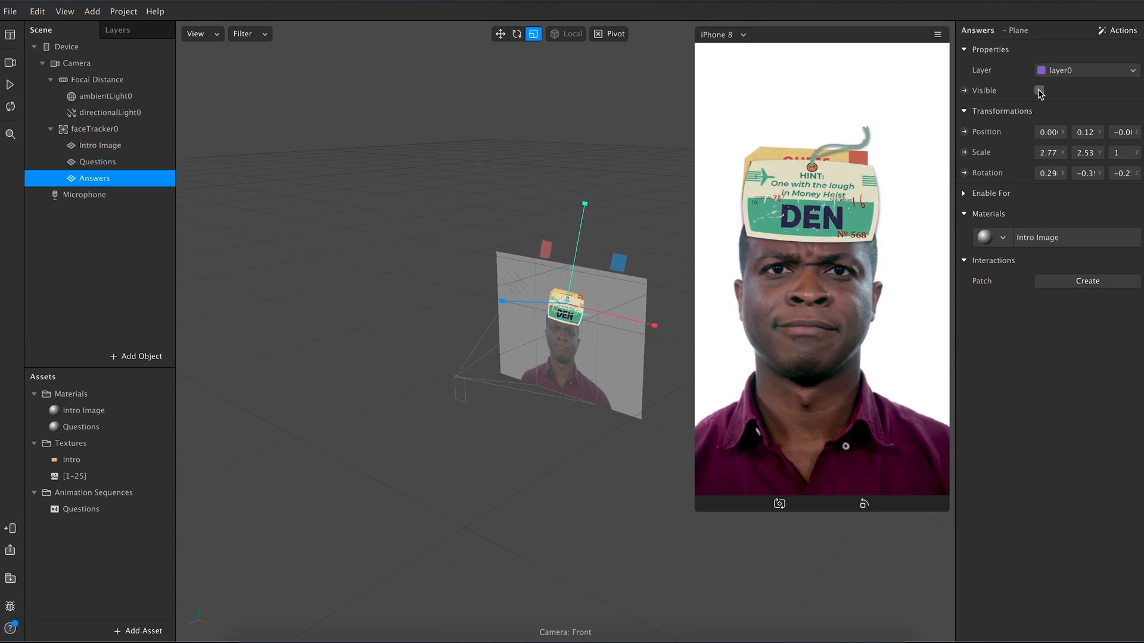
click(1039, 89)
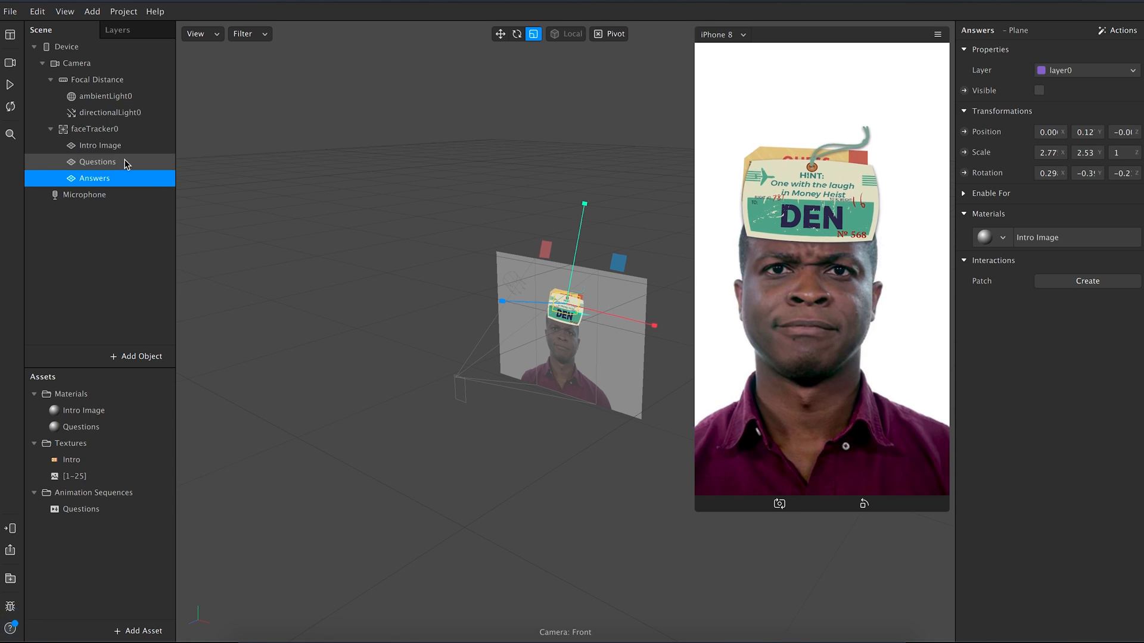
click(96, 162)
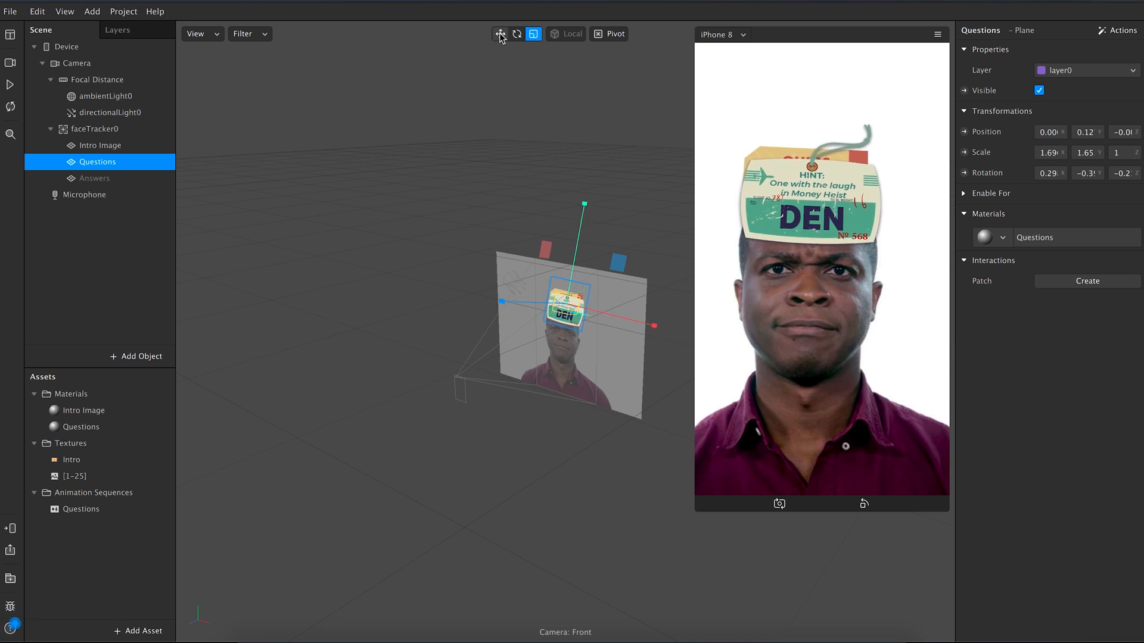
click(499, 34)
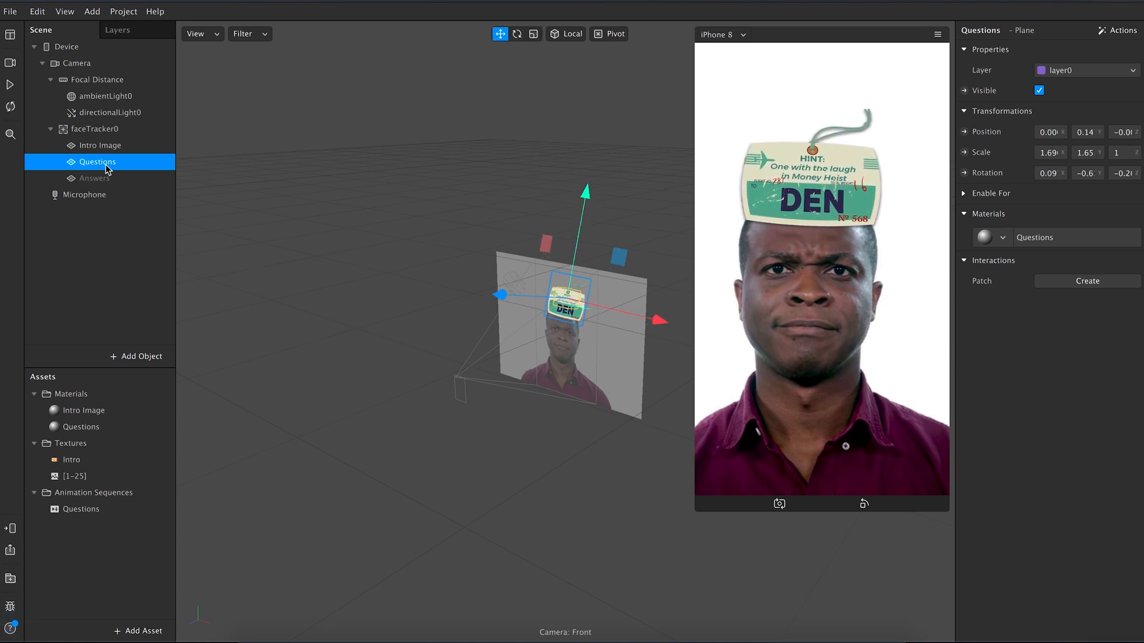
click(85, 194)
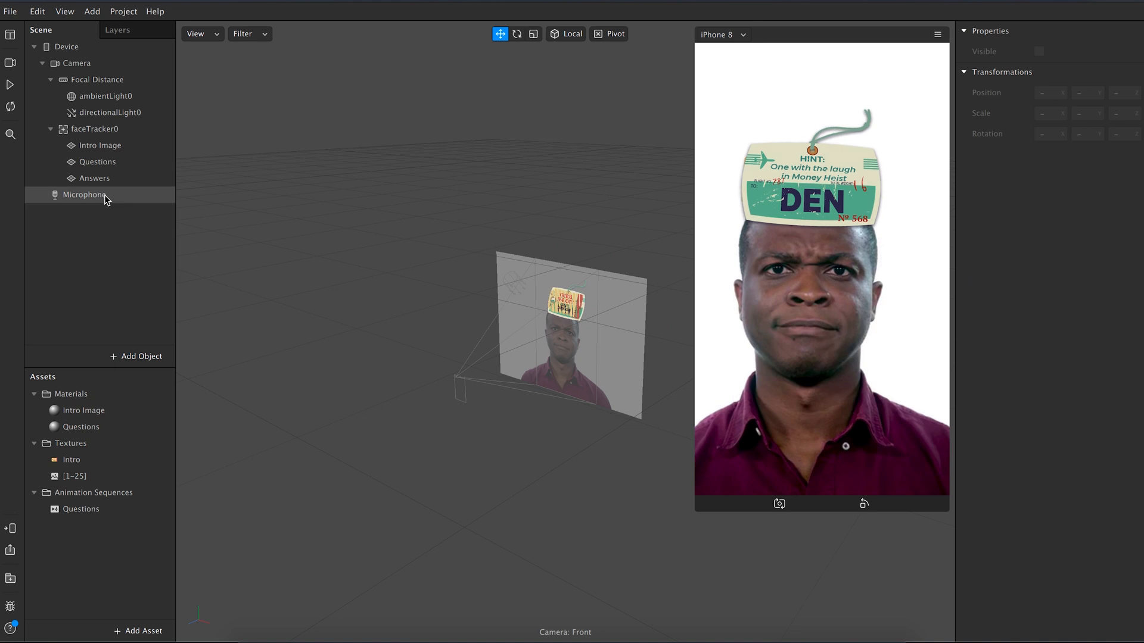
Step: Give the Answers plane a new material and animation sequence both named Answers
click(95, 178)
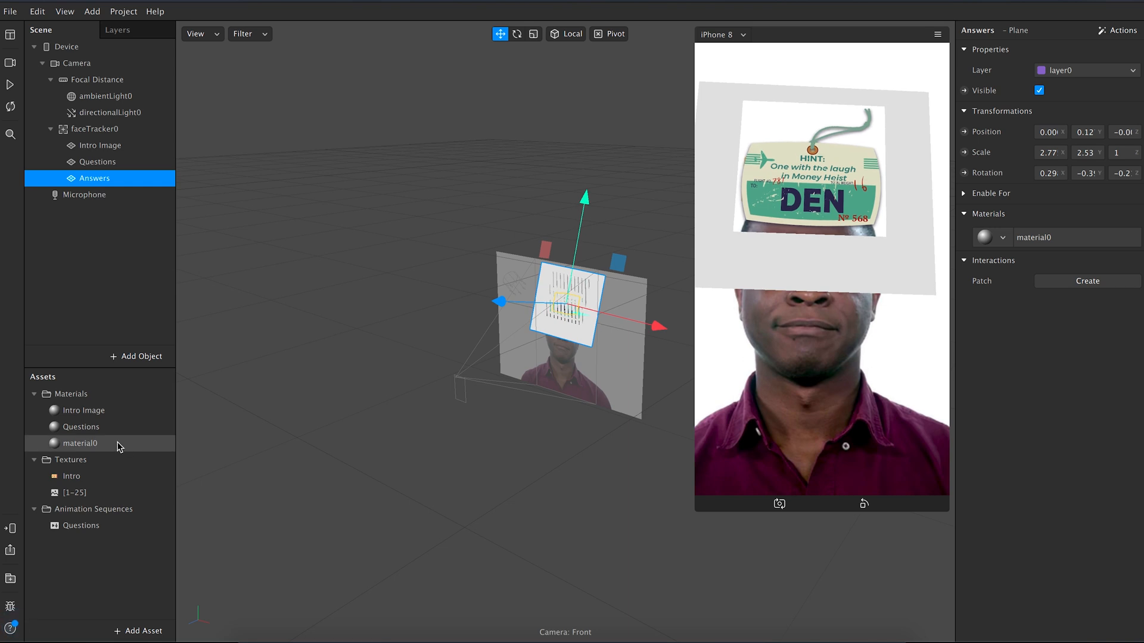
double_click(79, 443)
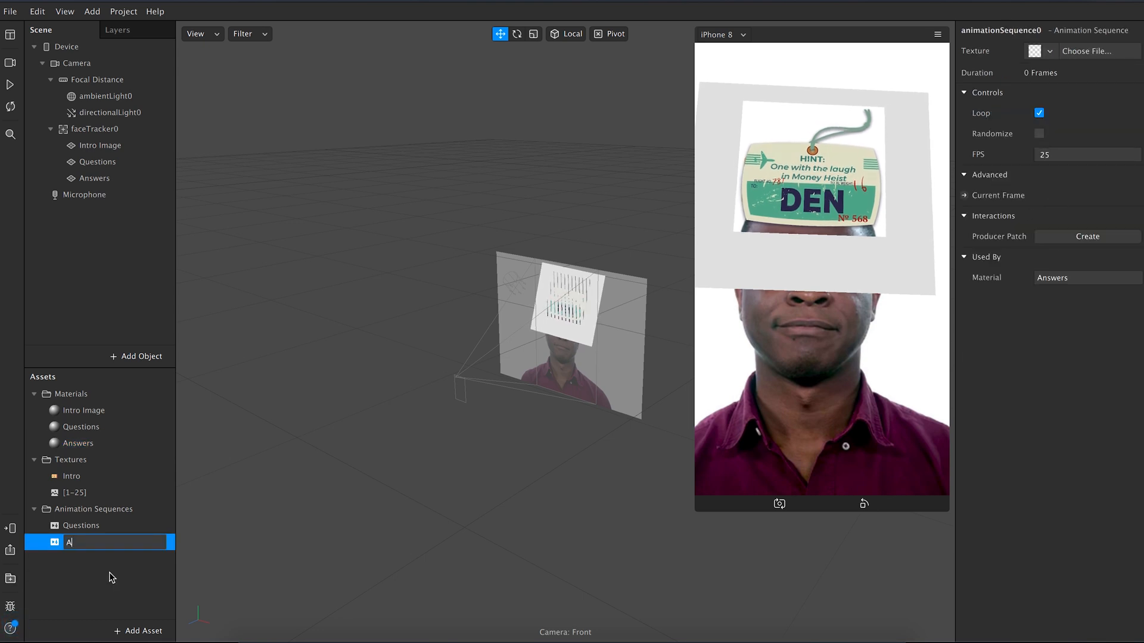
text(Answers)
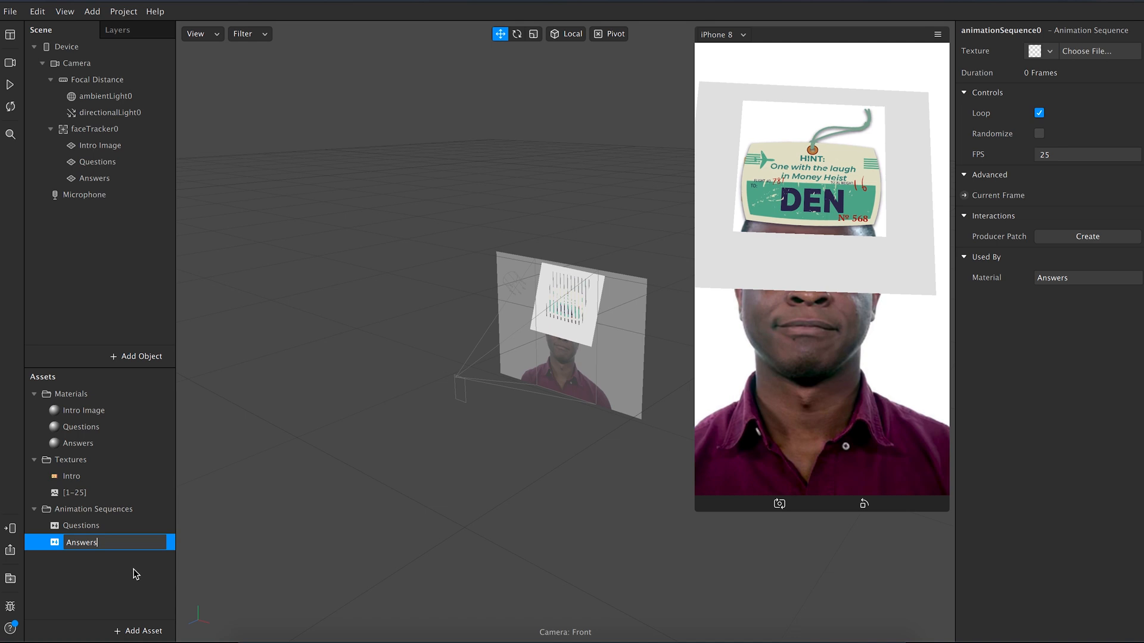
key(Return)
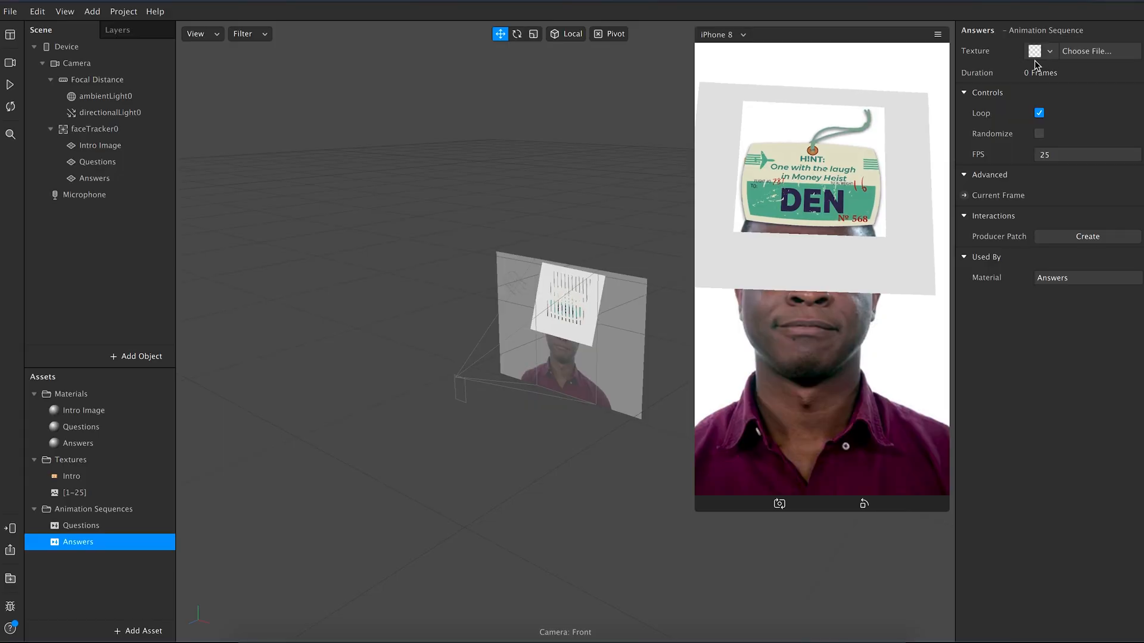
Step: Import images 1–25 from the Answers folder as the Answers sequence frames
click(1048, 52)
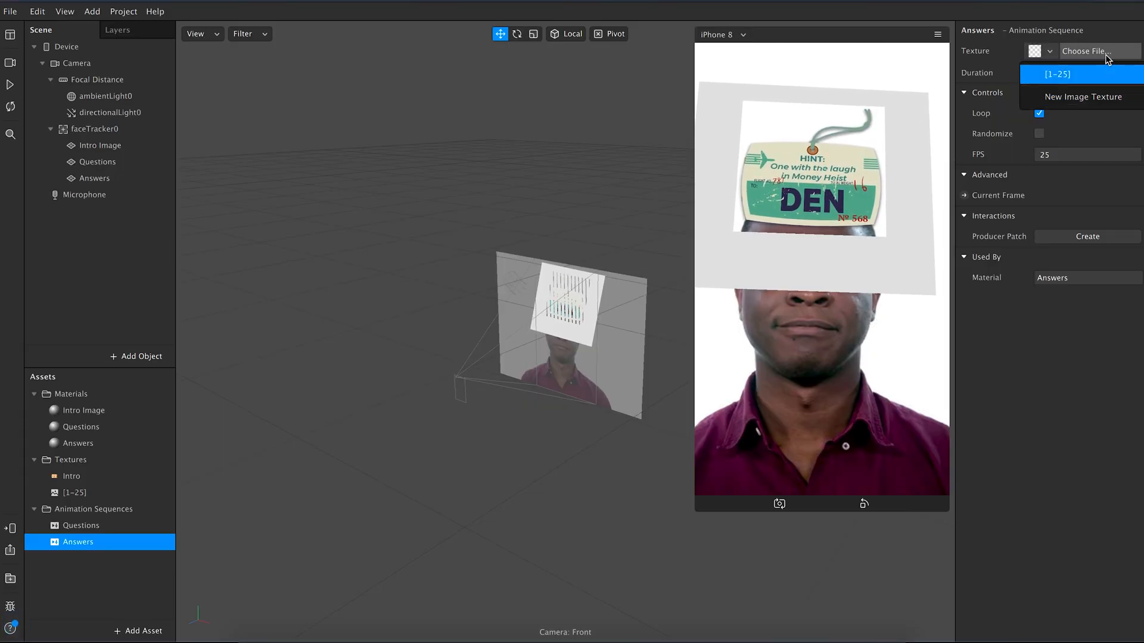
click(1085, 51)
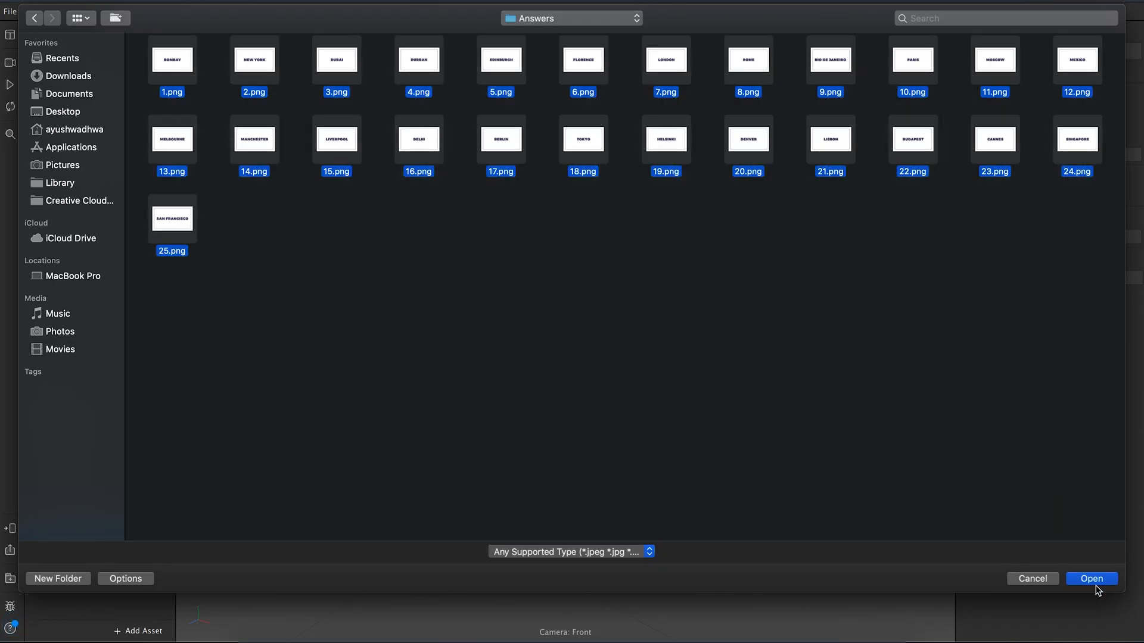
click(1090, 579)
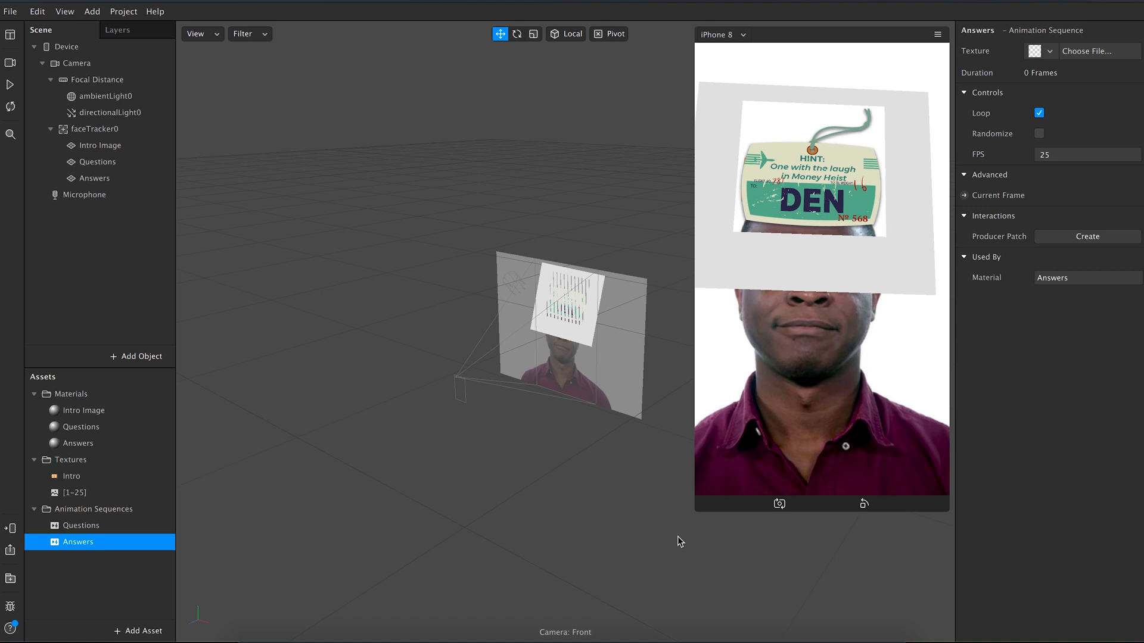
click(81, 542)
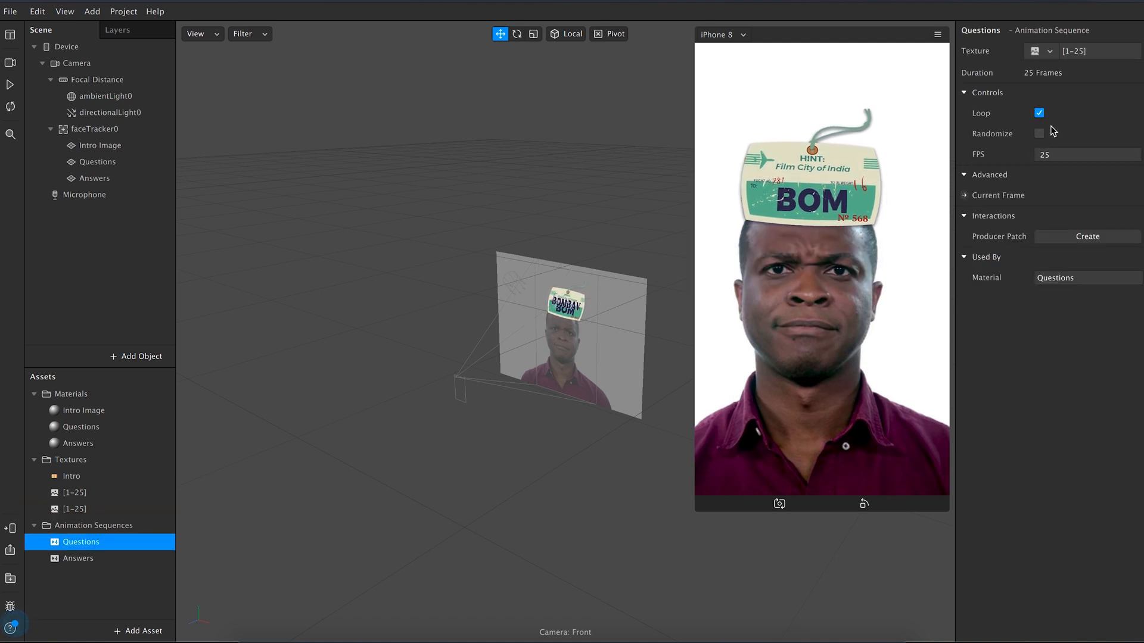
Step: Set the Questions sequence to random order and hide the Intro Image and Questions planes
click(1039, 134)
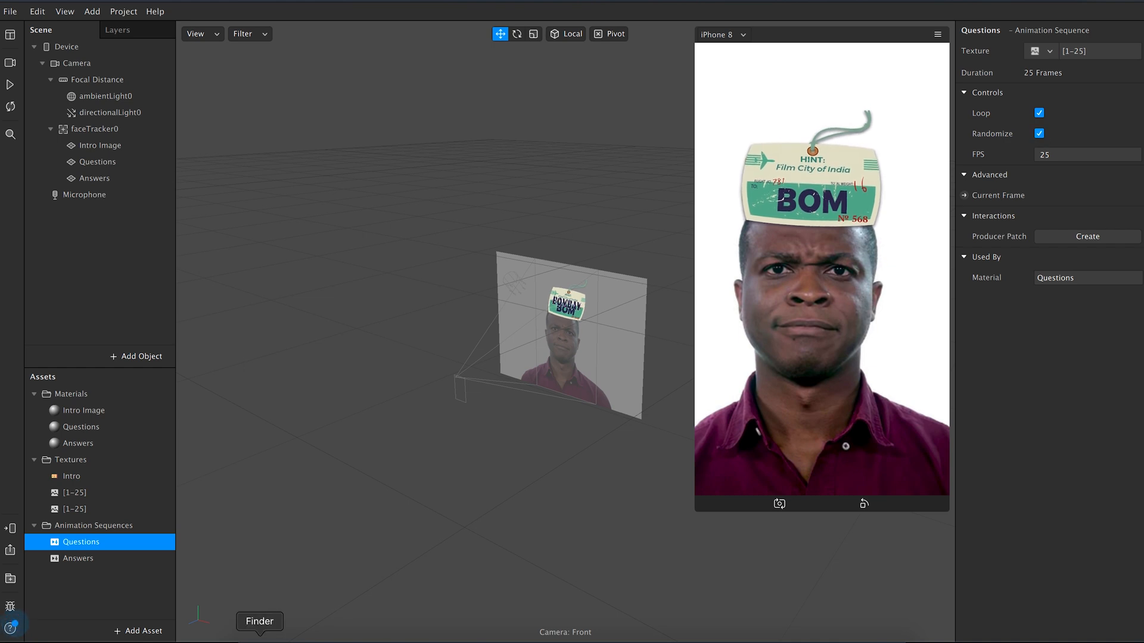
click(94, 178)
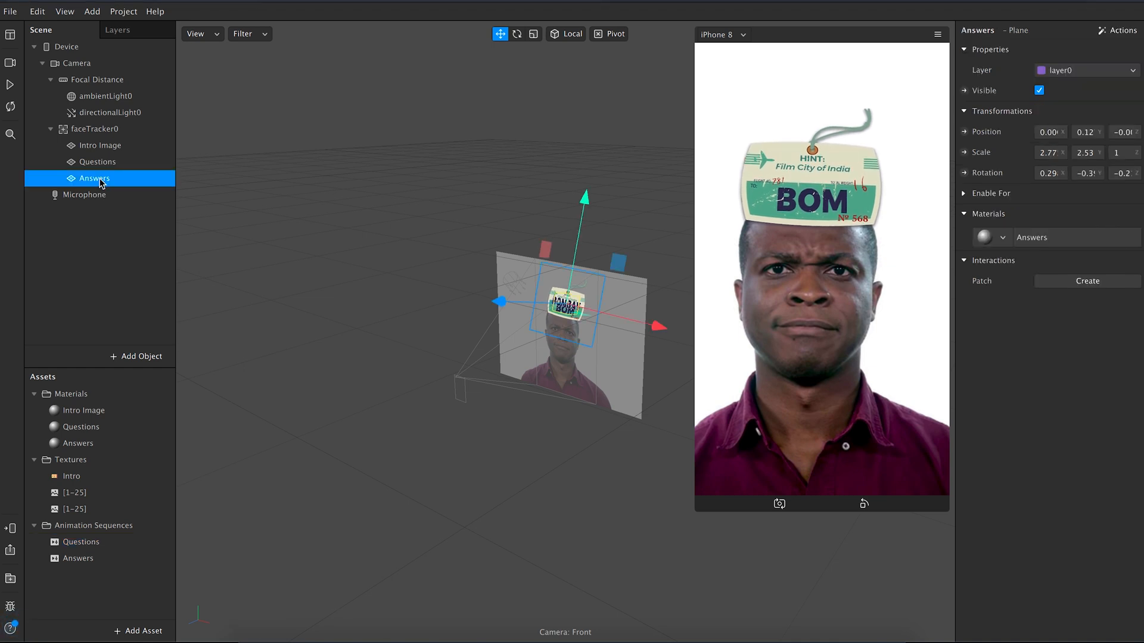
click(95, 146)
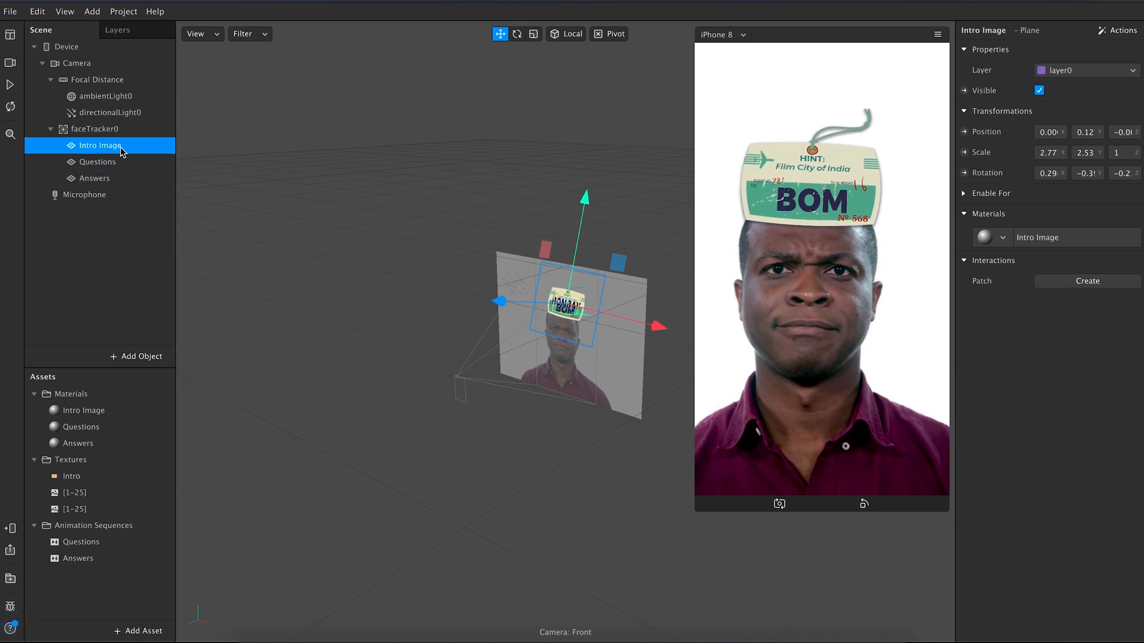
click(1039, 90)
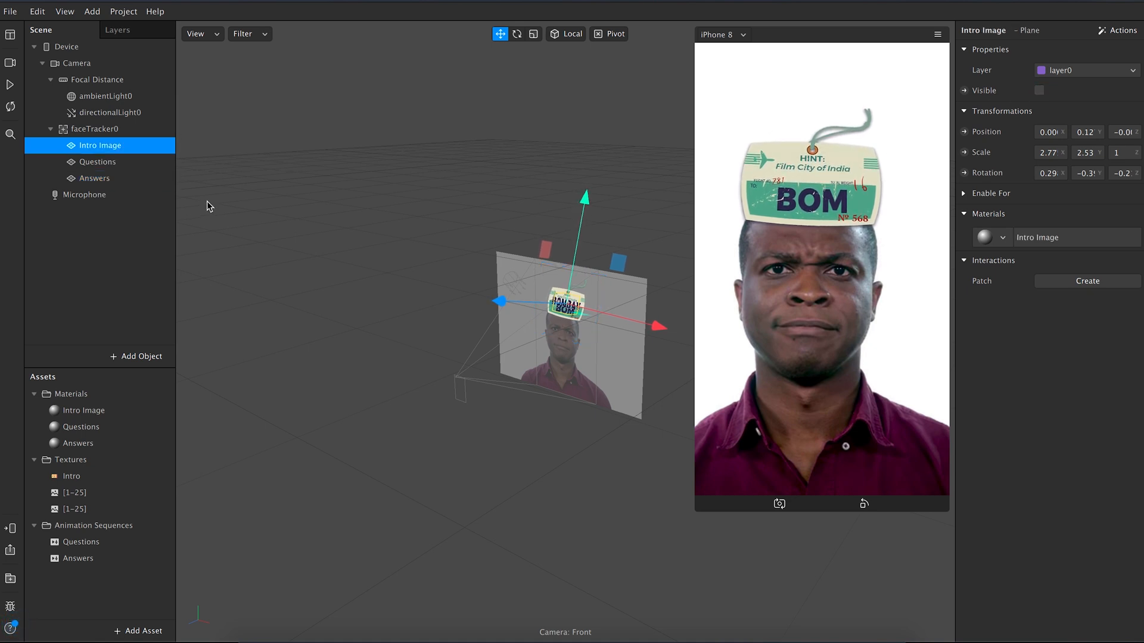
click(97, 162)
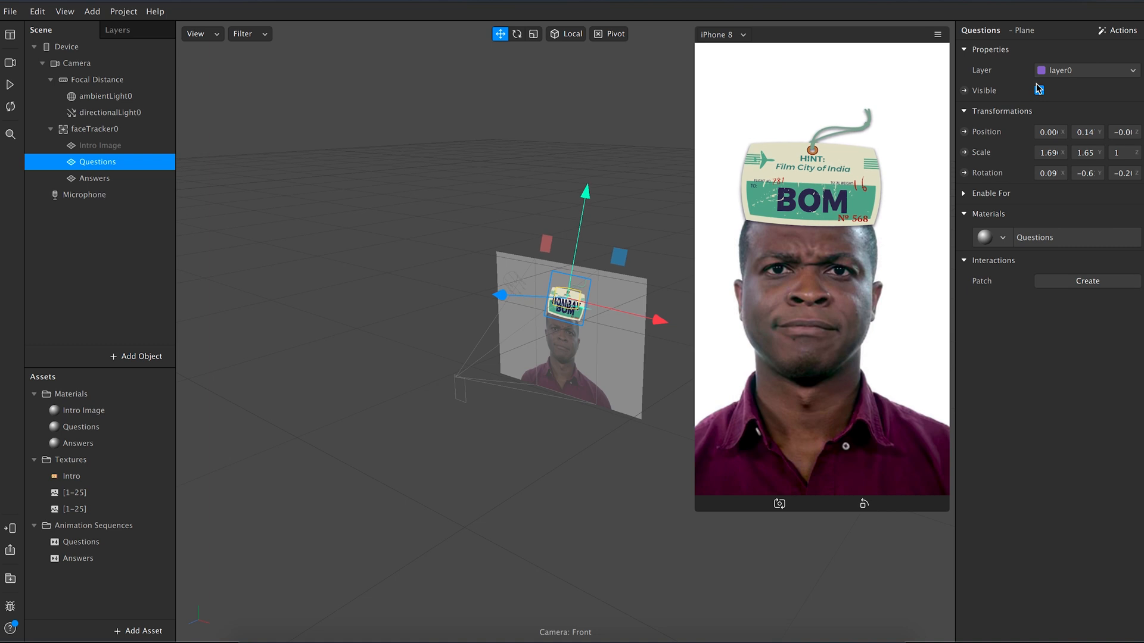
click(1039, 89)
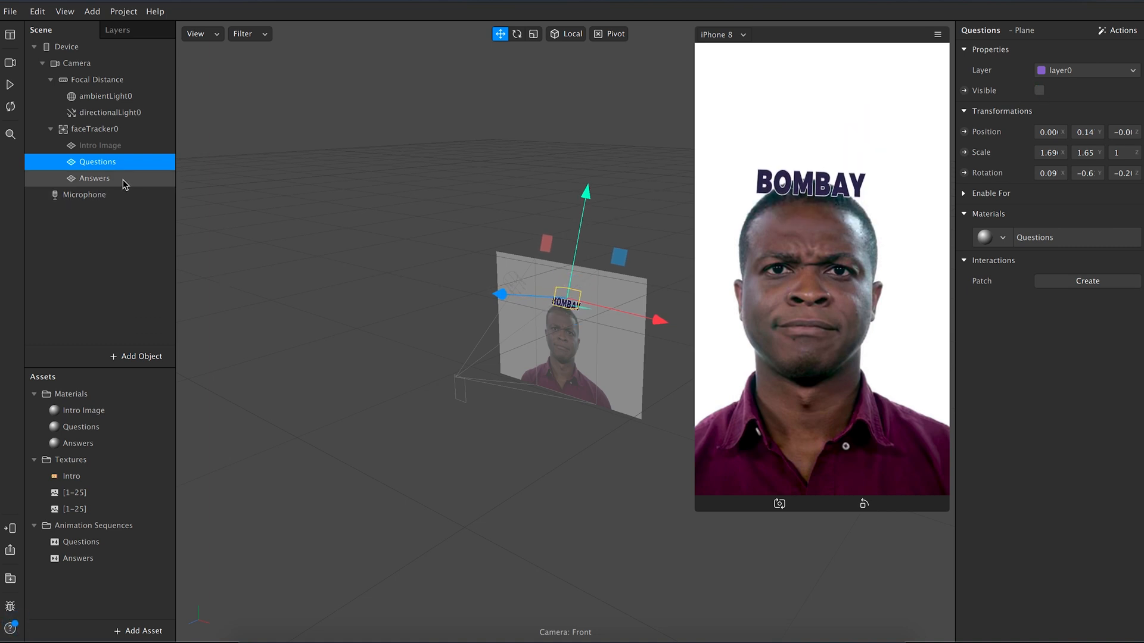
Step: Scale and move the Answers plane beneath the BOM tag, then show the Questions plane again
click(92, 177)
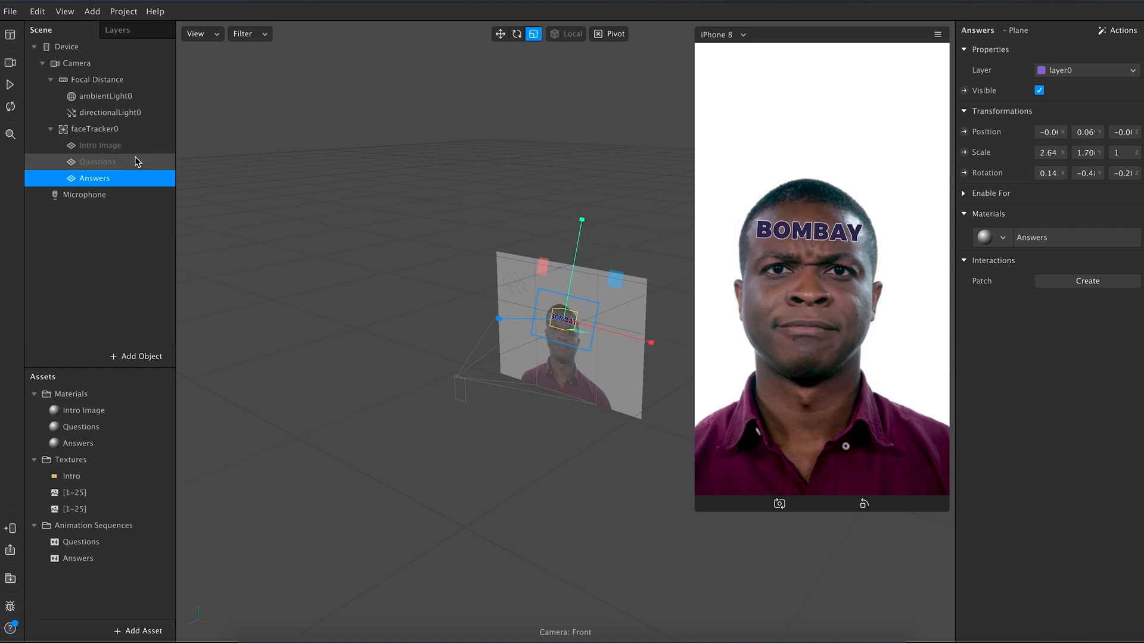
click(96, 160)
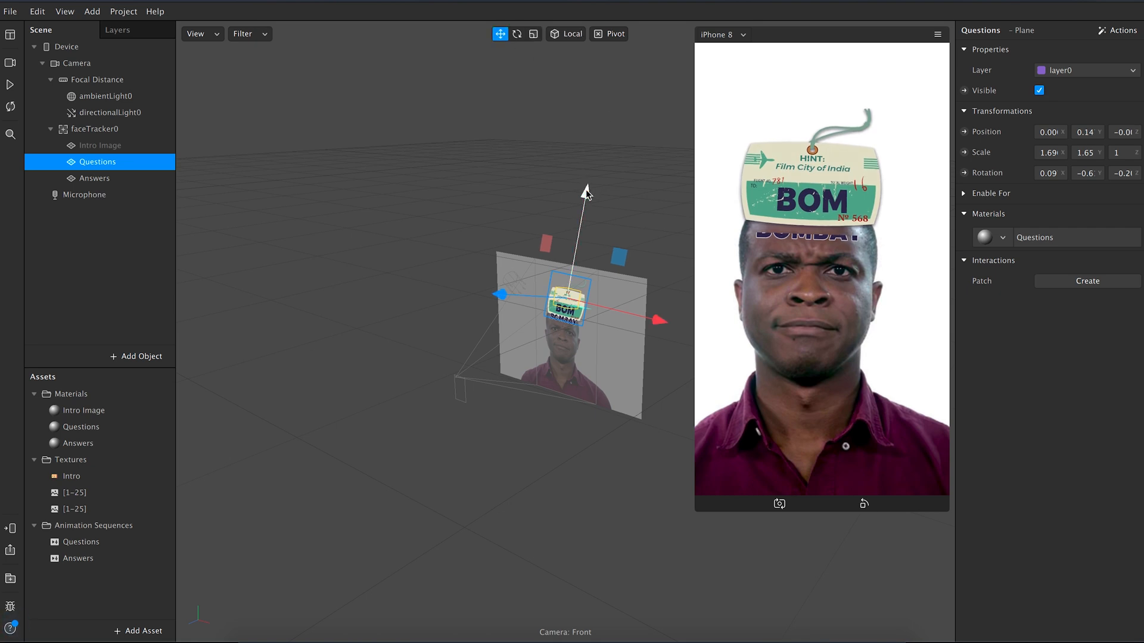
click(110, 266)
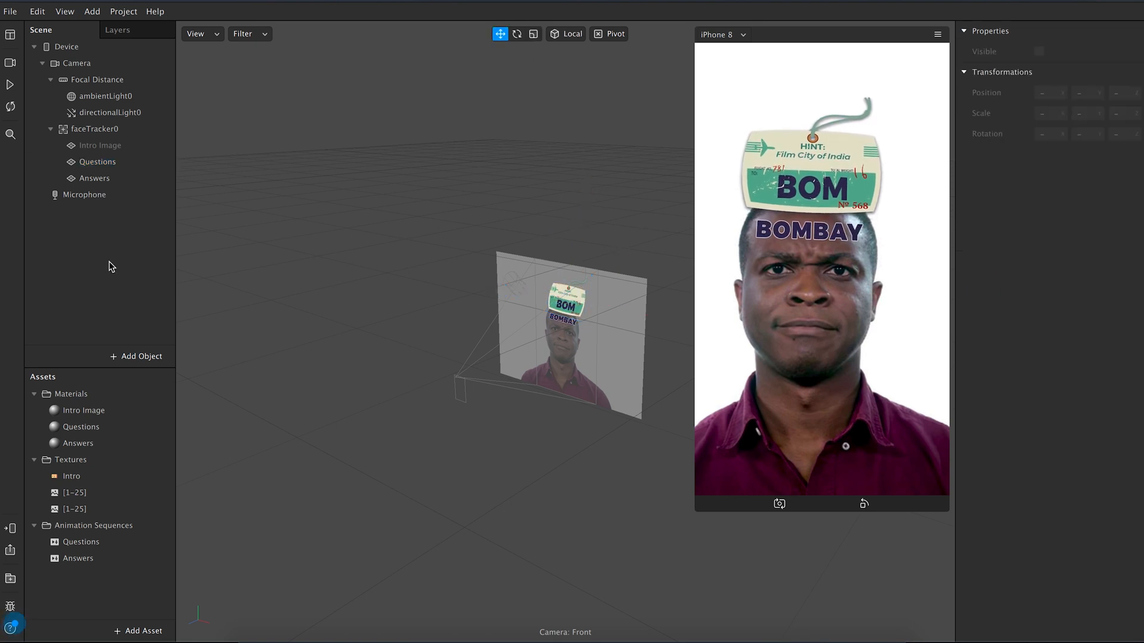
click(94, 177)
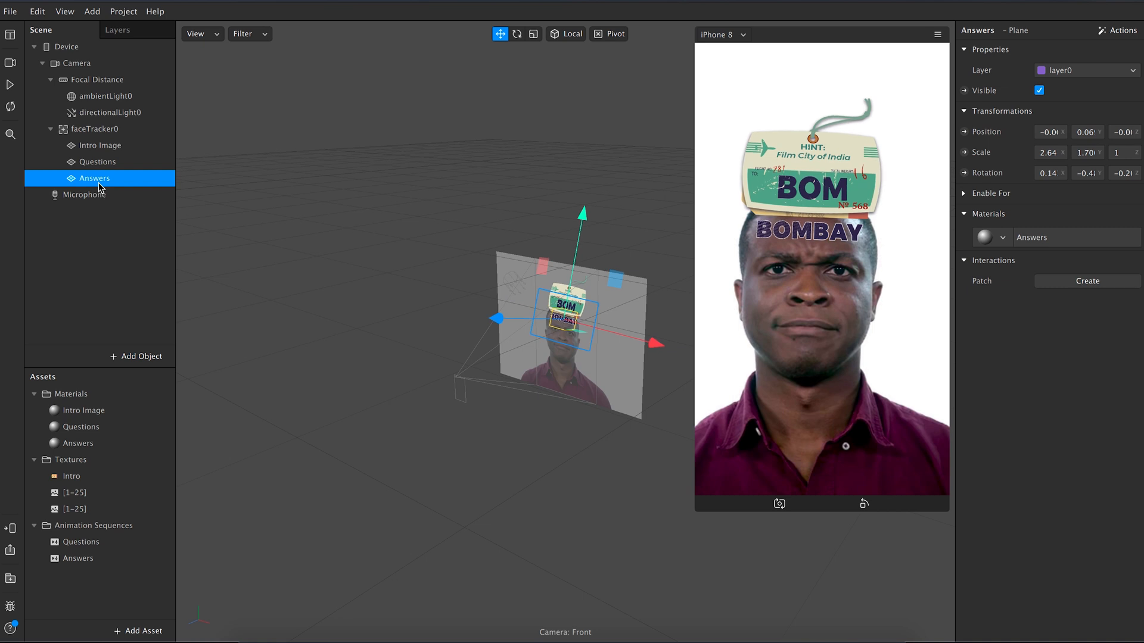
right_click(95, 177)
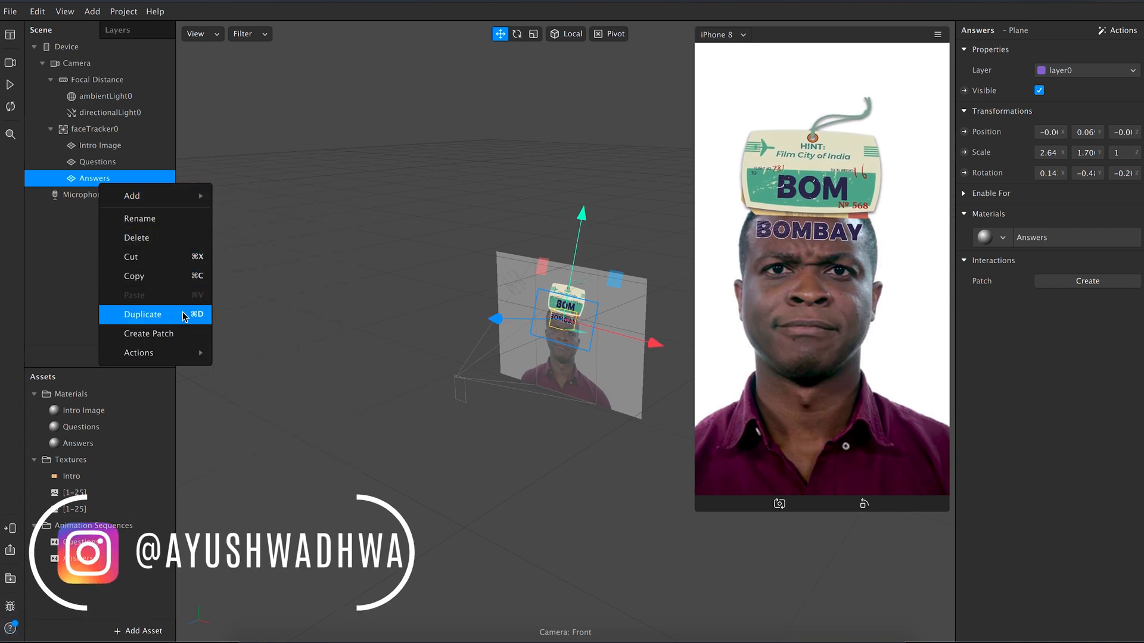
Step: Duplicate Answers twice and name the copies Timer Plane and Time Up Plane
click(143, 314)
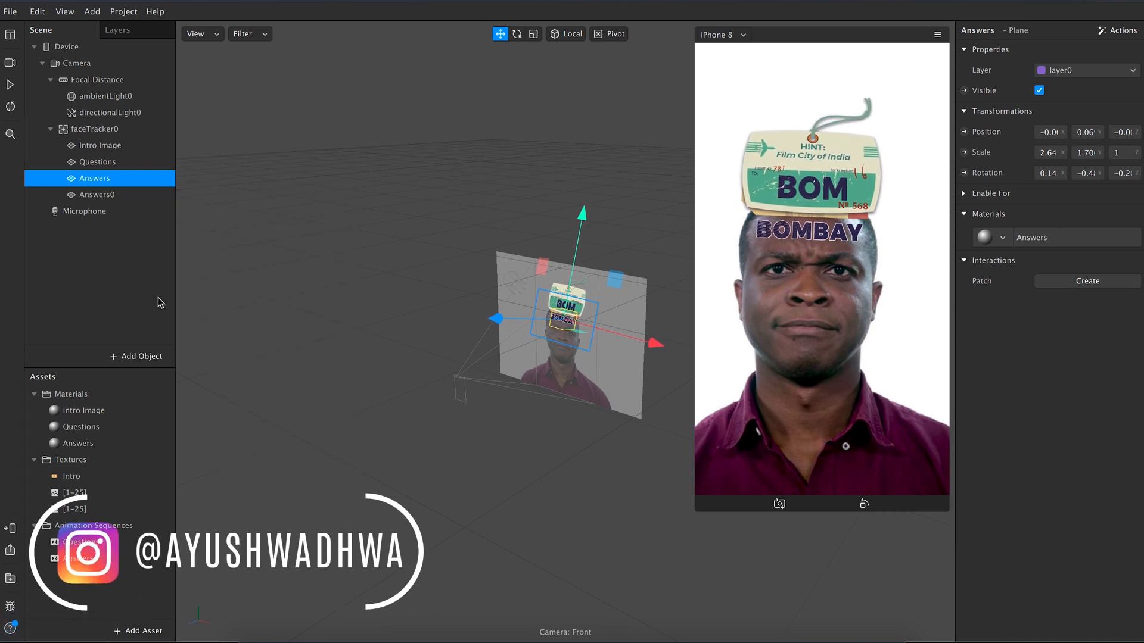
click(95, 194)
text(T)
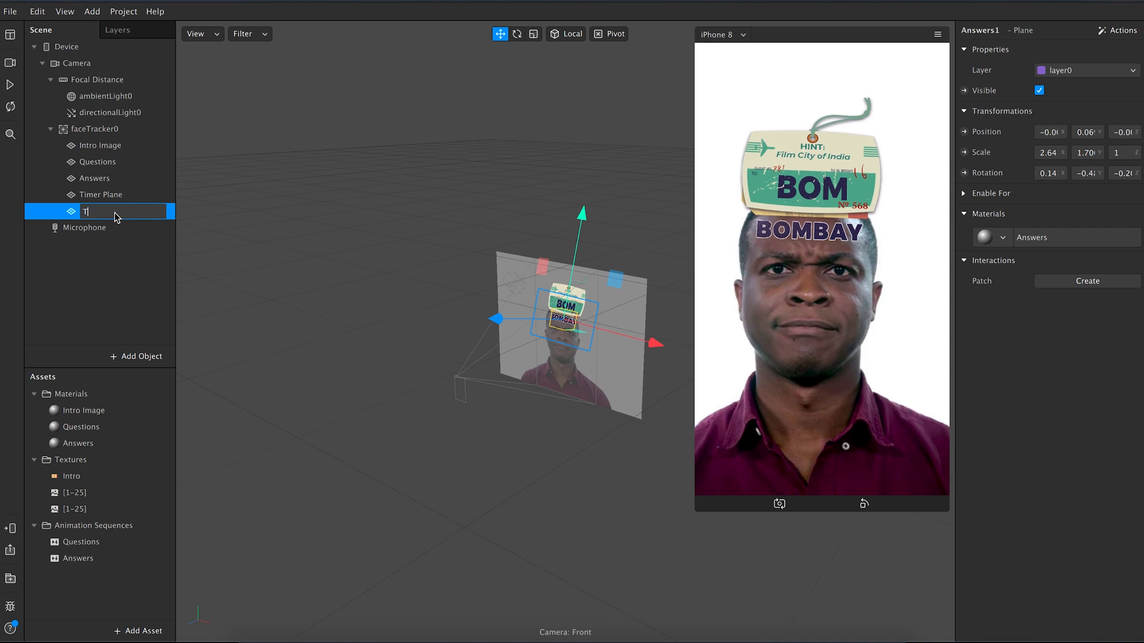
text(ime Up Plane)
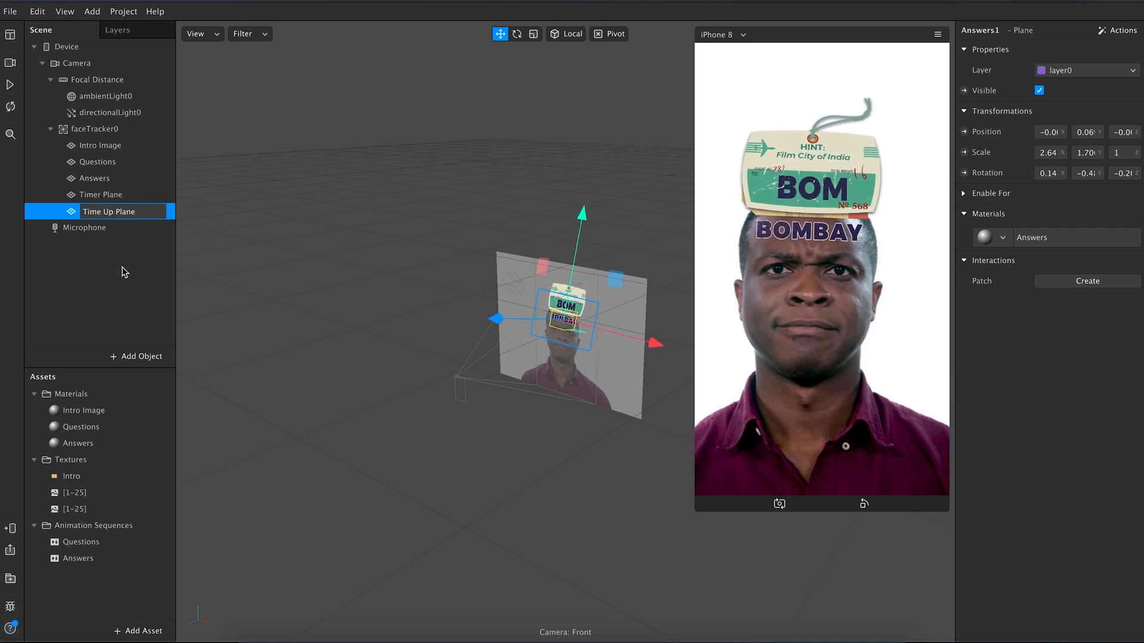
click(99, 195)
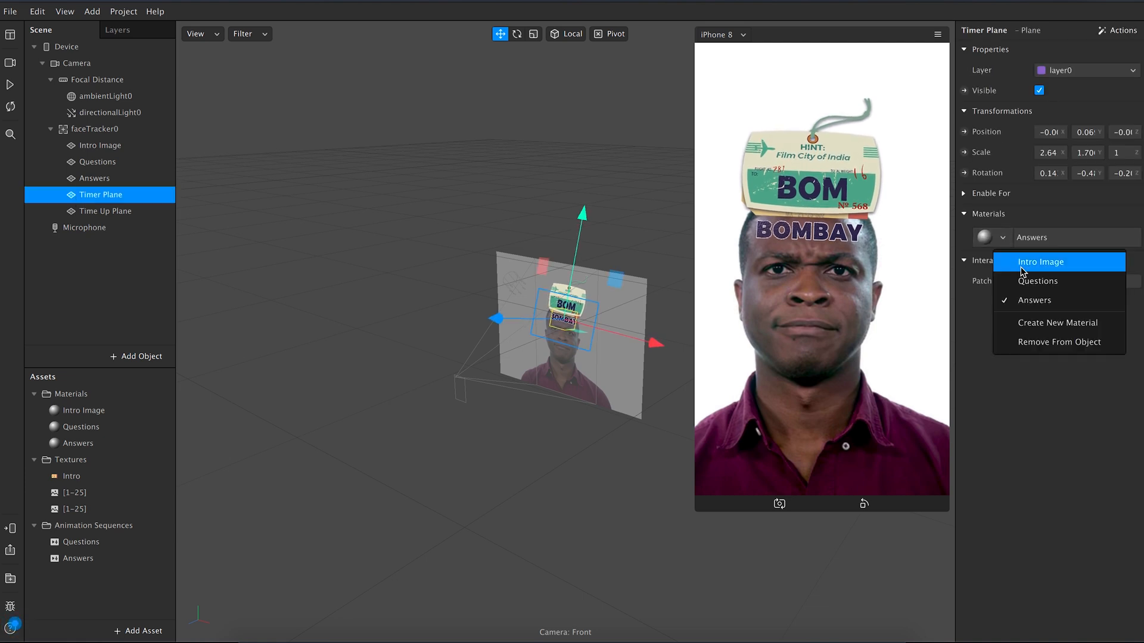
Step: Create a Timer material with a new animation sequence texture and import the 1–7.png countdown images
click(1058, 323)
text(Timer)
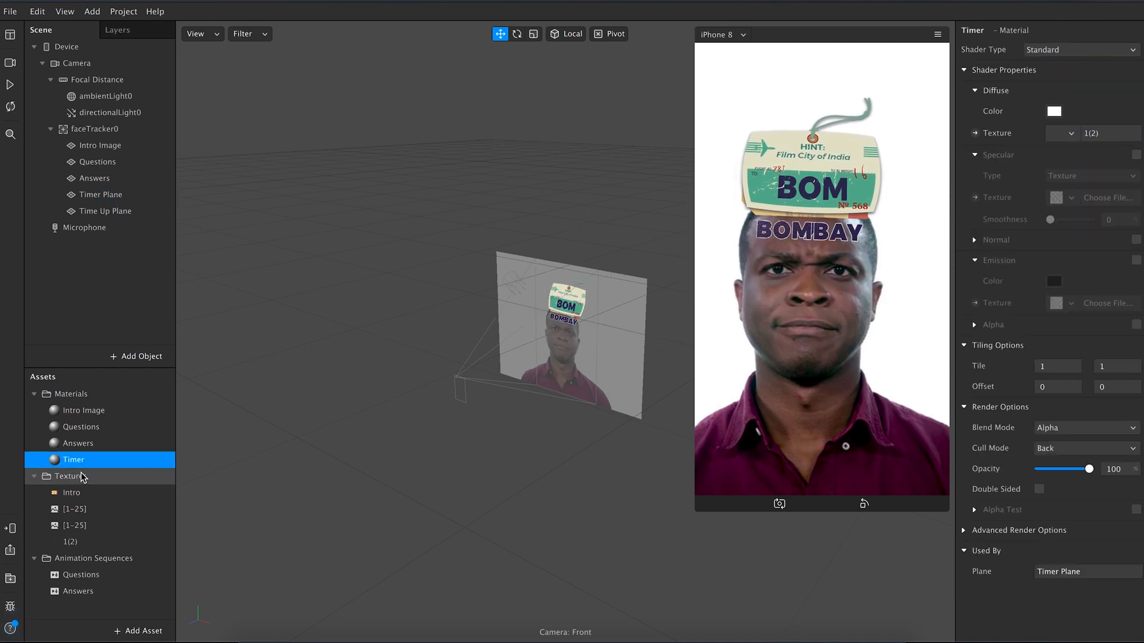
click(1068, 132)
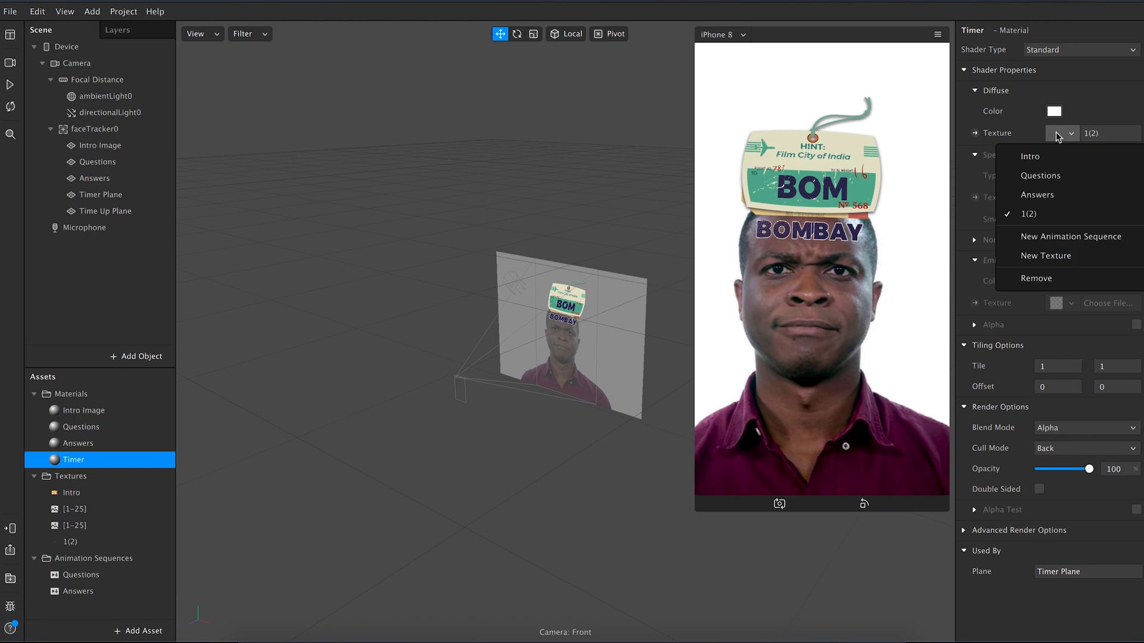
click(1071, 236)
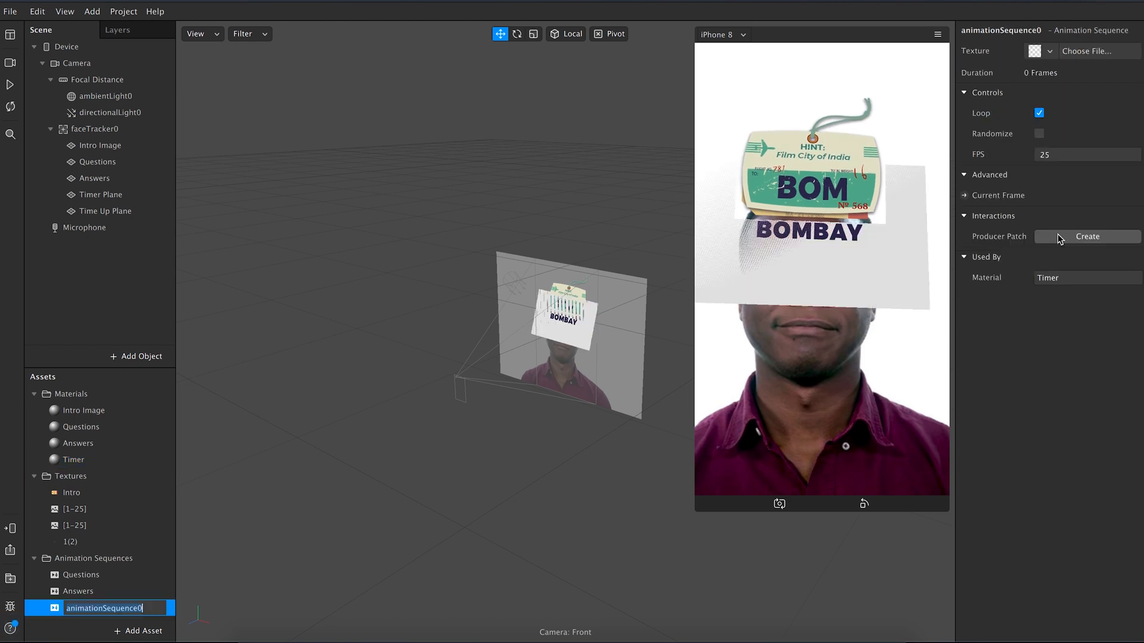
text(Timer)
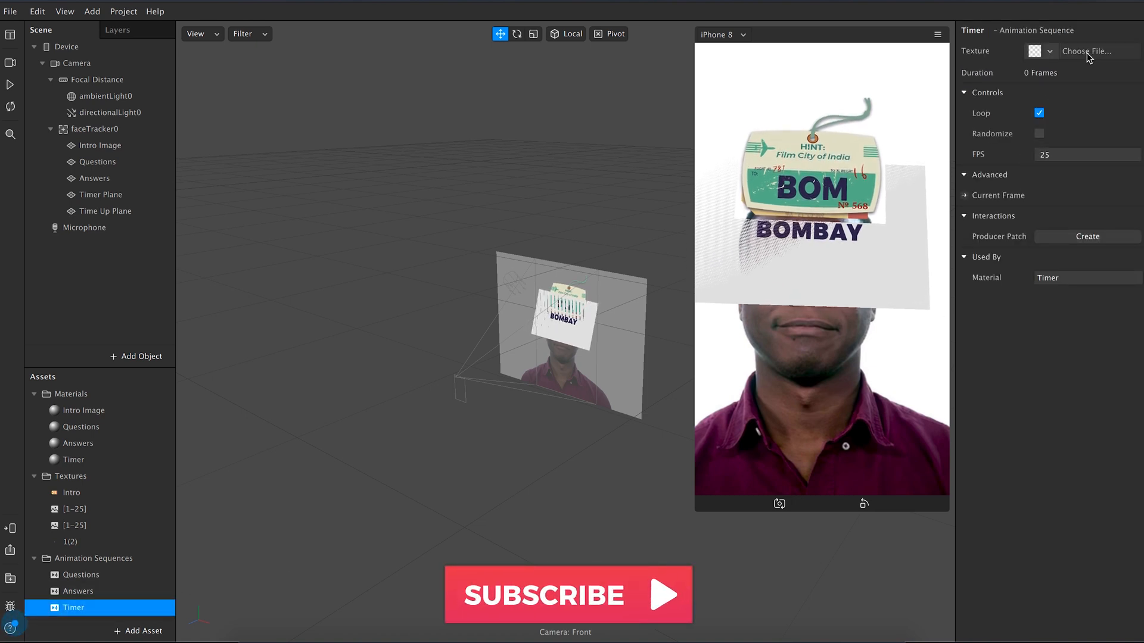
click(1087, 51)
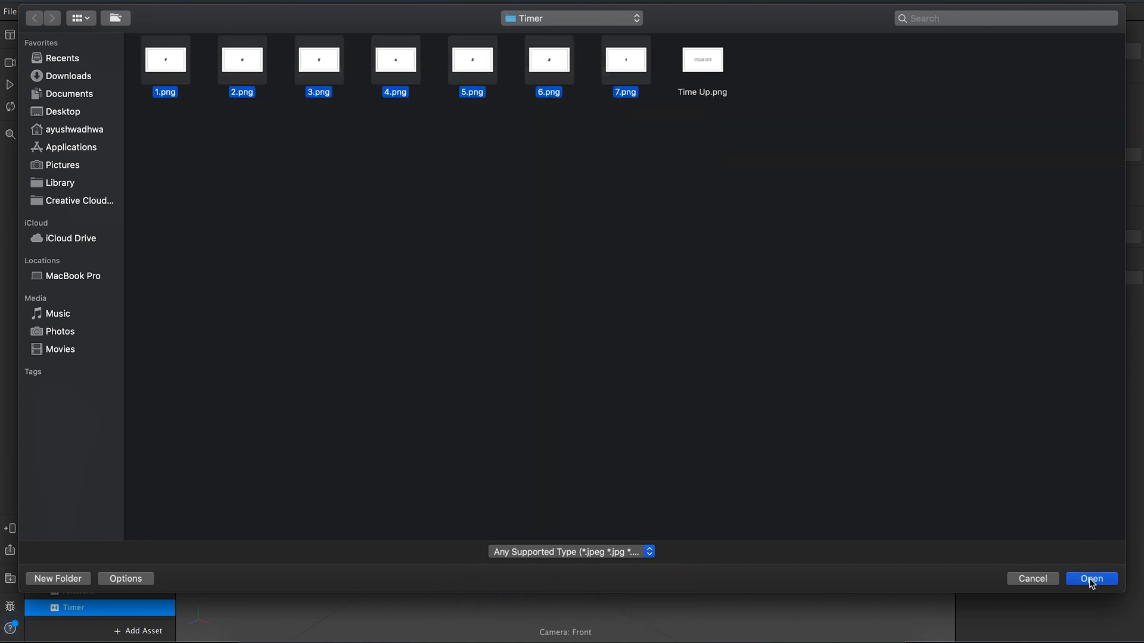
click(1092, 579)
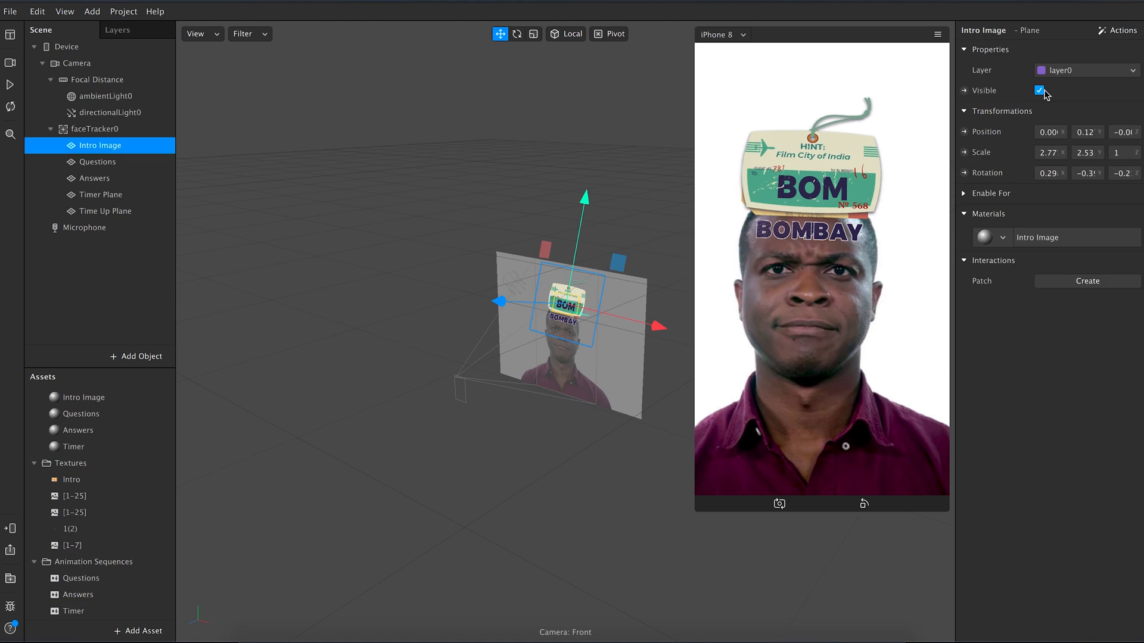
Step: Hide Intro Image and Questions, then move and scale the Timer Plane to show 7 beneath BOMBAY
click(96, 162)
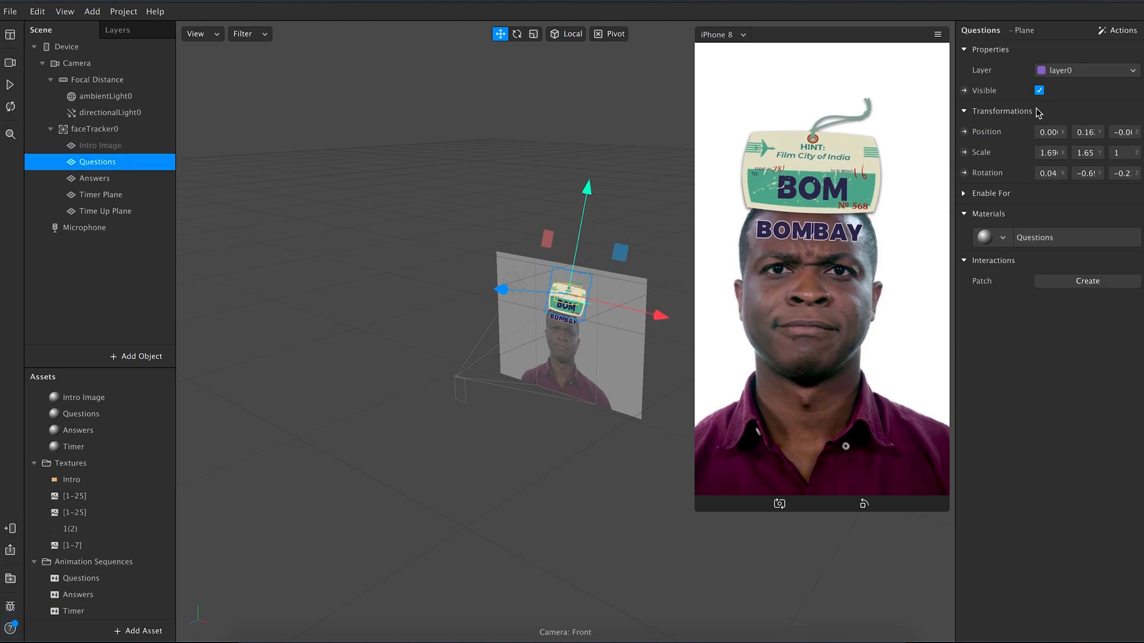
click(1040, 90)
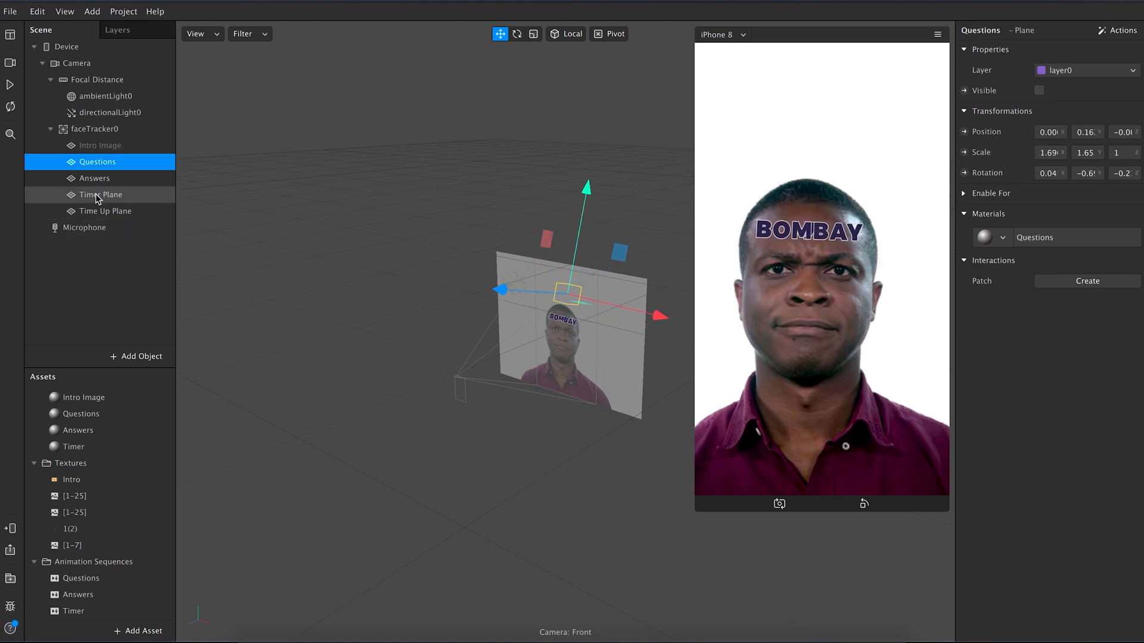
click(99, 194)
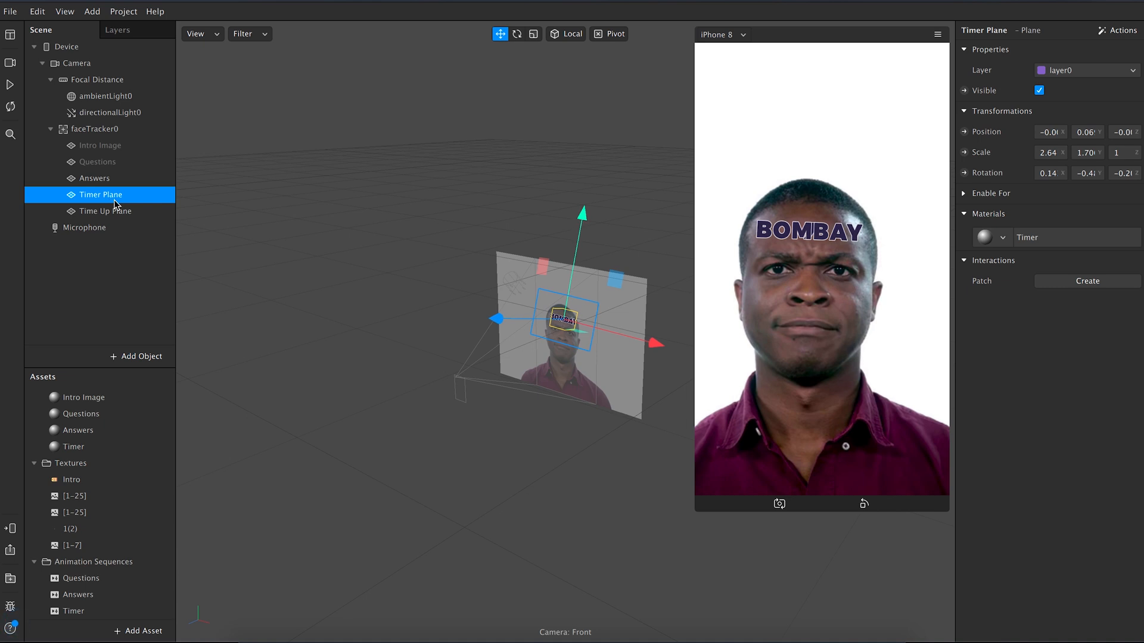
click(534, 33)
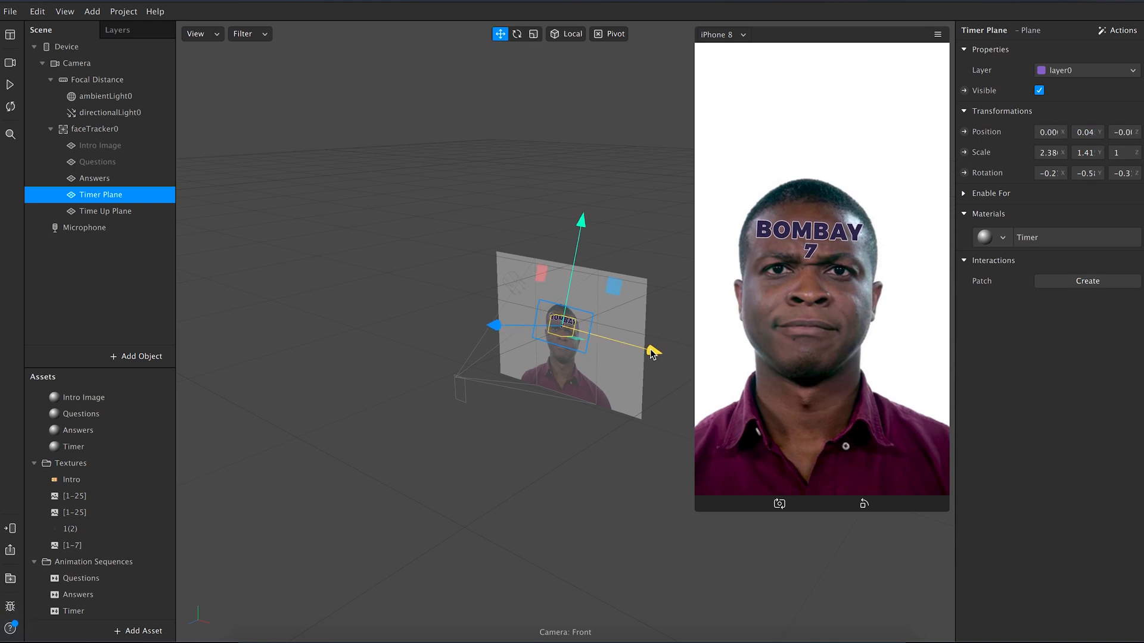
click(106, 210)
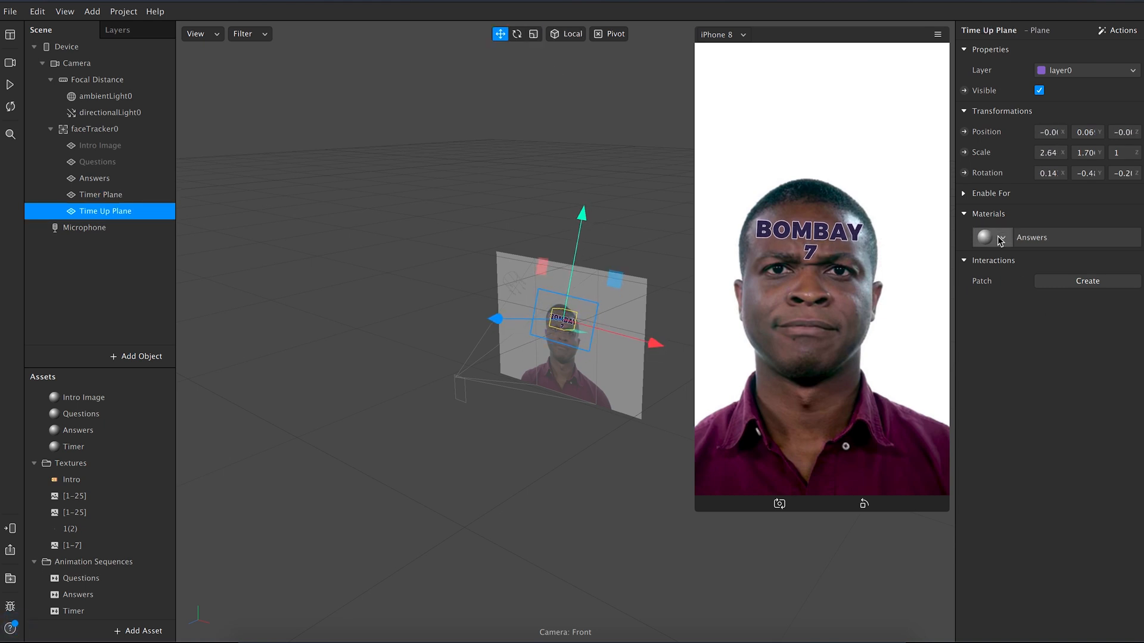
Step: Create a Time Up material with the Time Up.png texture and position the plane lower on the chest
click(1002, 237)
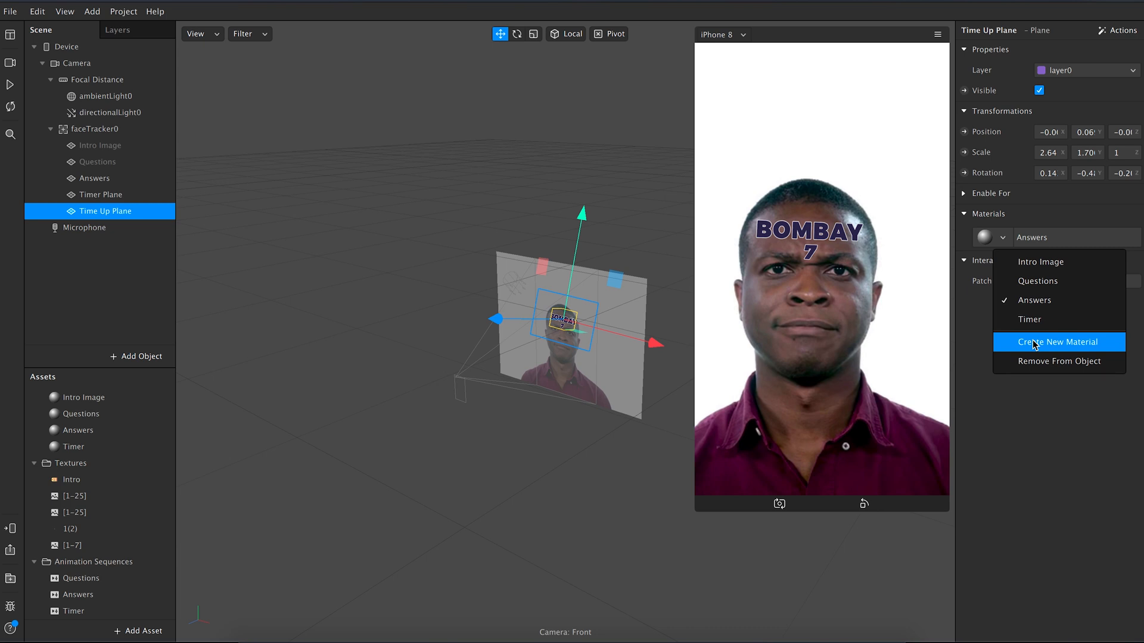
click(1059, 342)
text(Time Up)
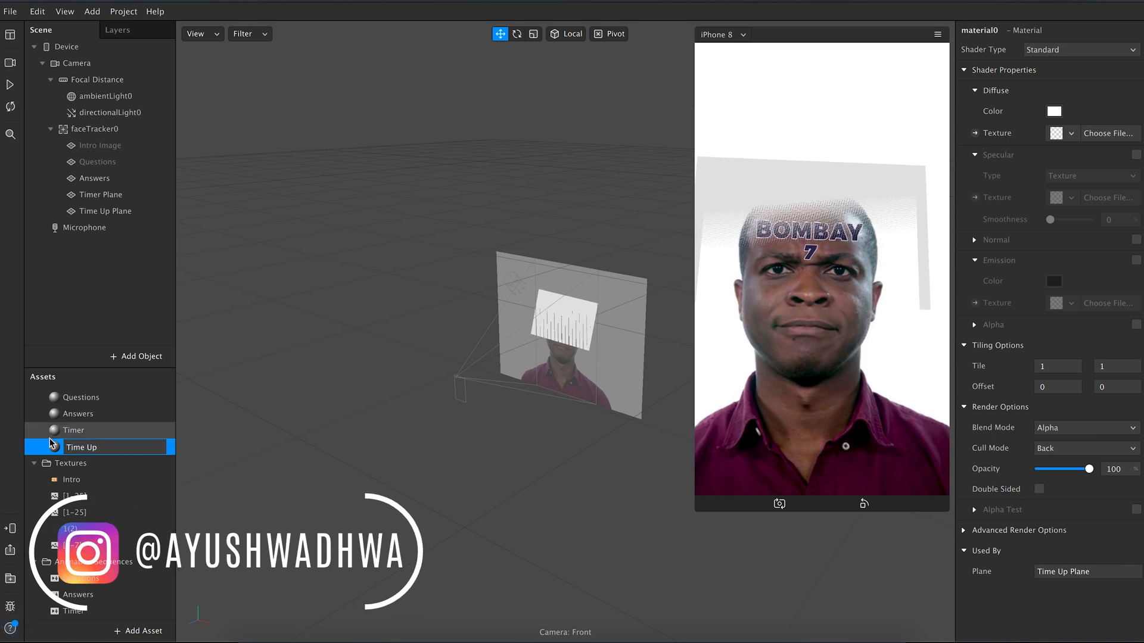
click(82, 447)
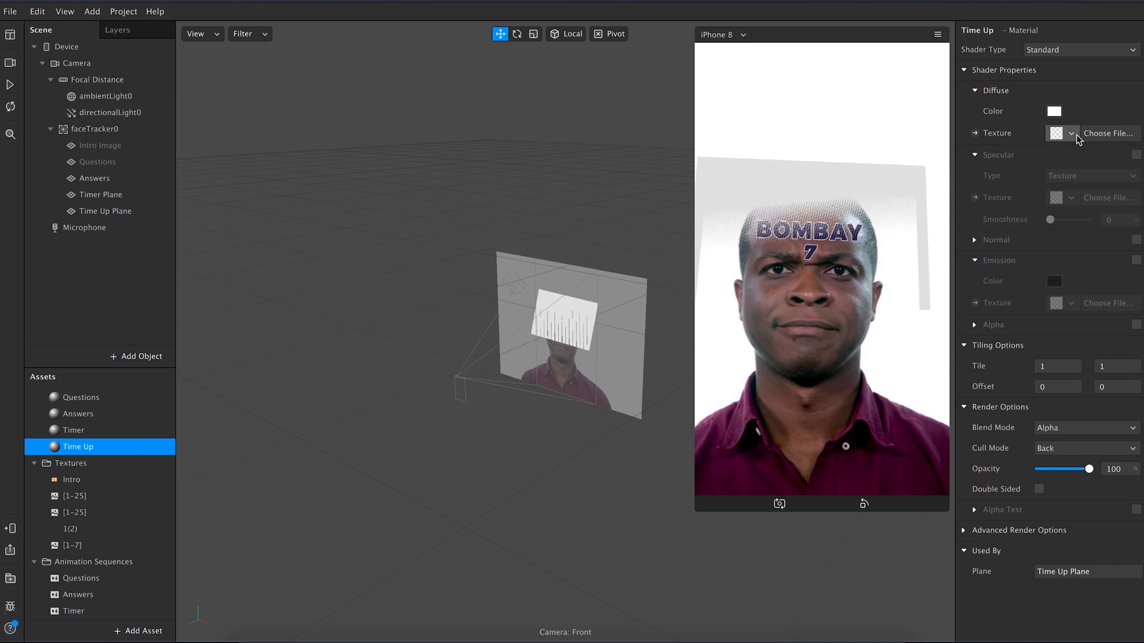
click(1108, 132)
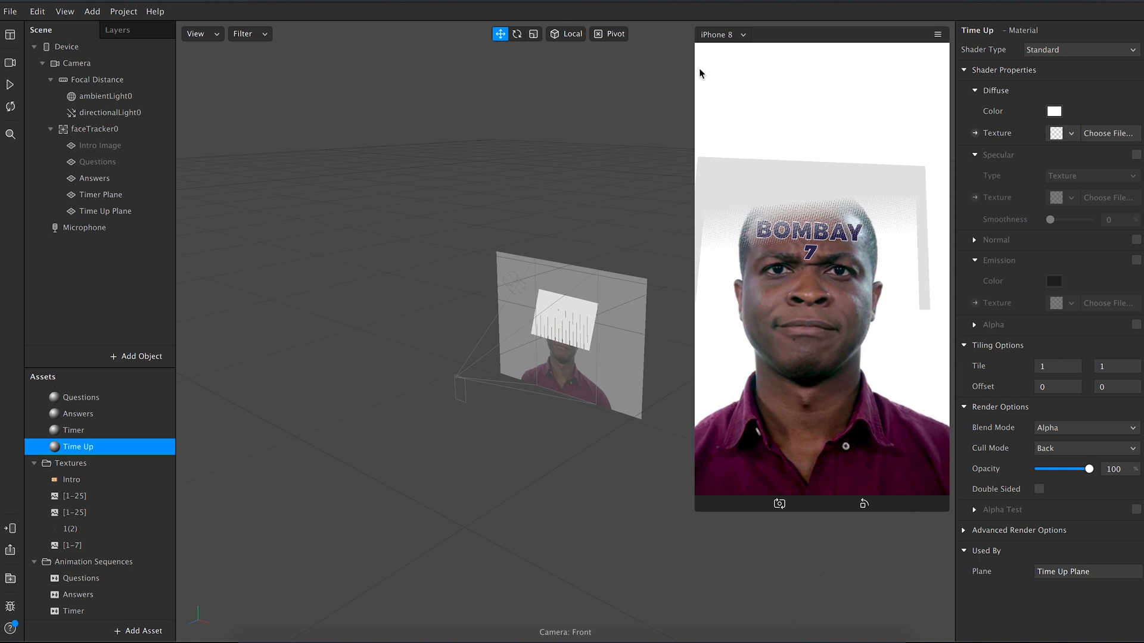
click(106, 211)
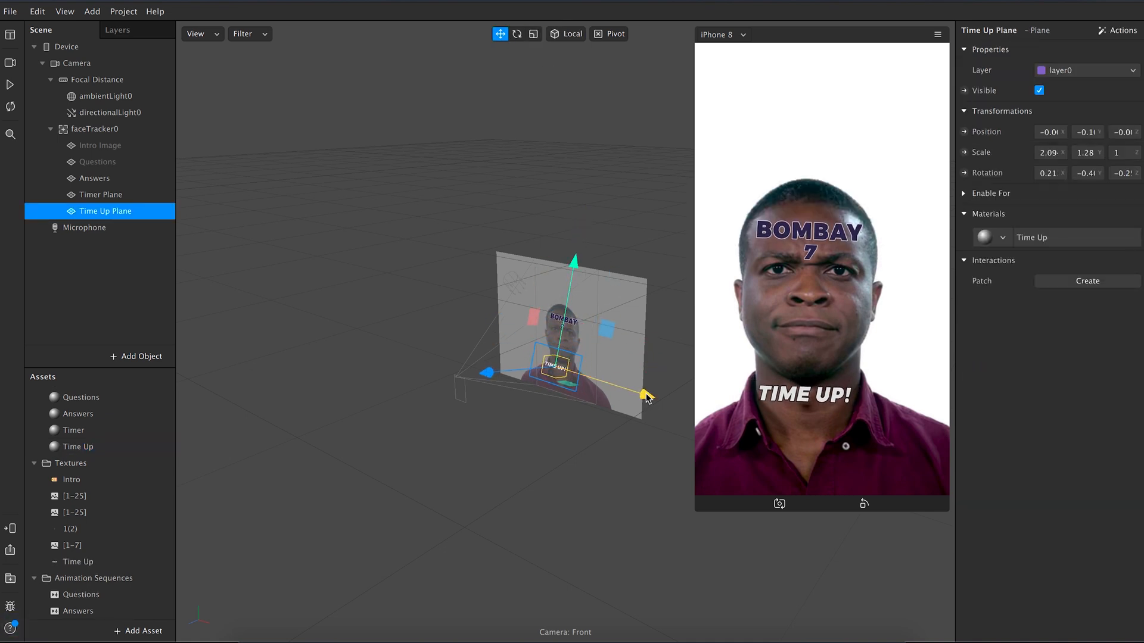
click(100, 145)
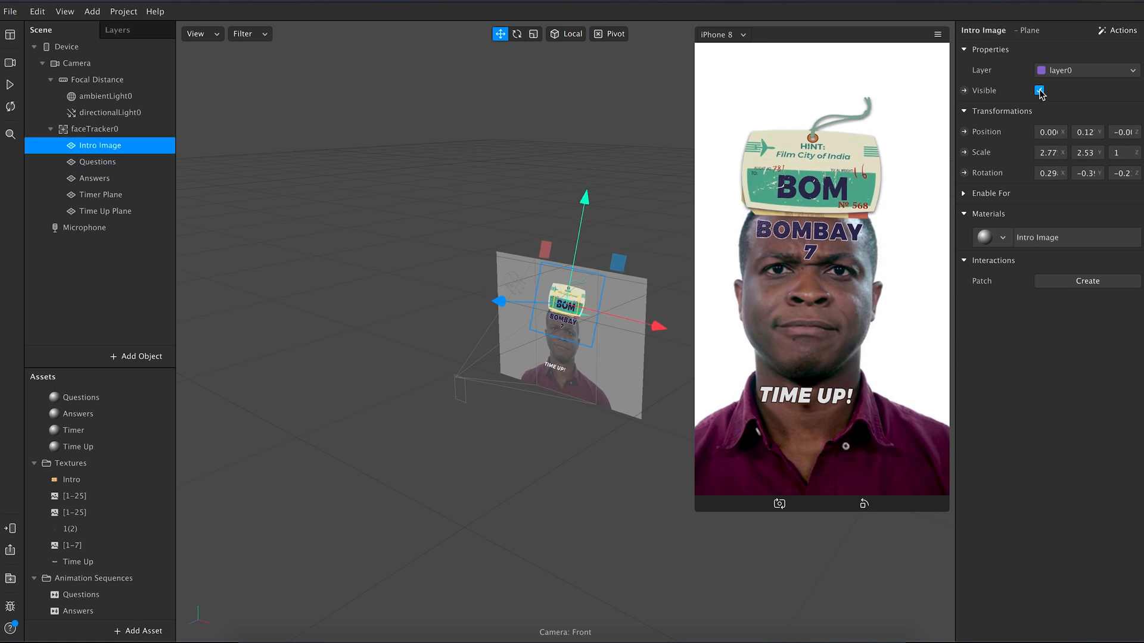
Step: Set all five materials to the Flat shader type
click(79, 475)
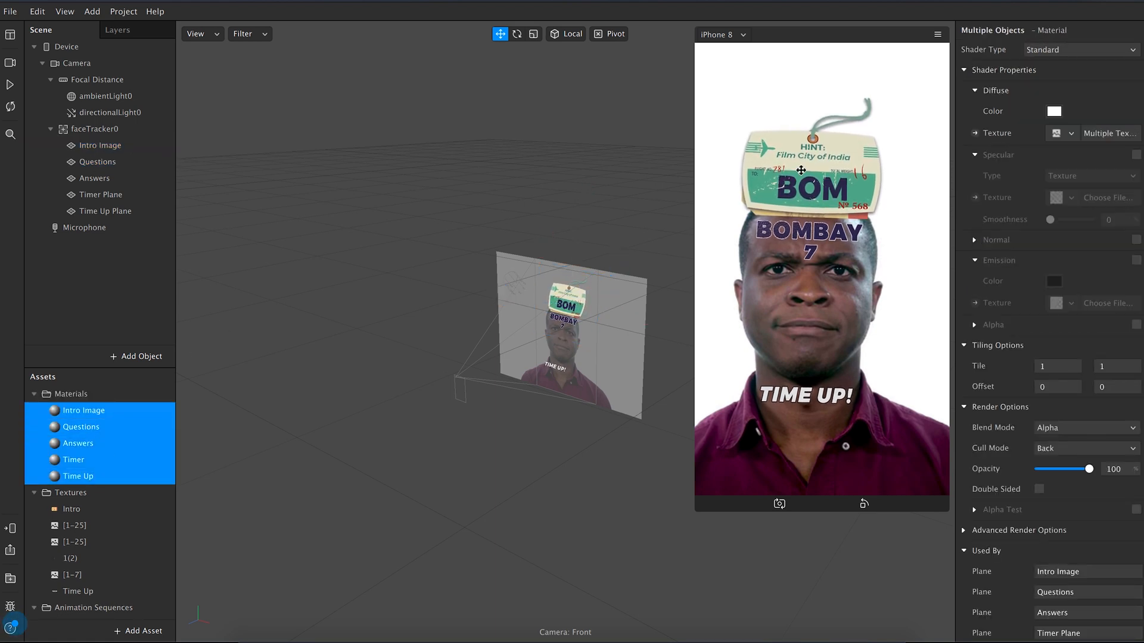
click(1080, 49)
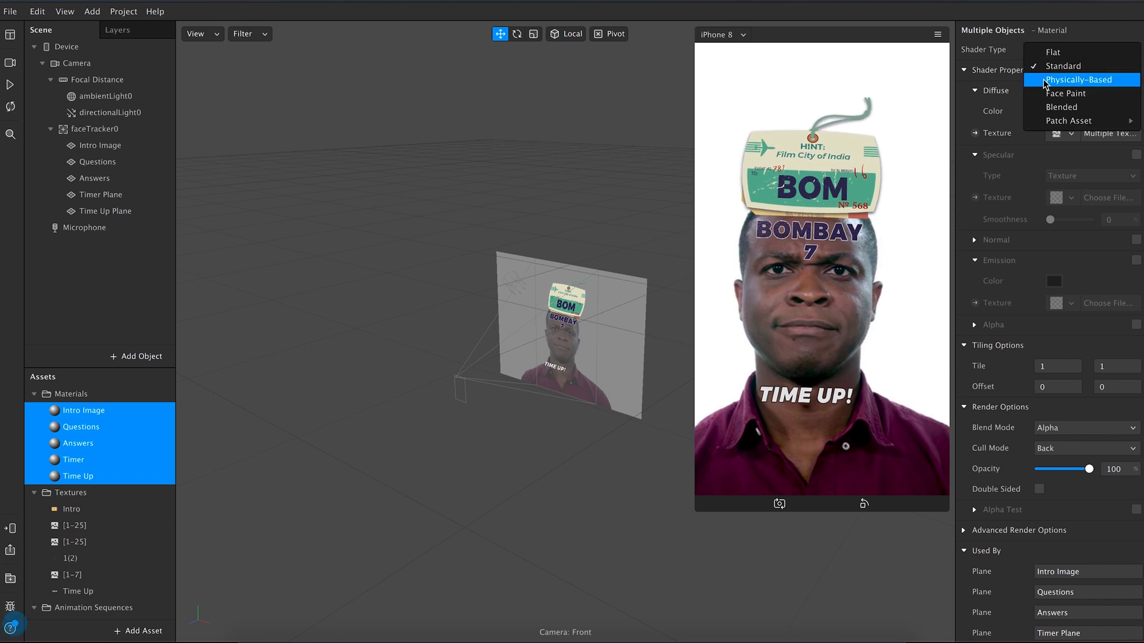
mouse_move(1055, 51)
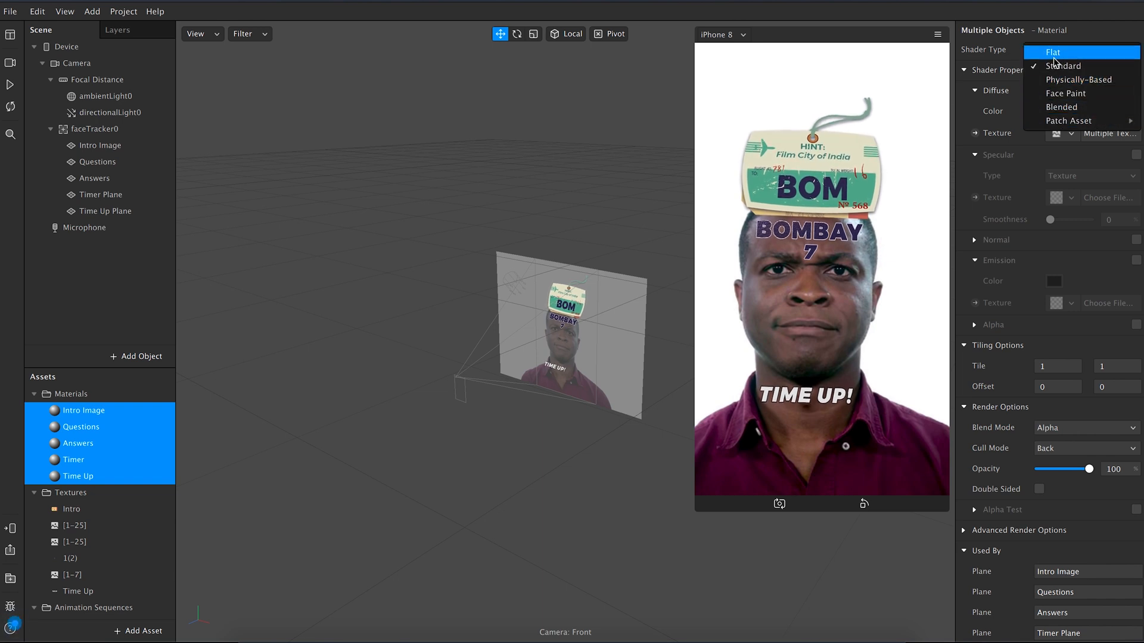
mouse_move(1094, 60)
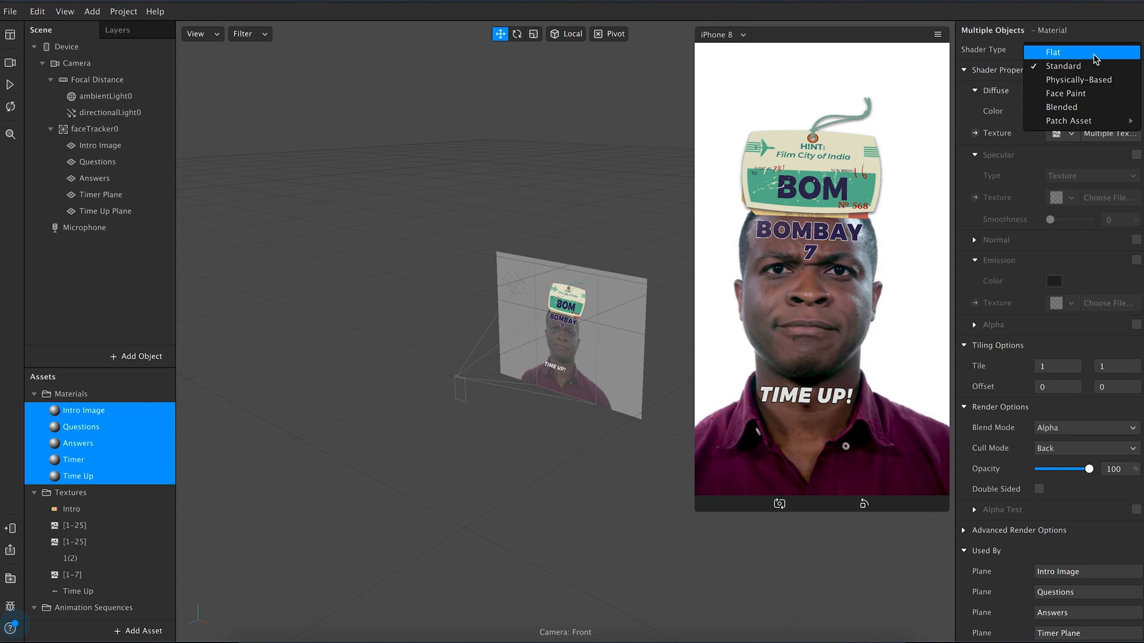
click(72, 463)
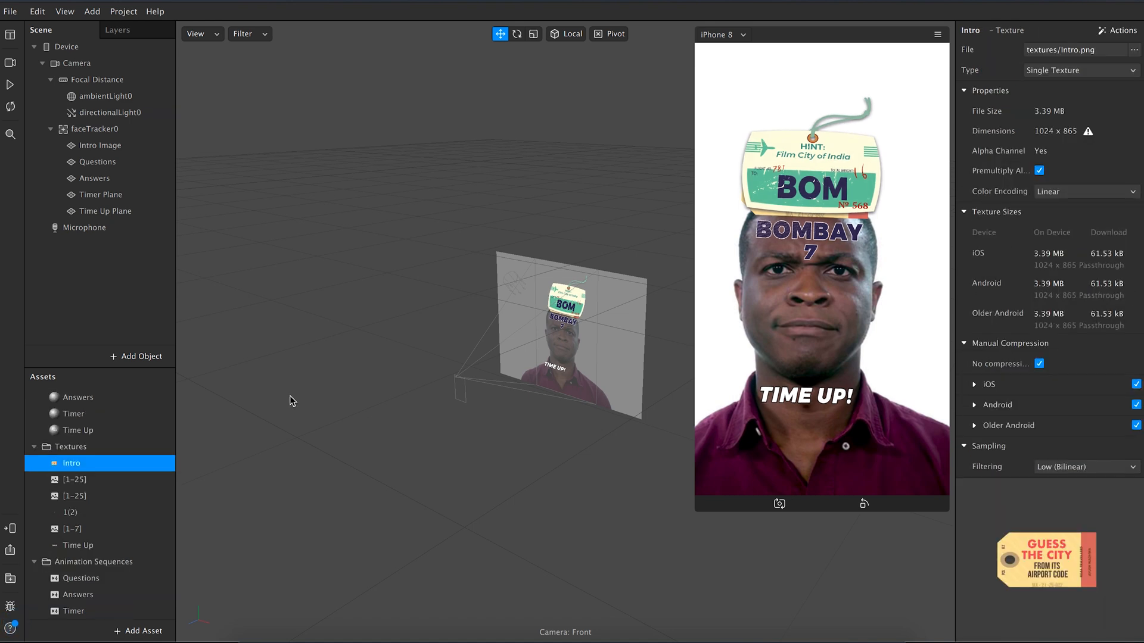
Step: Tick No Compression for the question sequence and Time Up textures
click(72, 479)
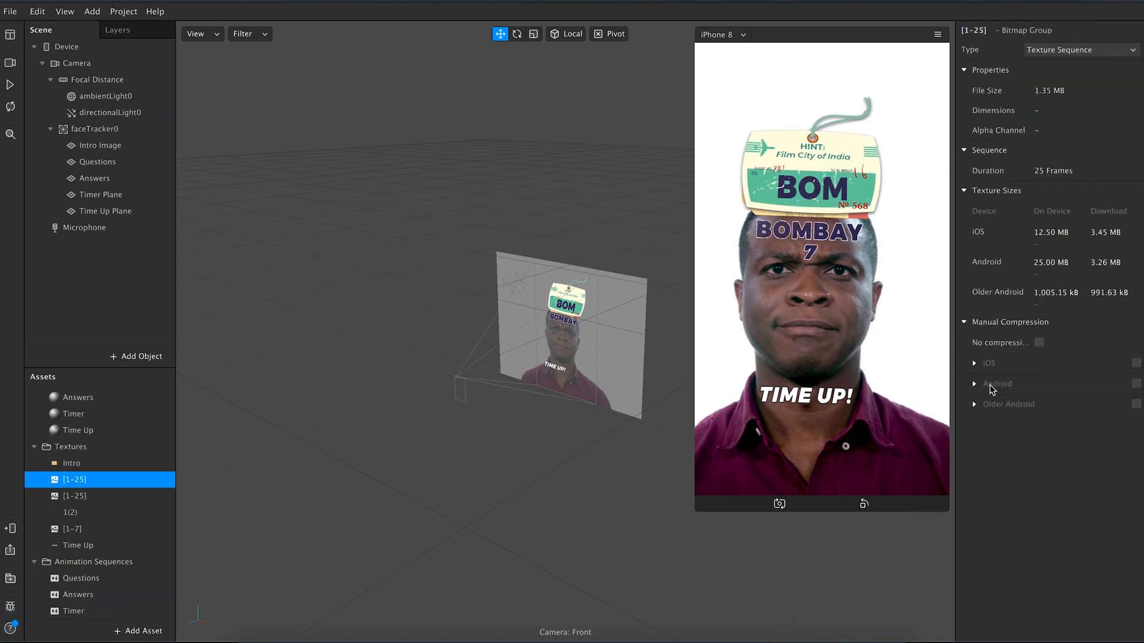
click(1039, 342)
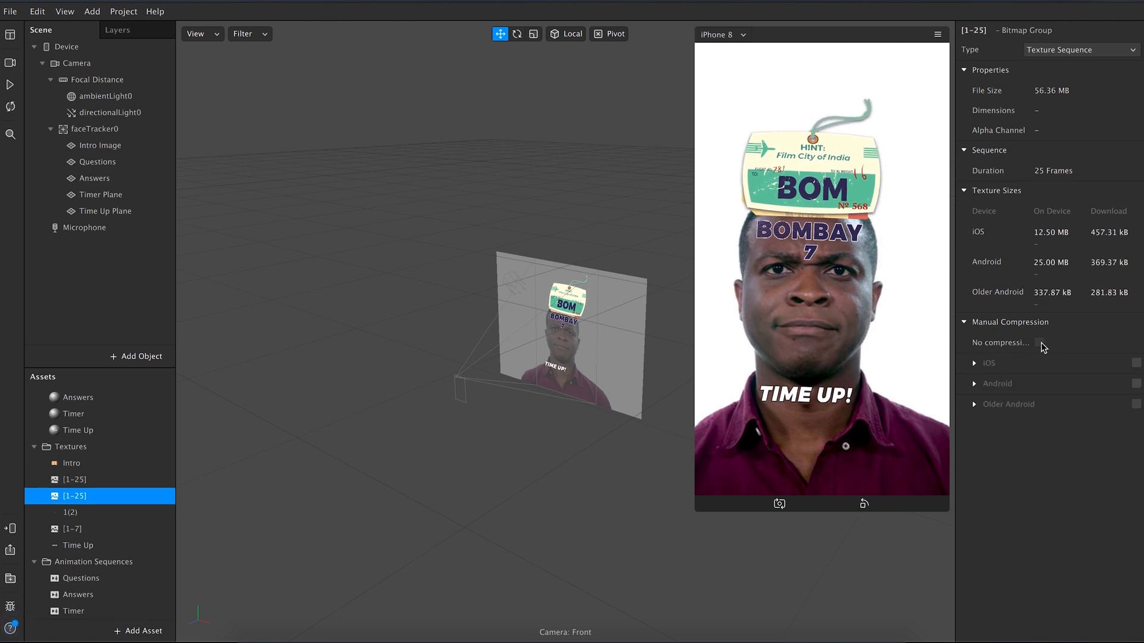
click(1039, 342)
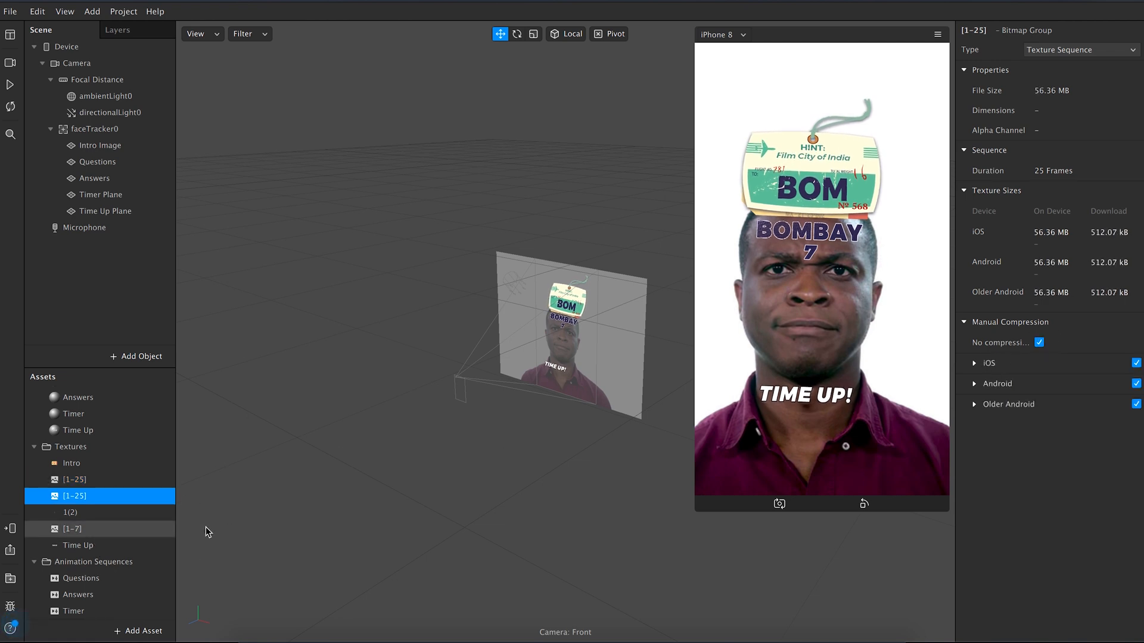
click(78, 544)
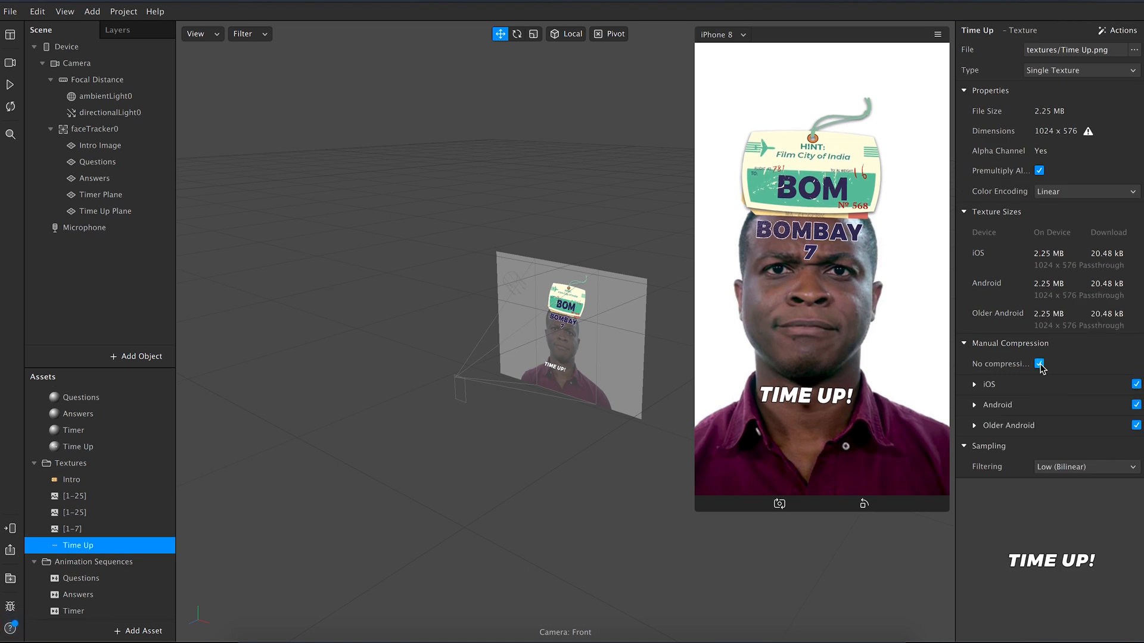
mouse_move(713, 439)
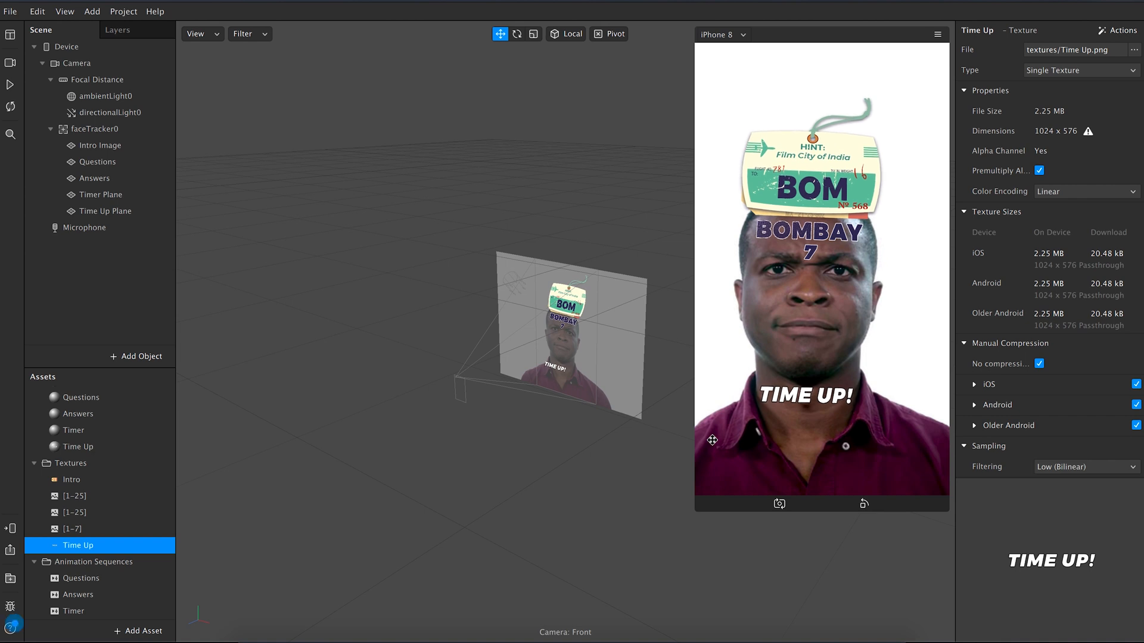
click(65, 11)
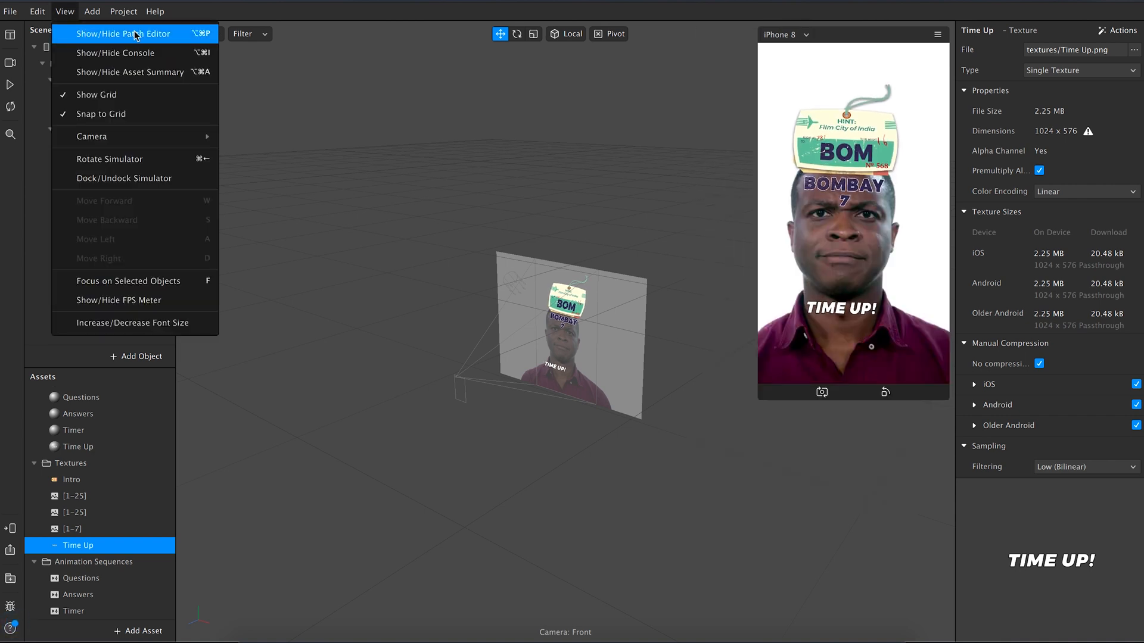
Step: Show the Patch Editor and add the Camera patch to the graph
click(124, 34)
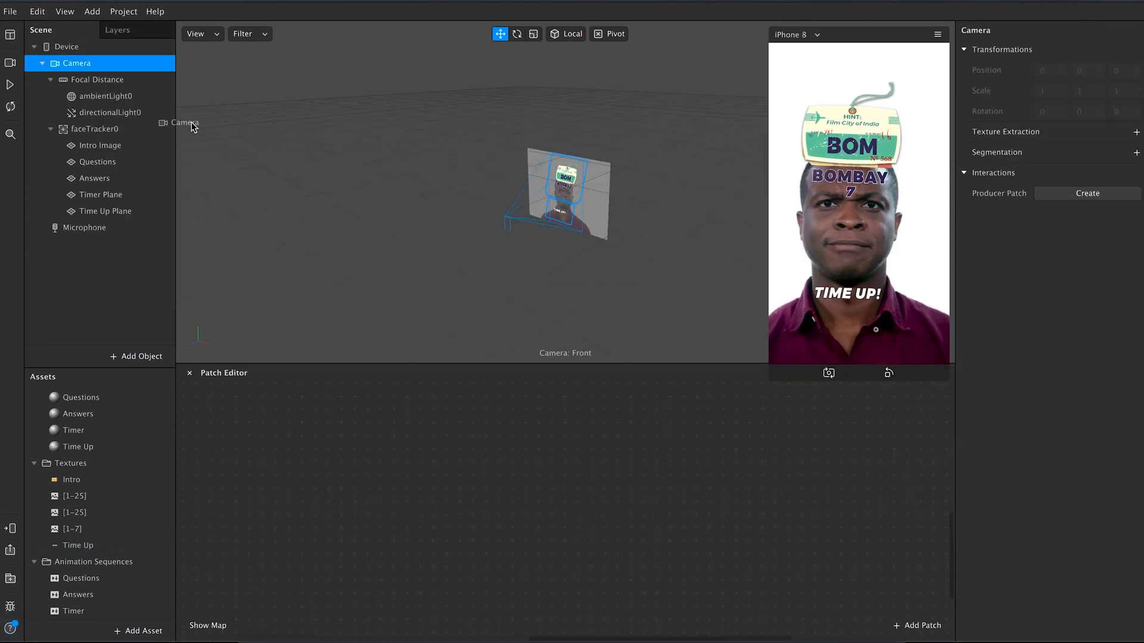
click(164, 63)
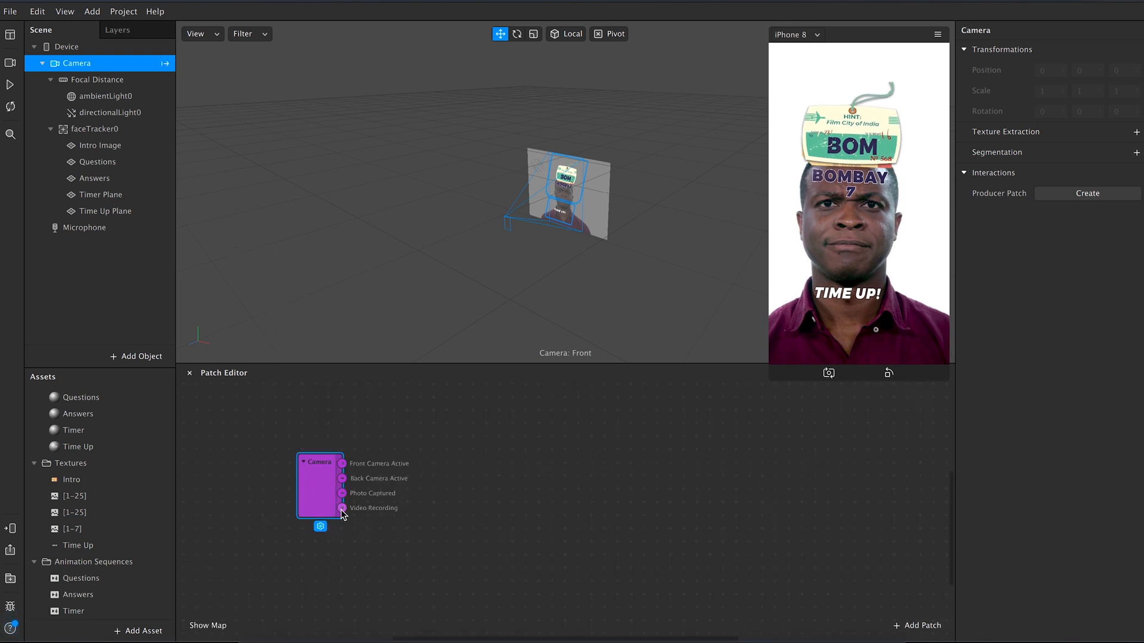
click(917, 625)
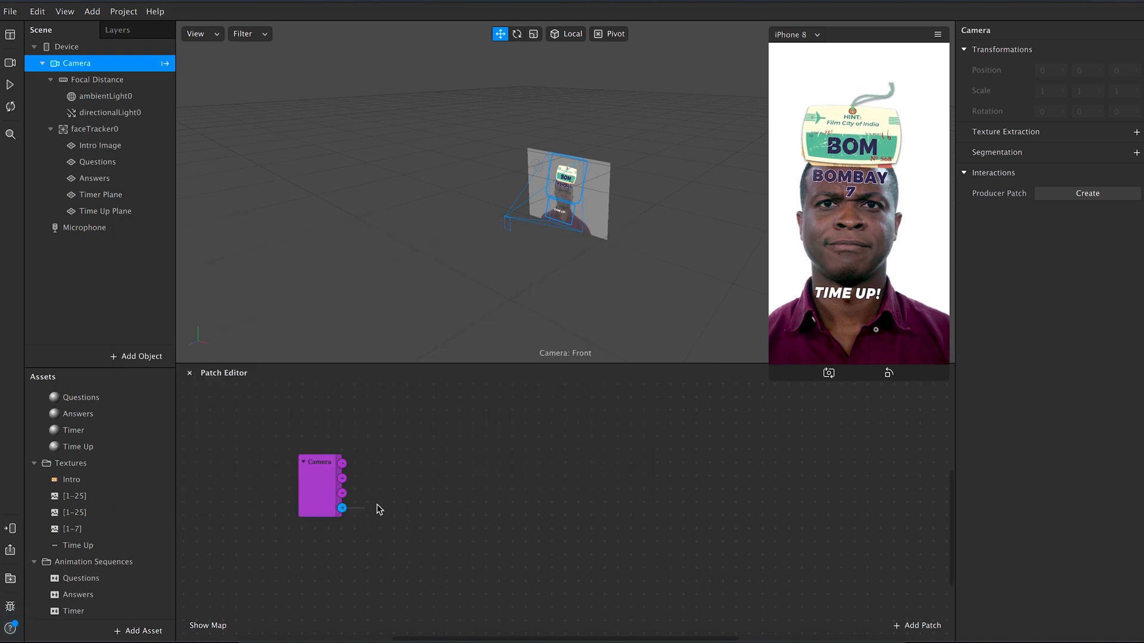
Step: Add a Delay patch from the Camera output followed by a Not patch
click(922, 625)
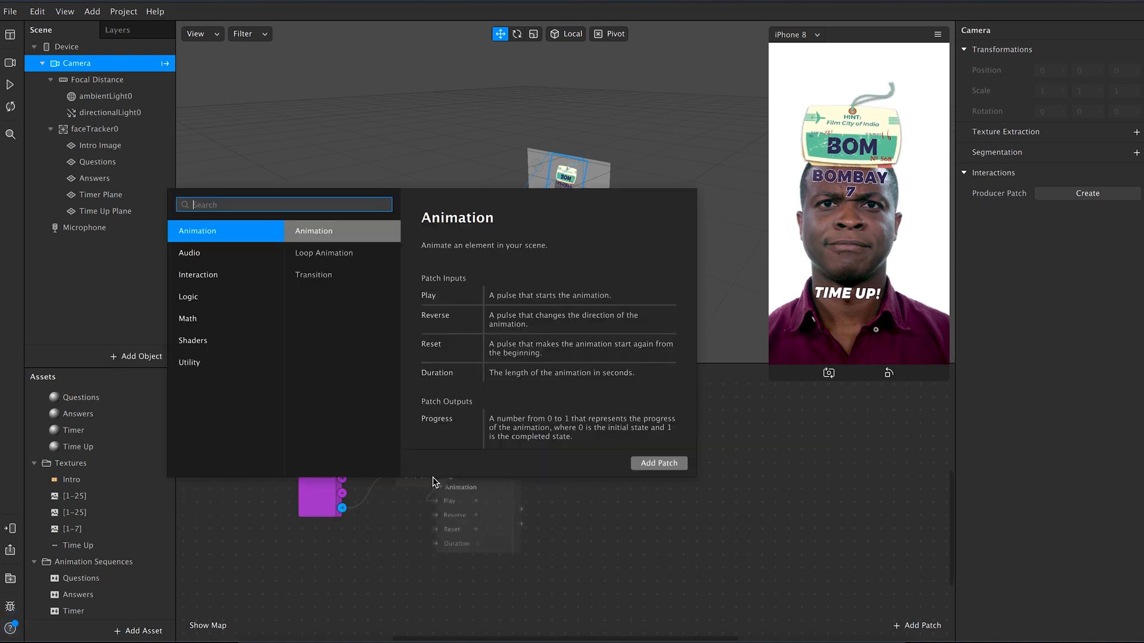
text(delay)
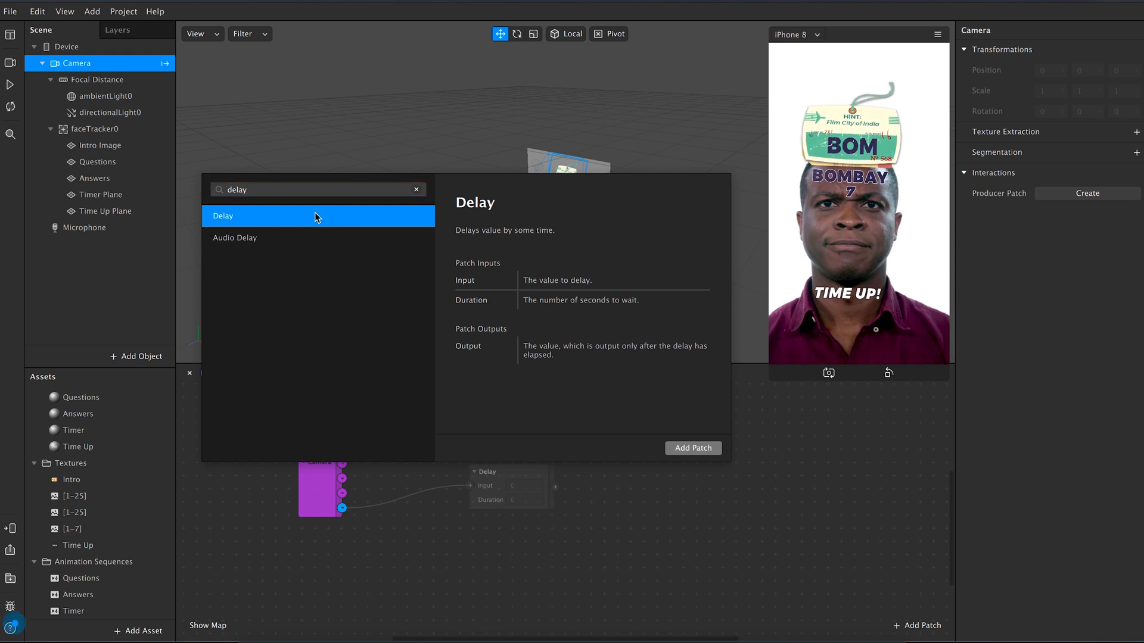
click(691, 448)
text(n)
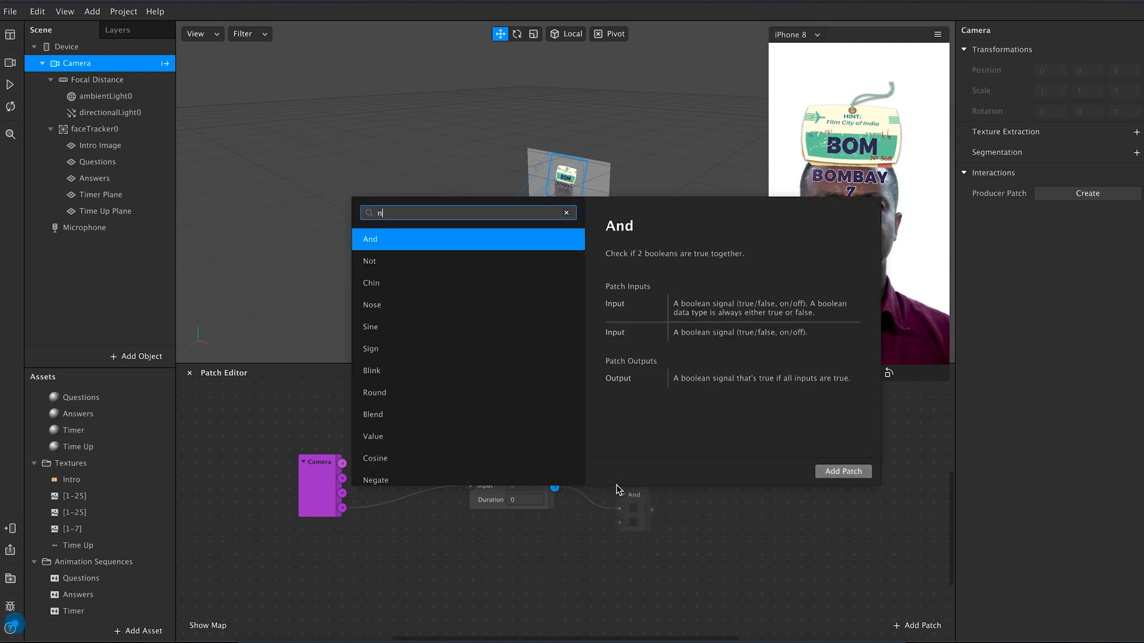
text(ot)
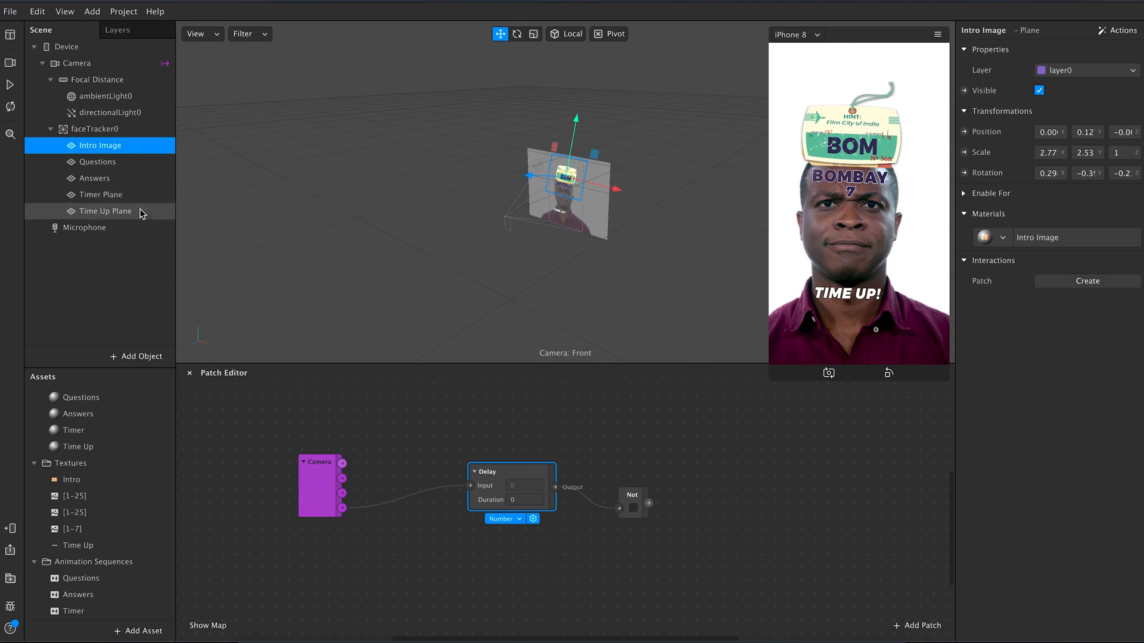
Step: Create Visible patches for all five planes and set the Delay duration to 2 seconds, Not driving Intro Image
click(106, 211)
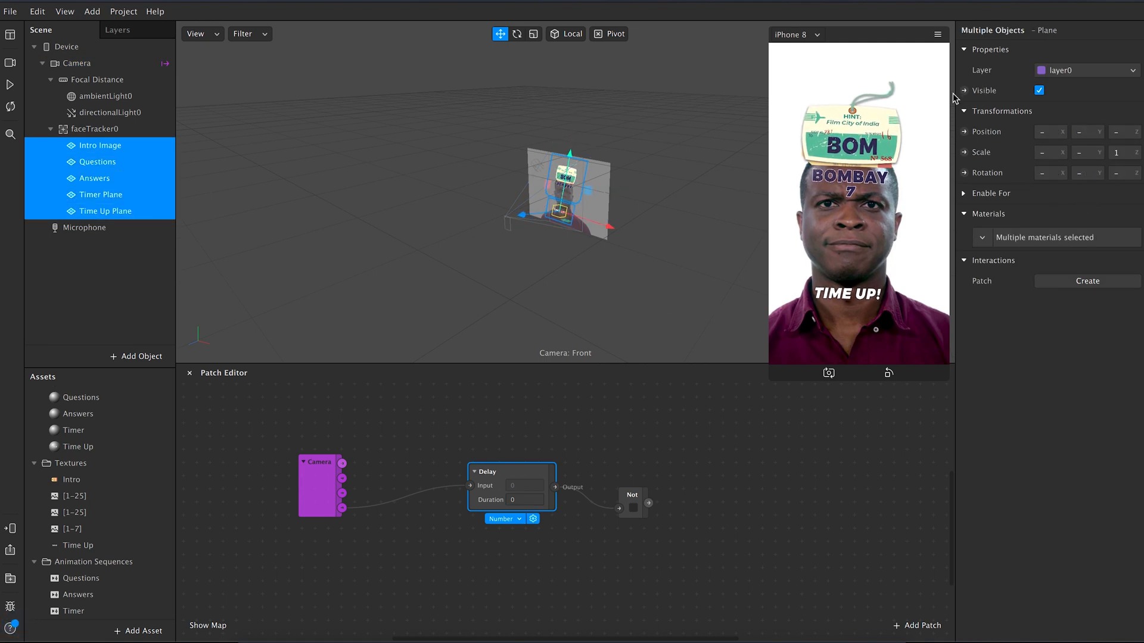
click(964, 90)
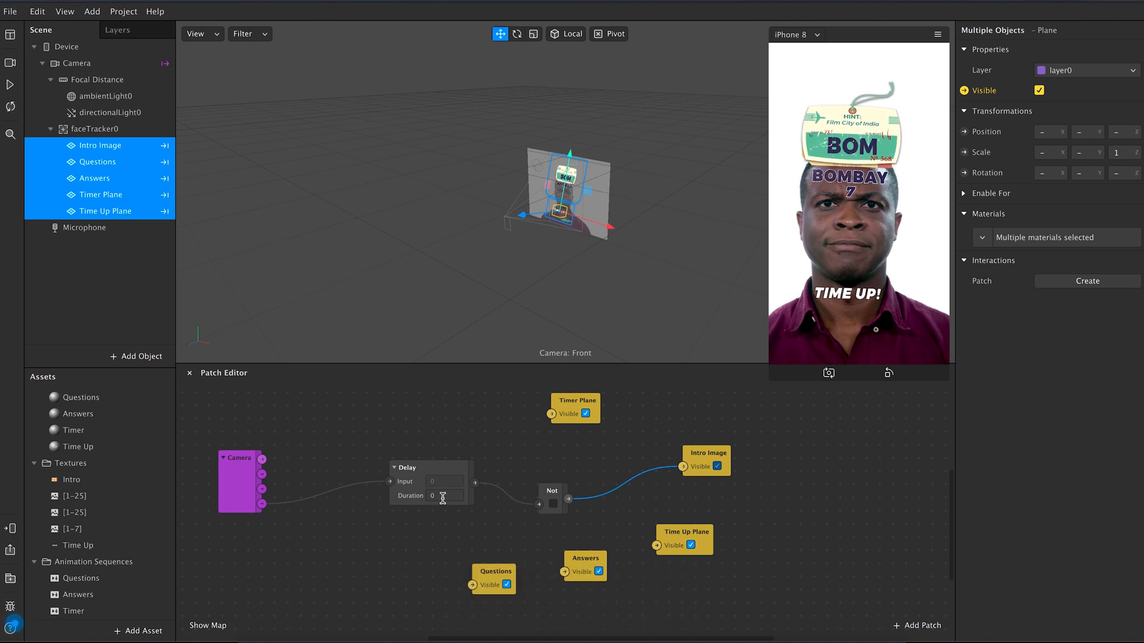
click(444, 495)
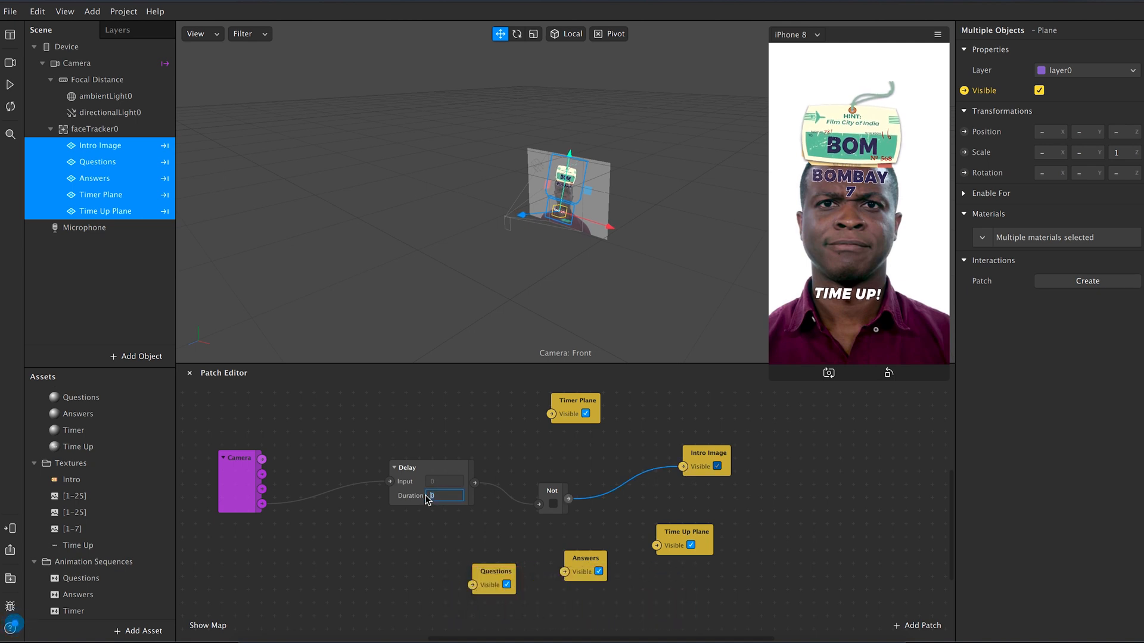
text(2)
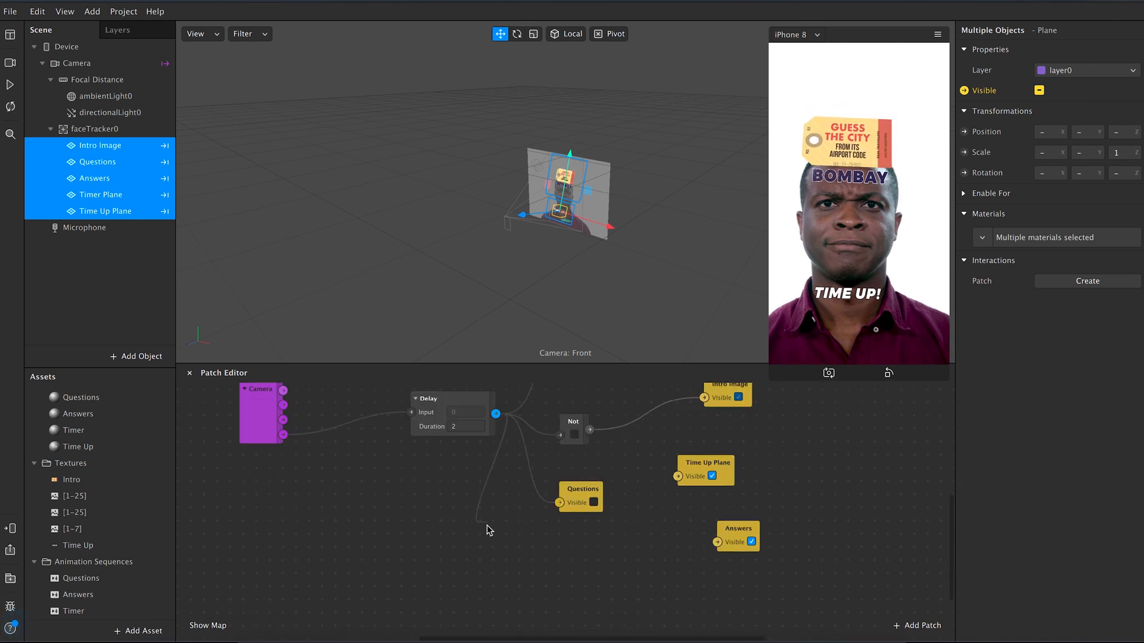
Step: Add a second Delay patch of 7 seconds after the first, driving Time Up Plane's visibility
click(917, 626)
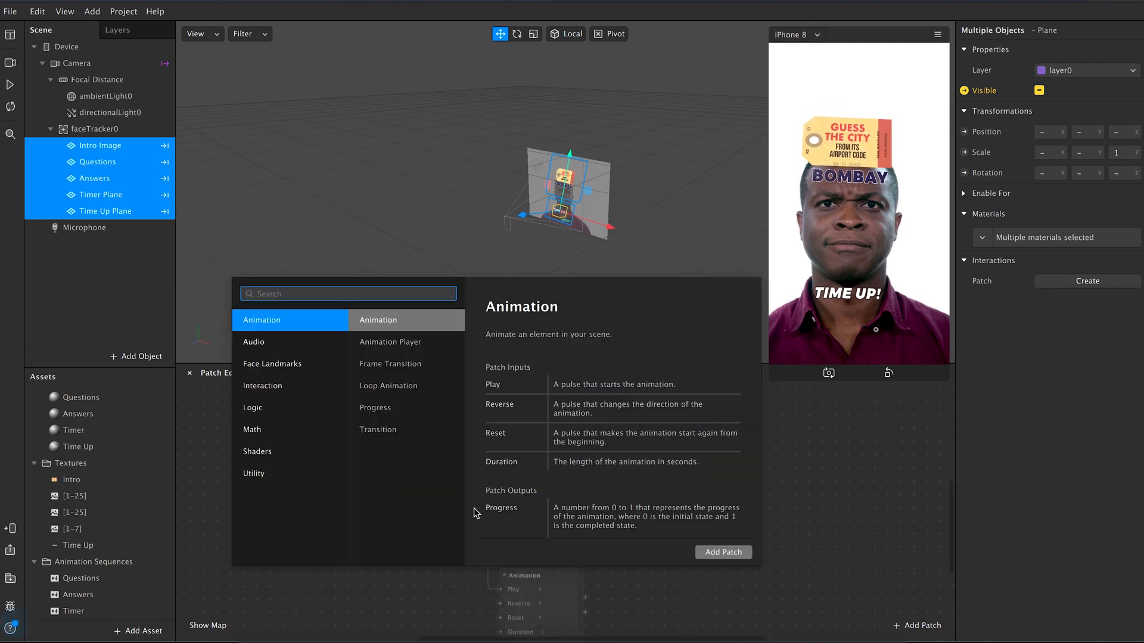
text(delay)
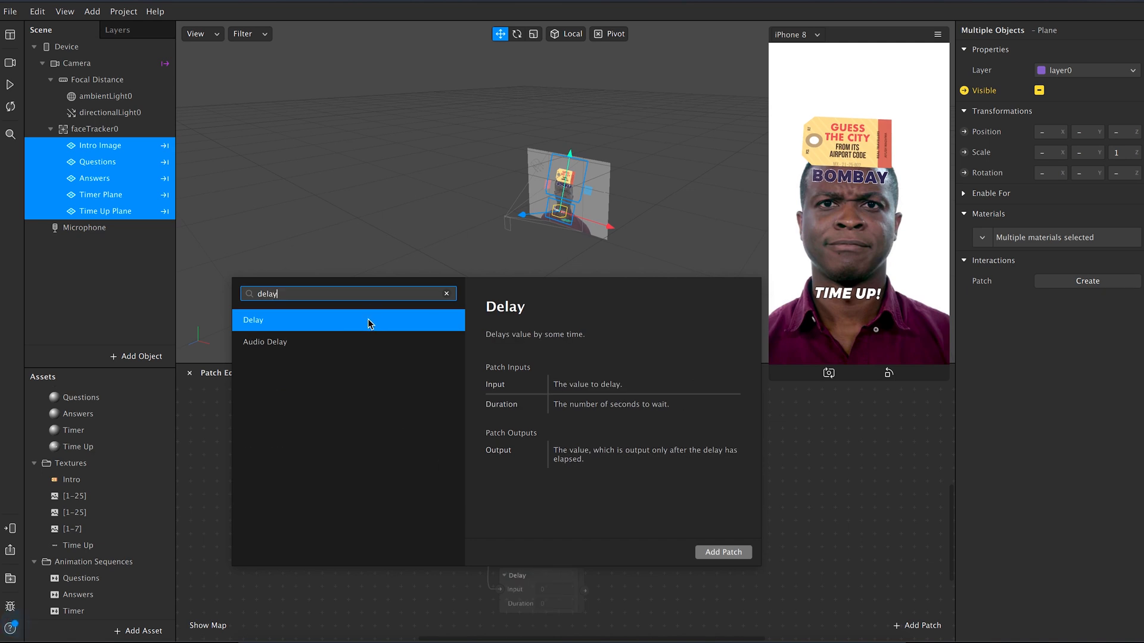
click(722, 552)
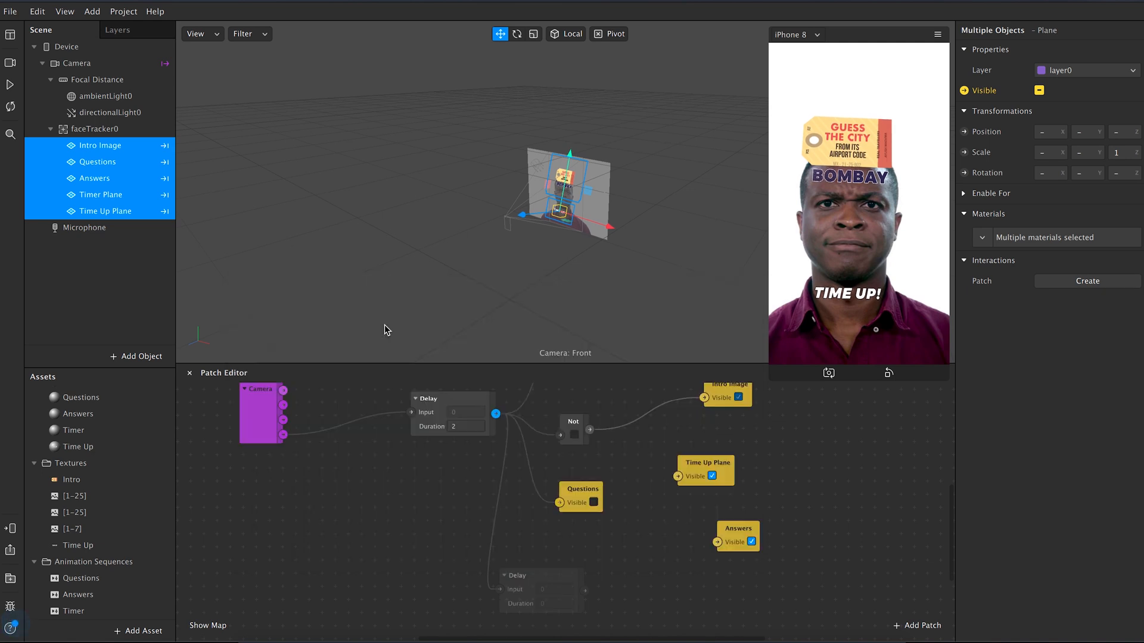
click(551, 603)
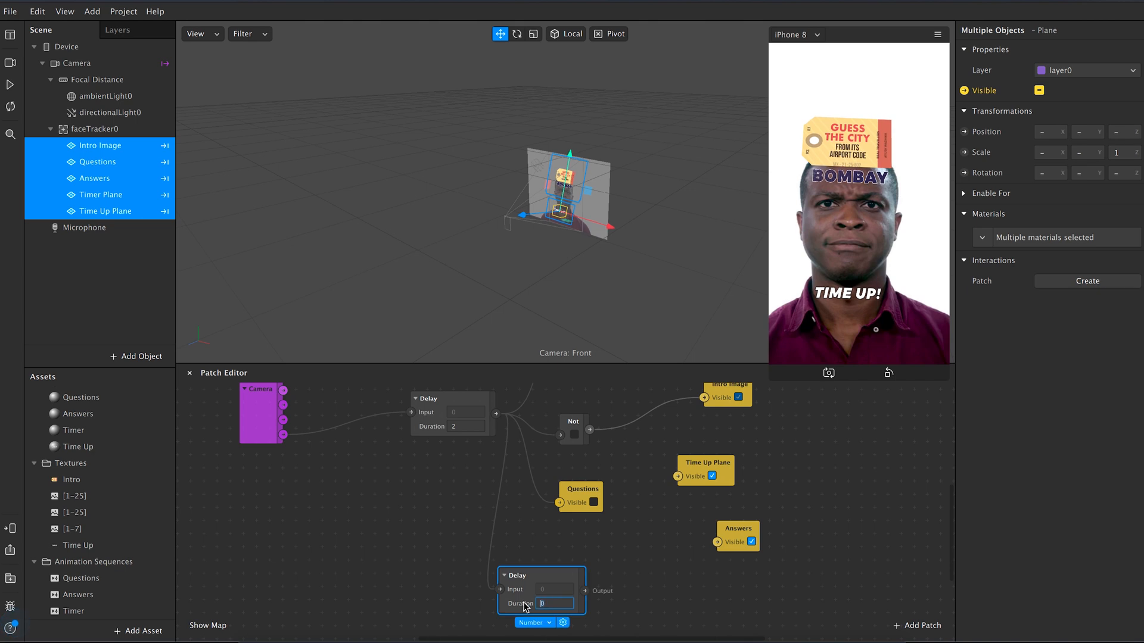
text(7)
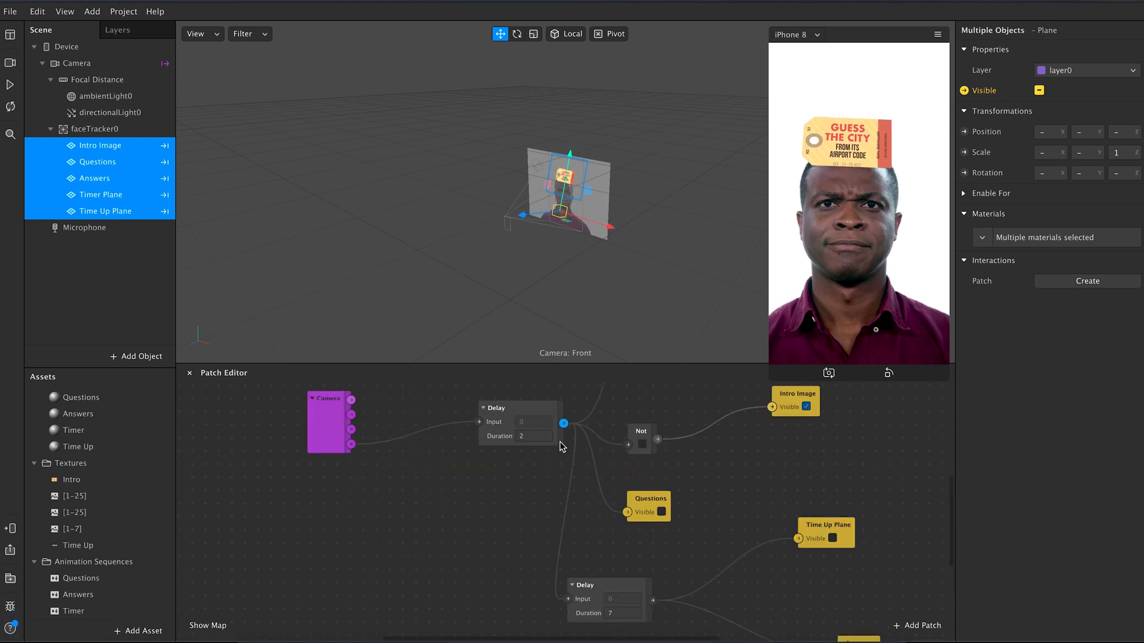
Step: Add Pulse and Switch patches to the graph
text(pulse)
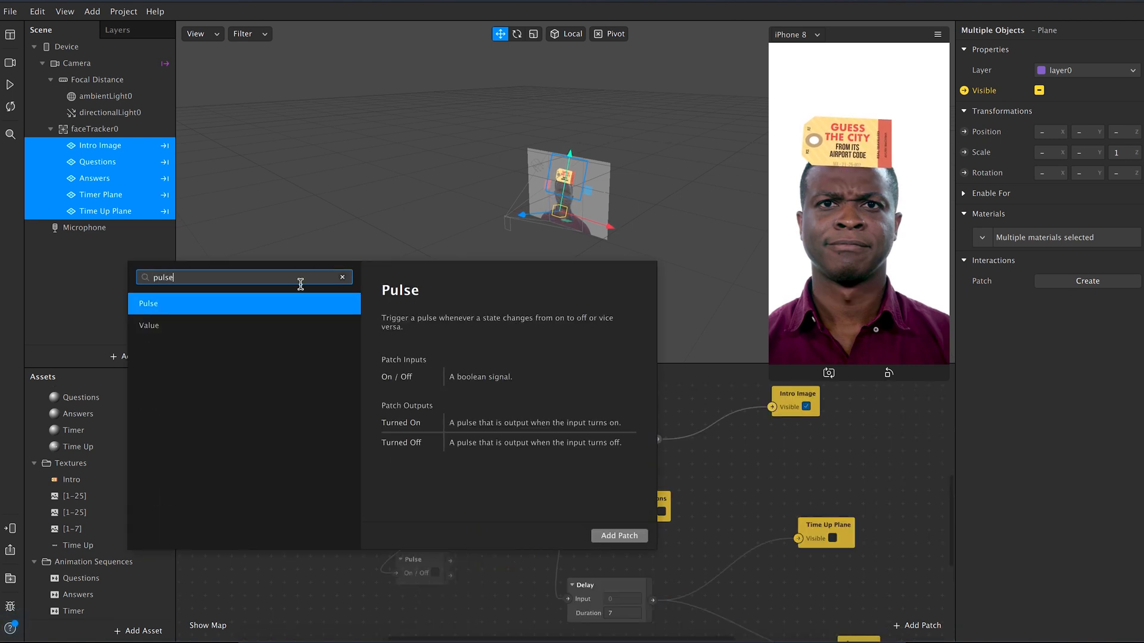
mouse_move(283, 311)
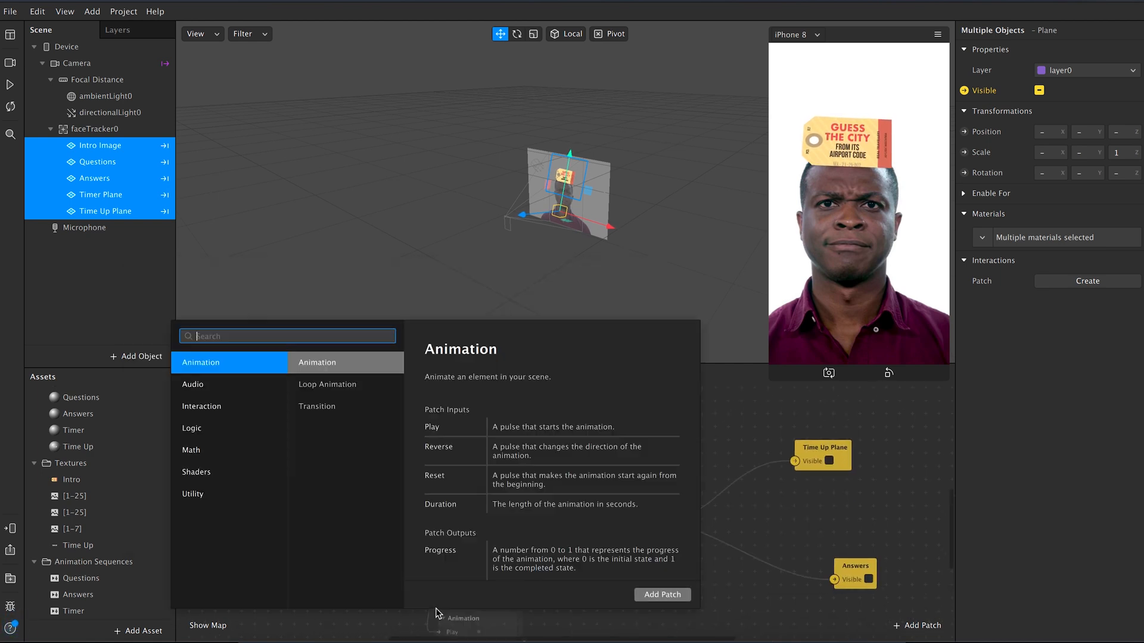
text(sw)
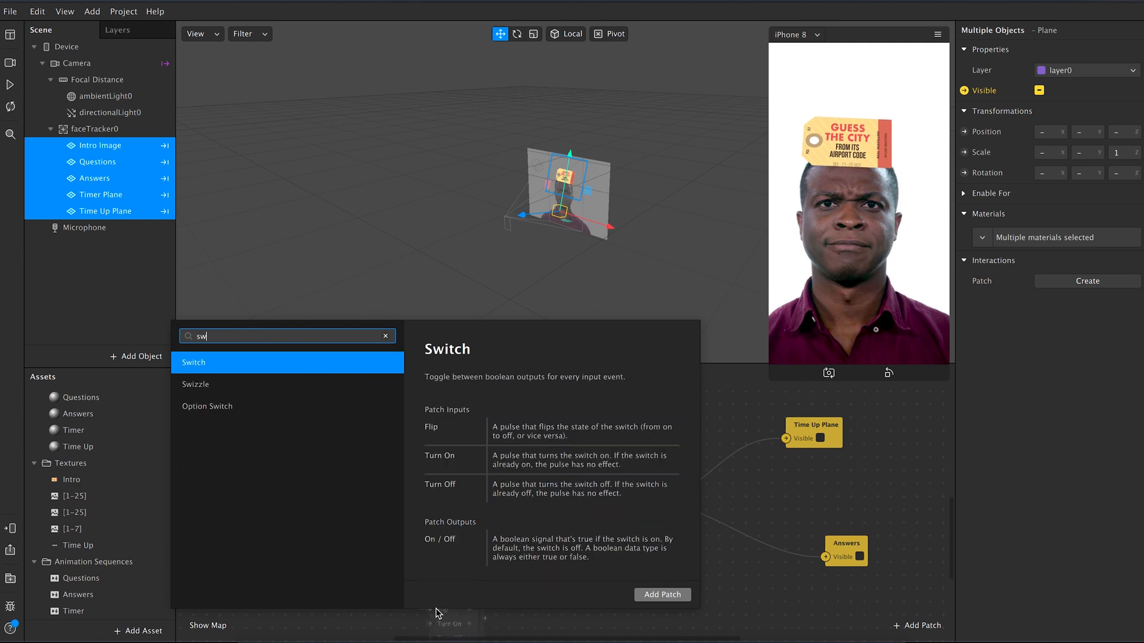
click(662, 595)
text(loop)
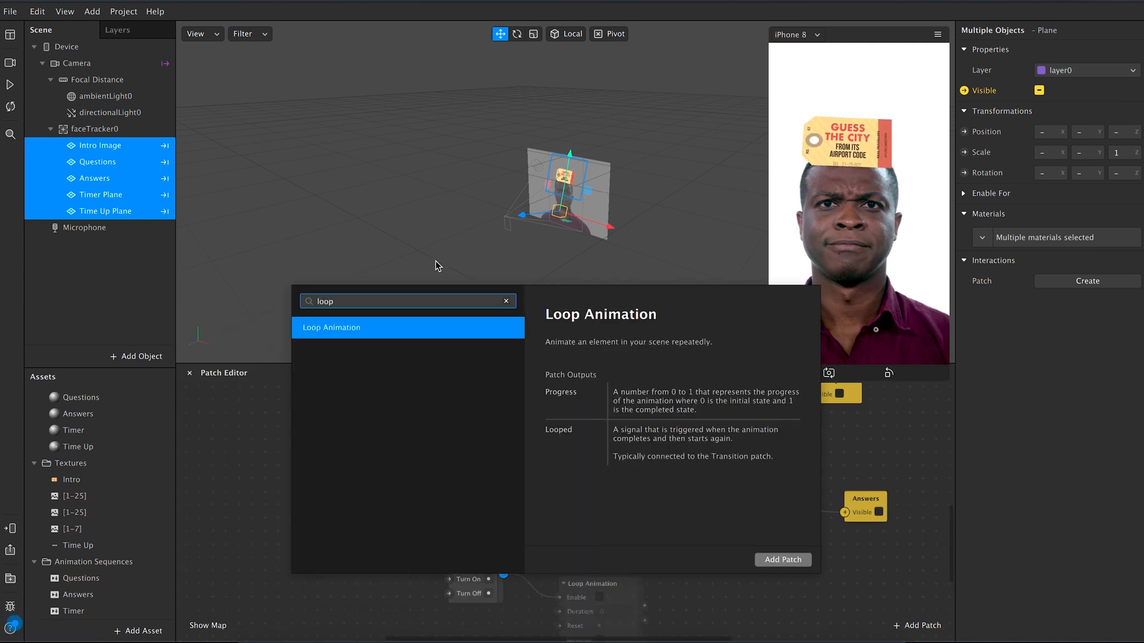
mouse_move(448, 339)
text(7)
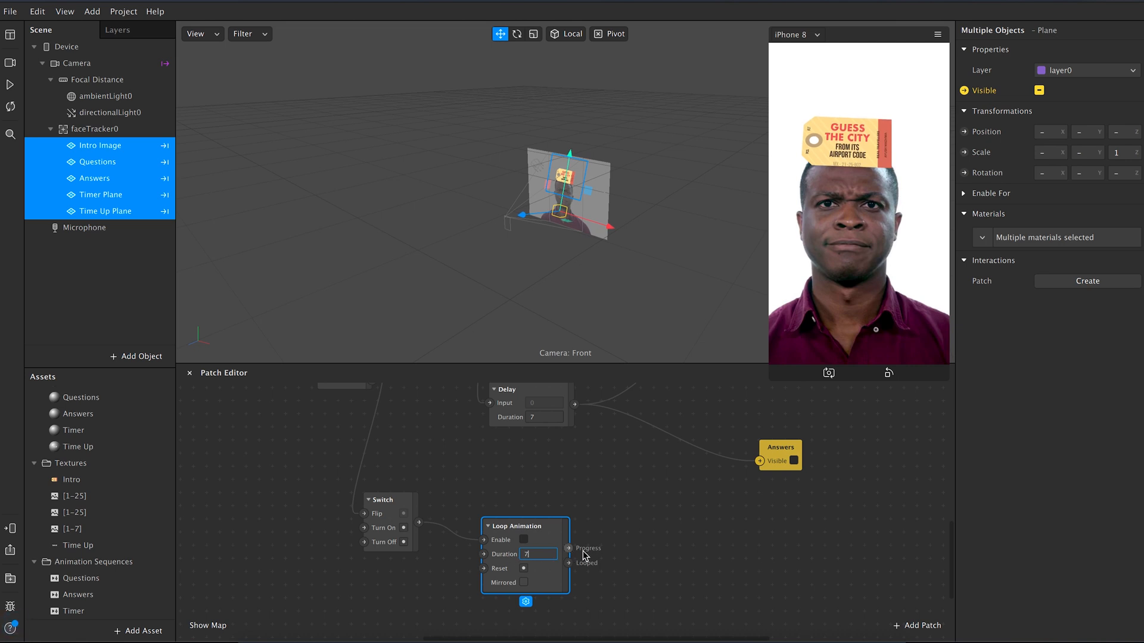
Step: Add a 7-second Loop Animation feeding a Frame Transition patch
text(frame)
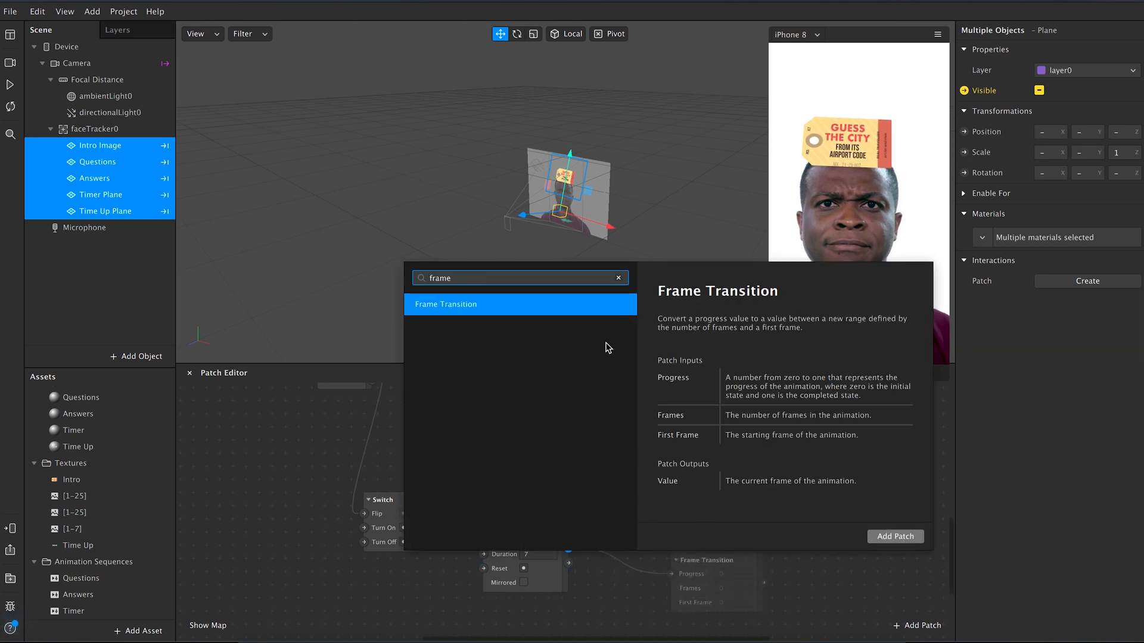
click(894, 537)
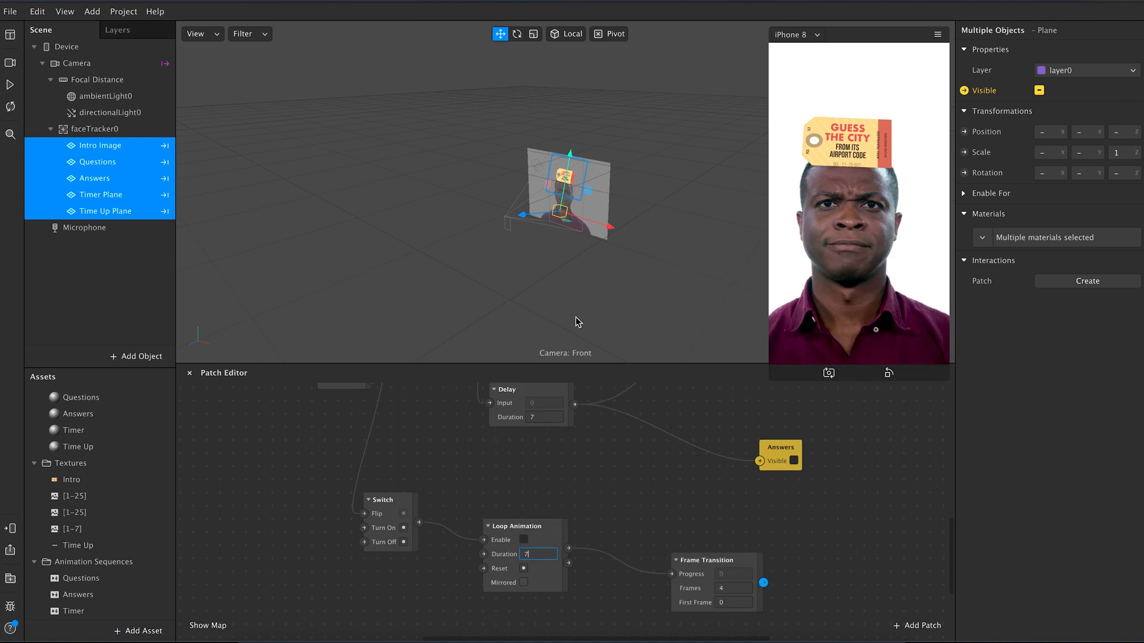
click(79, 578)
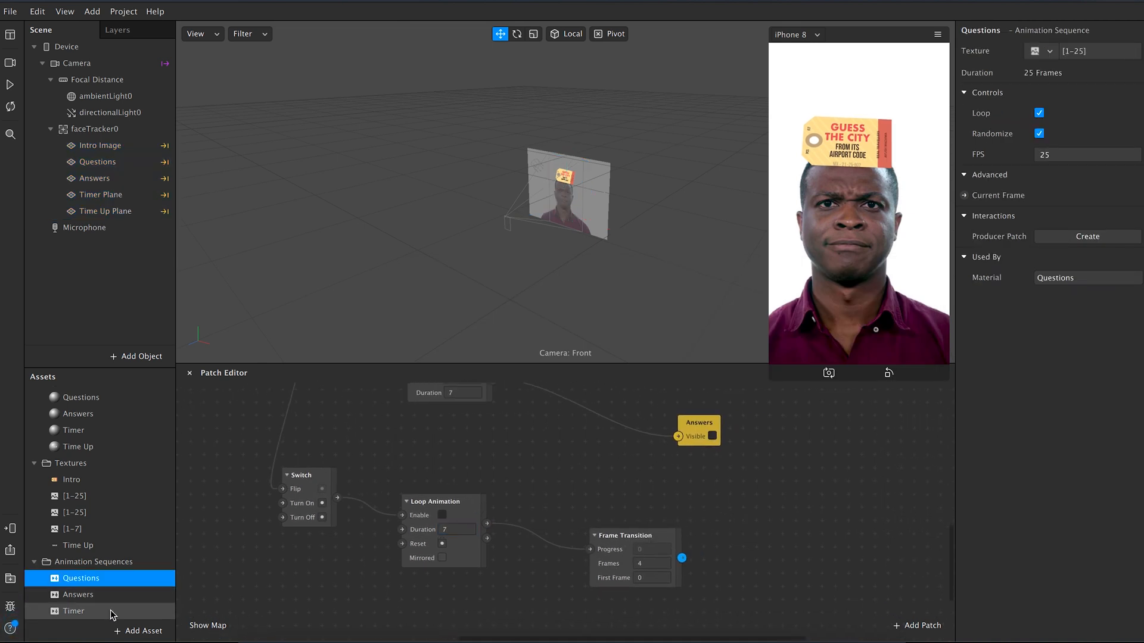
Step: Add Current Frame patches for Questions, Answers and Timer and set Frame Transition to 7 frames
click(73, 611)
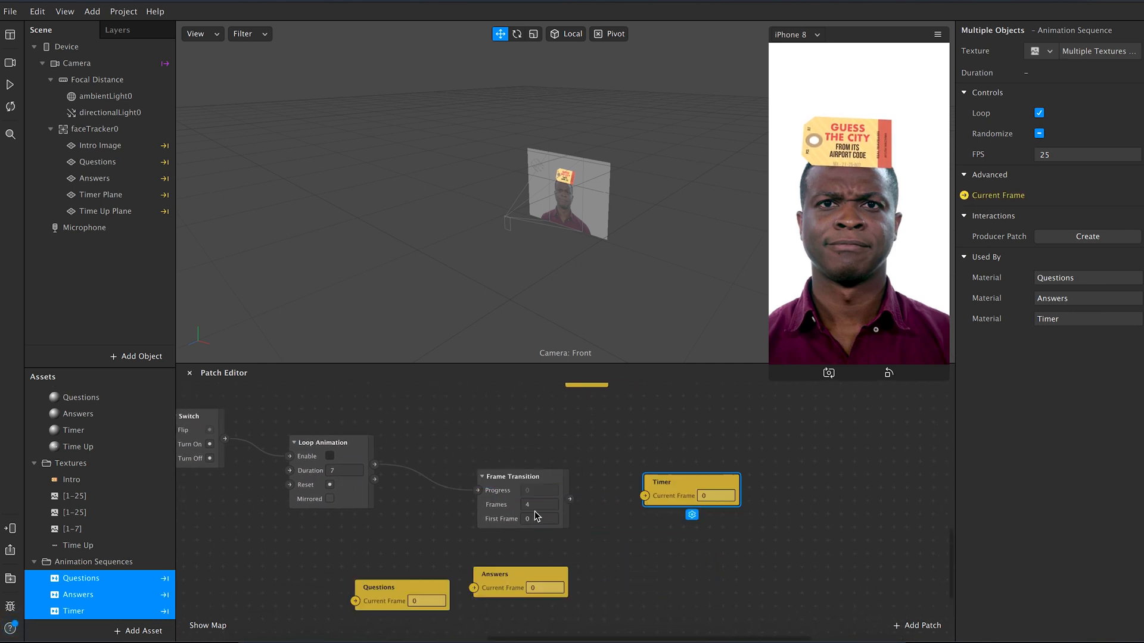
click(540, 505)
text(7)
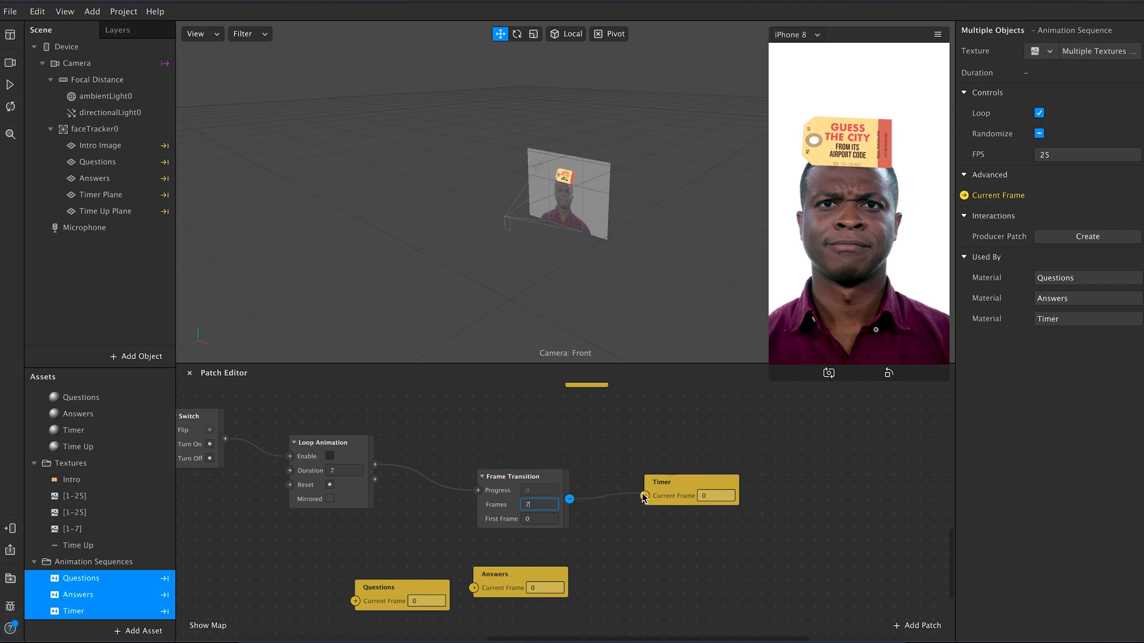
click(918, 625)
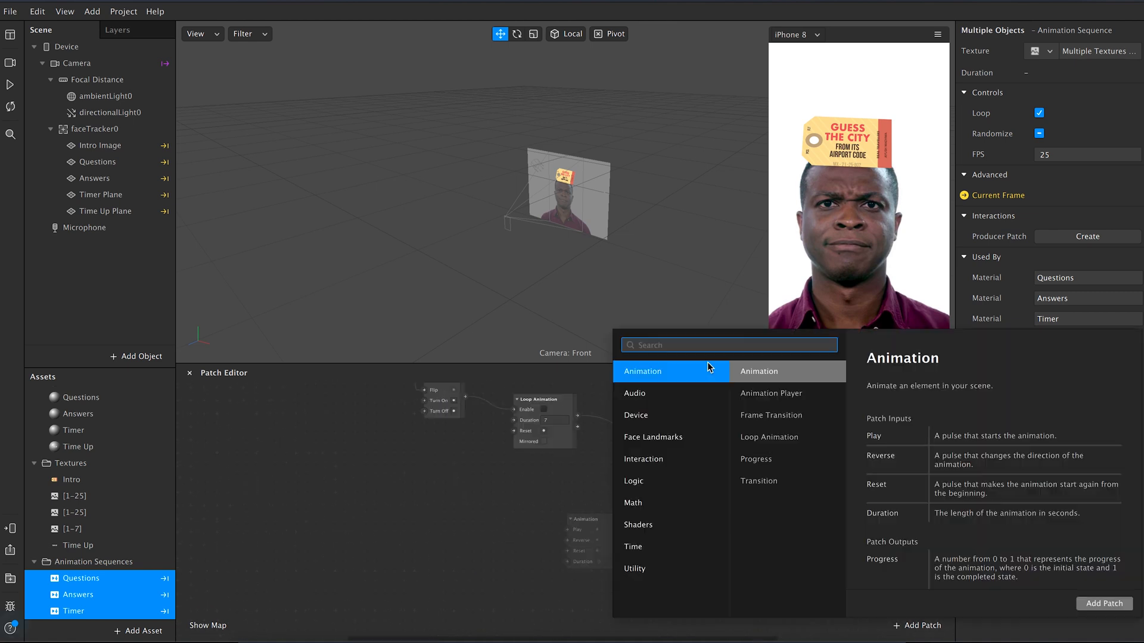
Step: Add Runtime feeding an Offset patch into a Less Than 2 check
text(runti)
text(off)
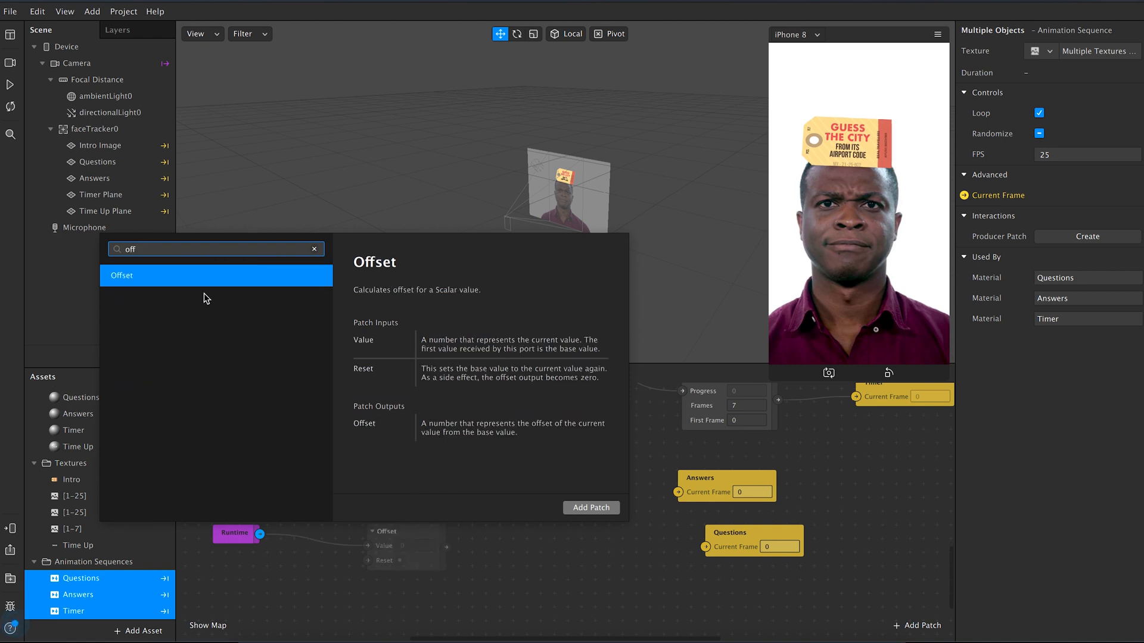
click(589, 507)
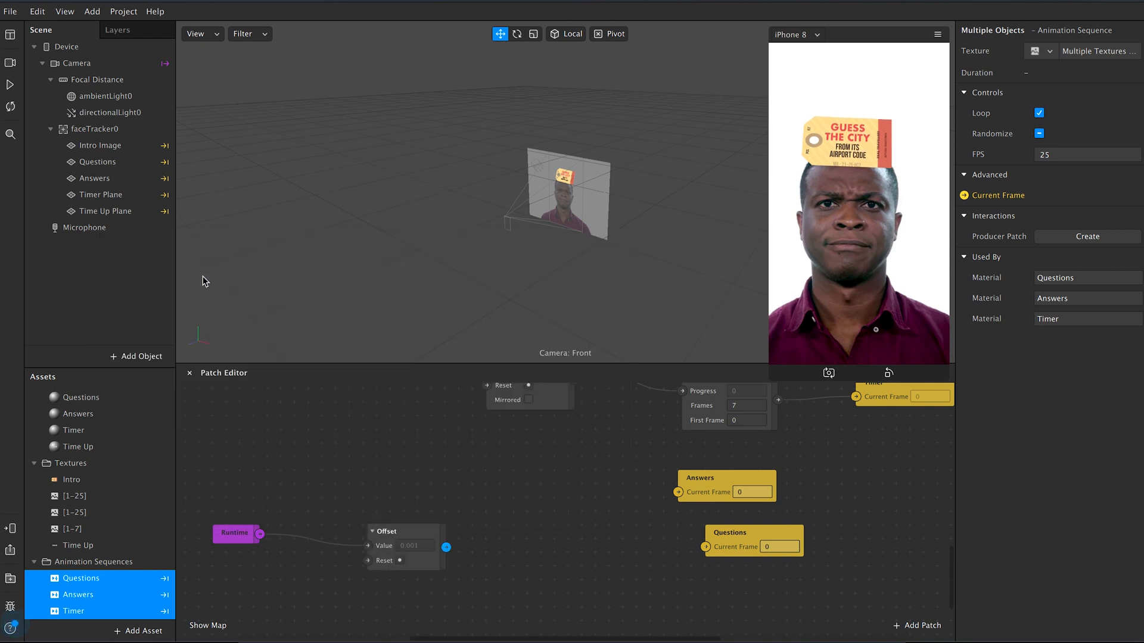
mouse_move(447, 546)
text(less)
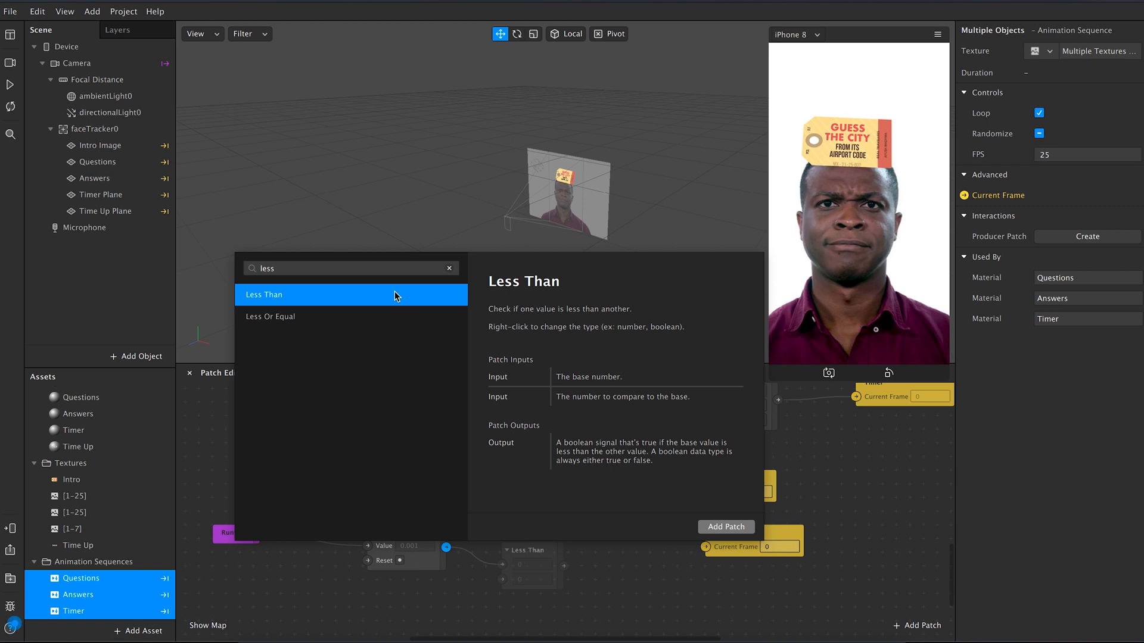
click(726, 527)
text(2)
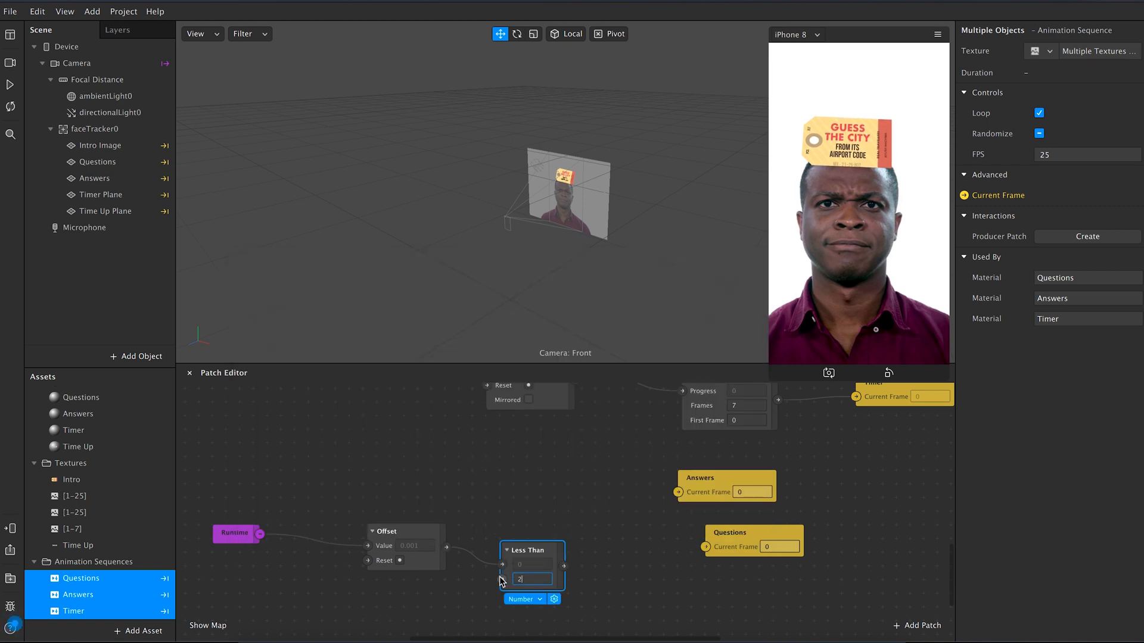
Step: Add a Loop Animation patch with Duration 1 enabled by the Less Than output
click(916, 626)
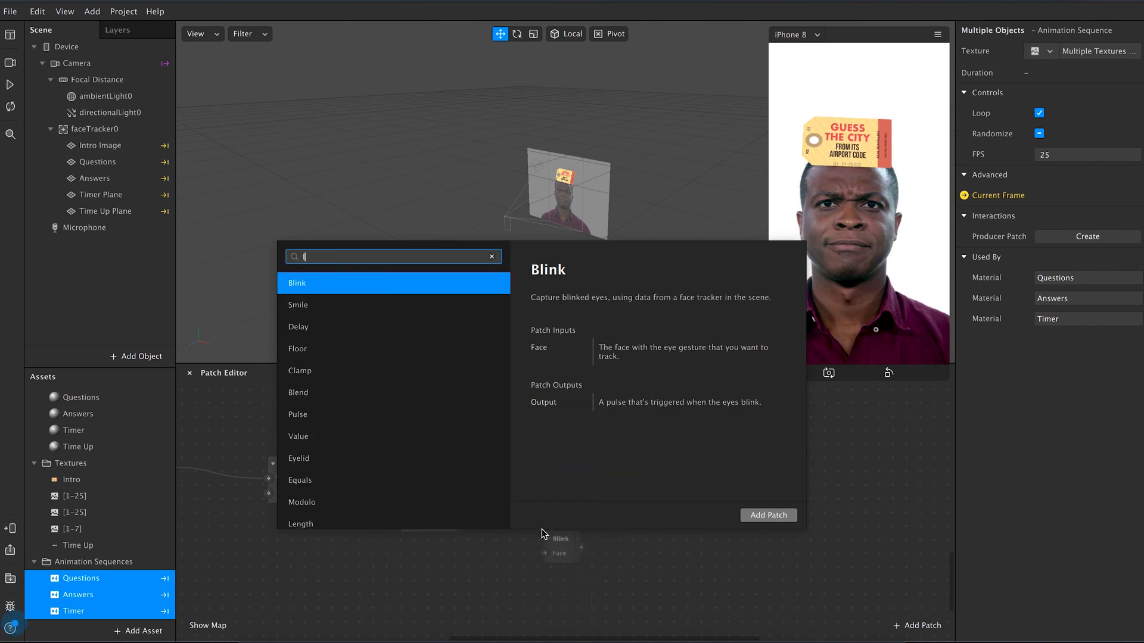
text(loop)
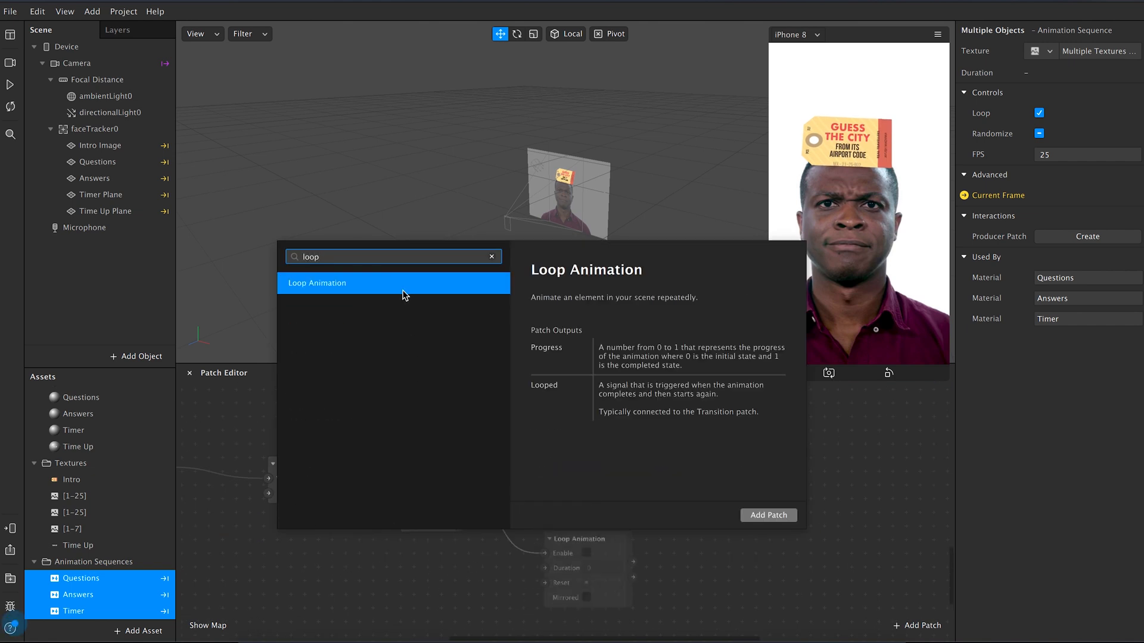
click(768, 515)
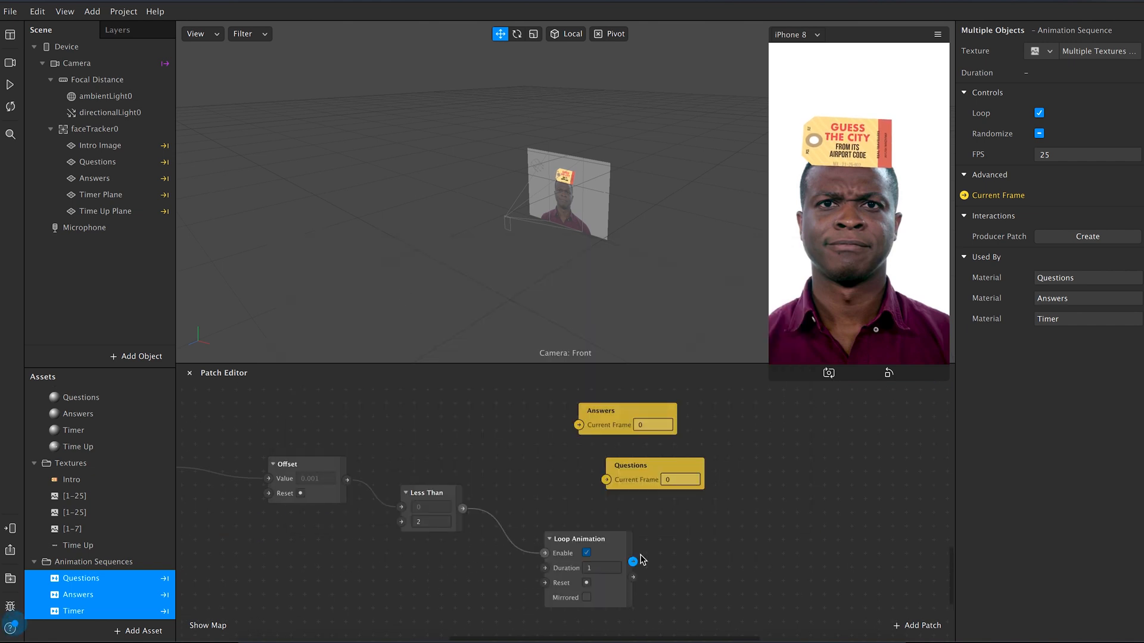
mouse_move(633, 563)
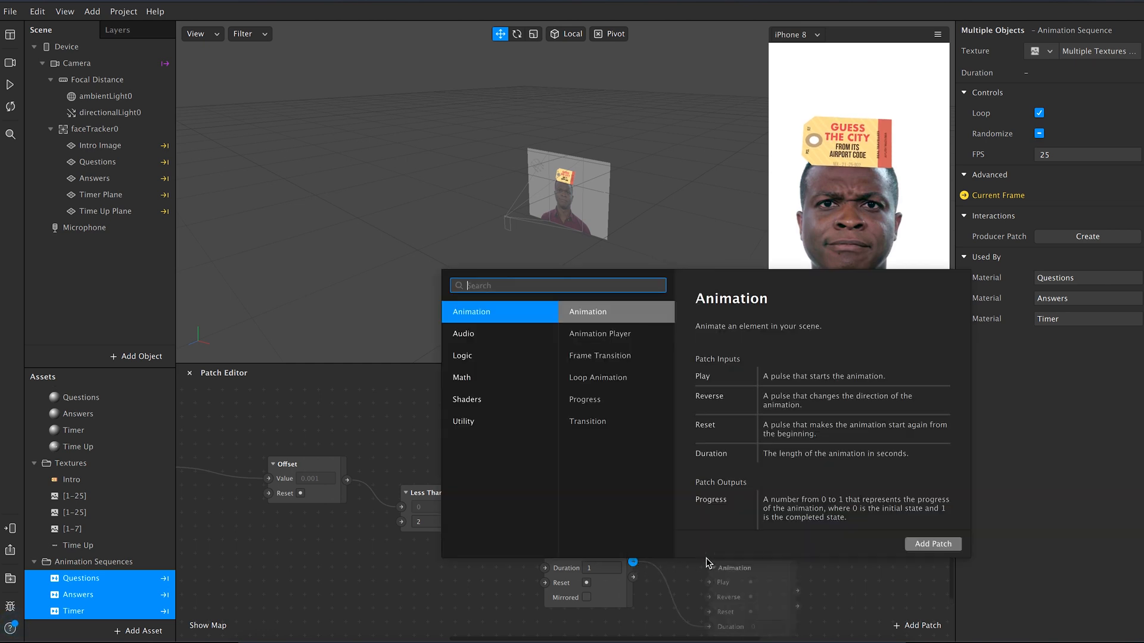
Step: Add Random (0 to 25) and Round patches so the loop sets the Questions current frame
text(rando)
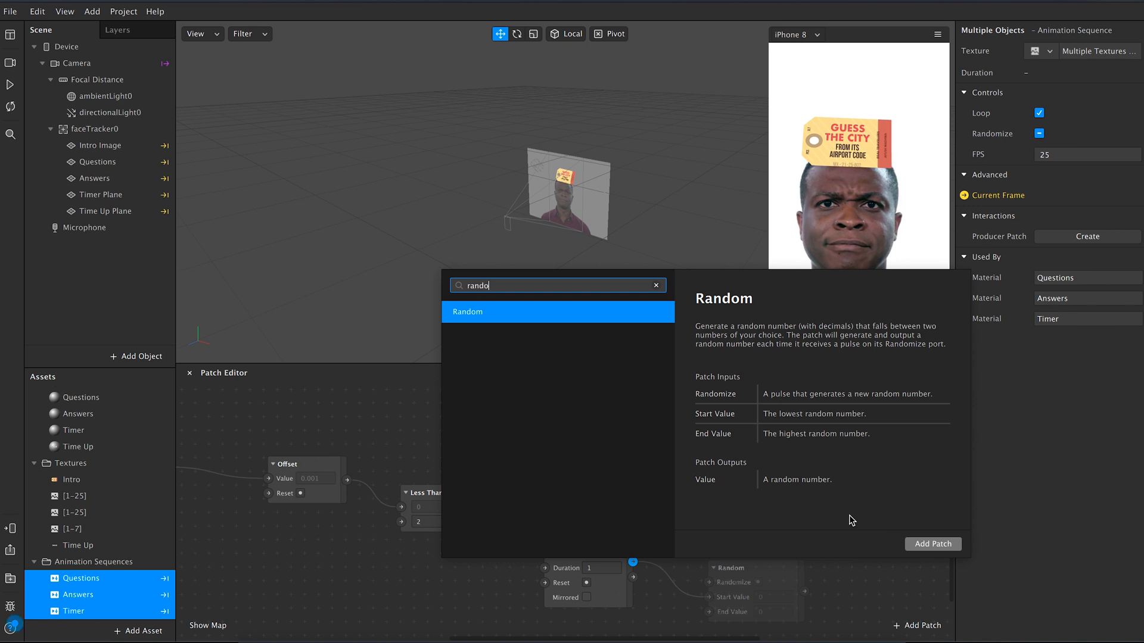
click(932, 543)
text(ro)
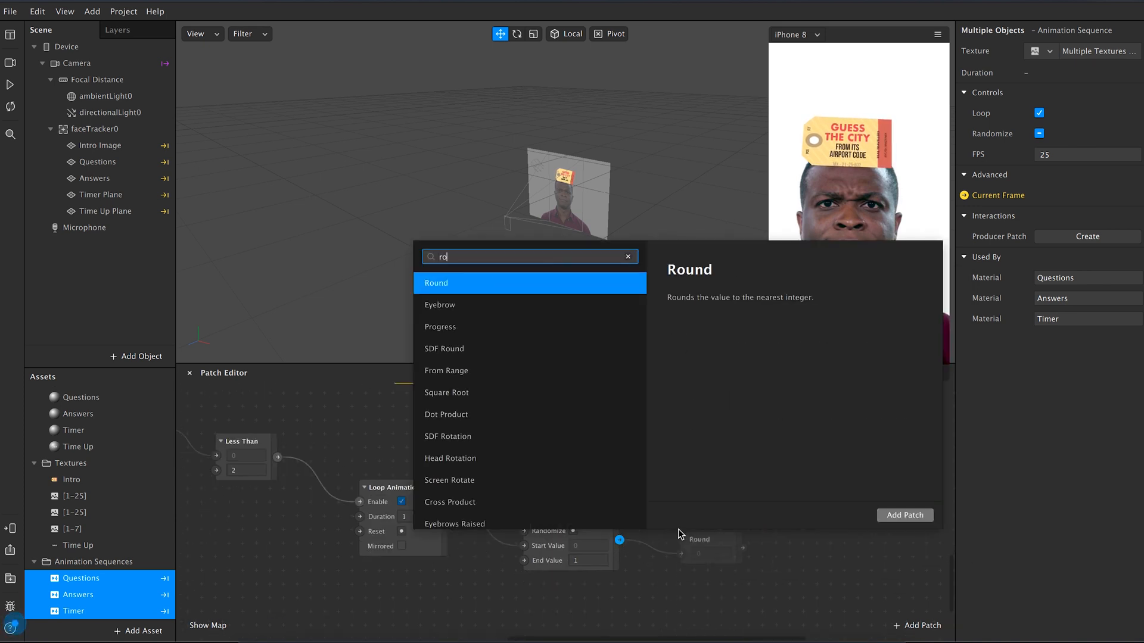
click(905, 515)
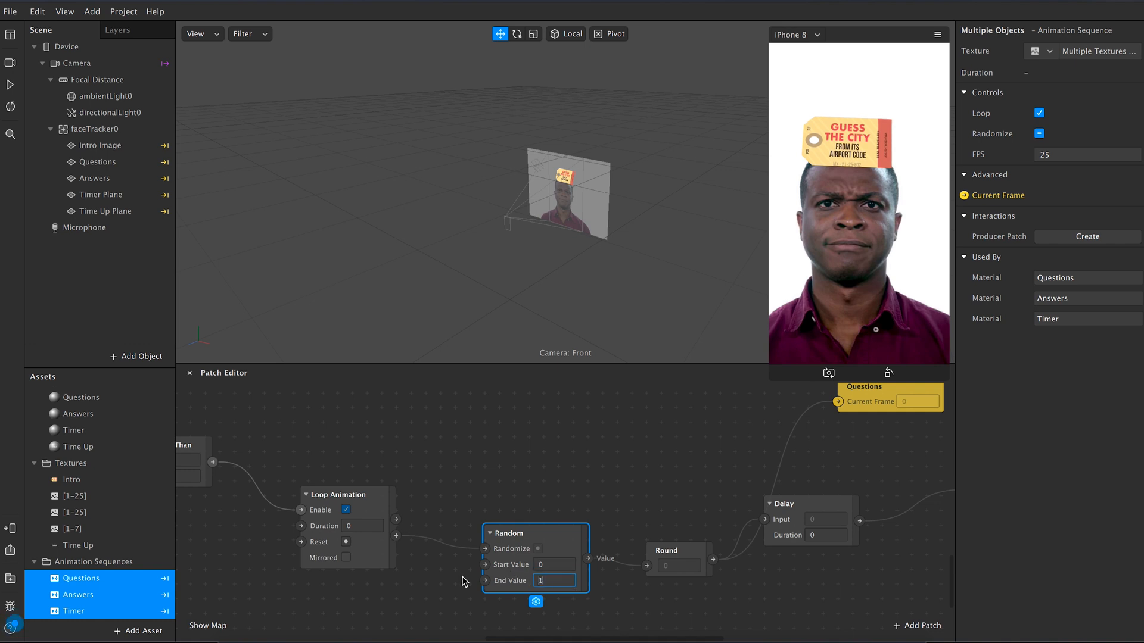
text(25)
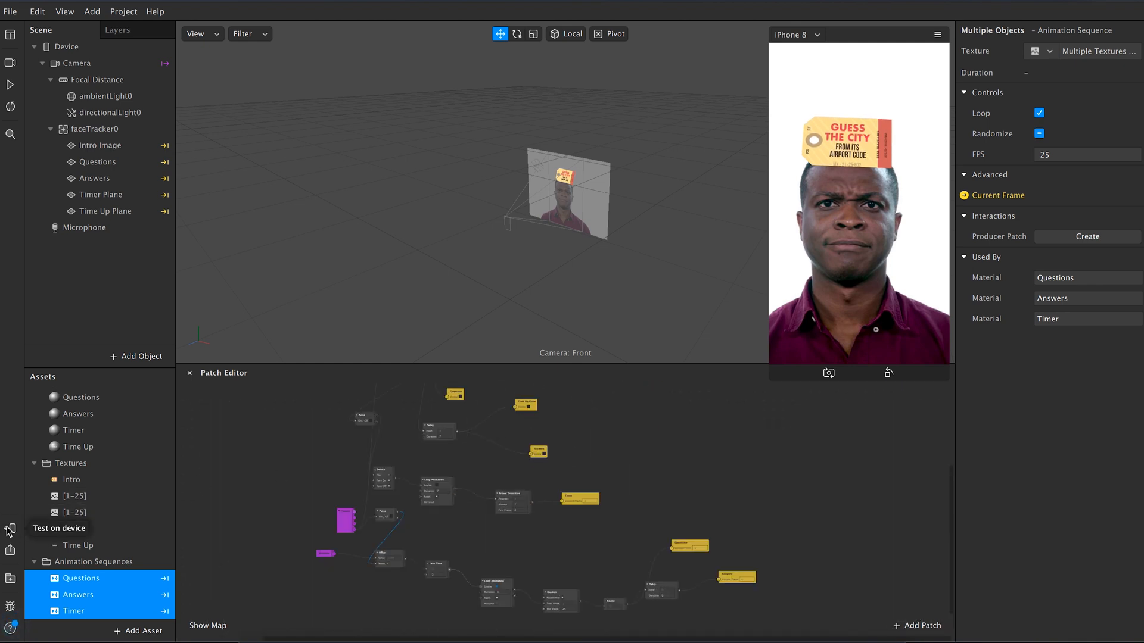
Step: Send the finished effect to Instagram Camera via Test on device
click(10, 529)
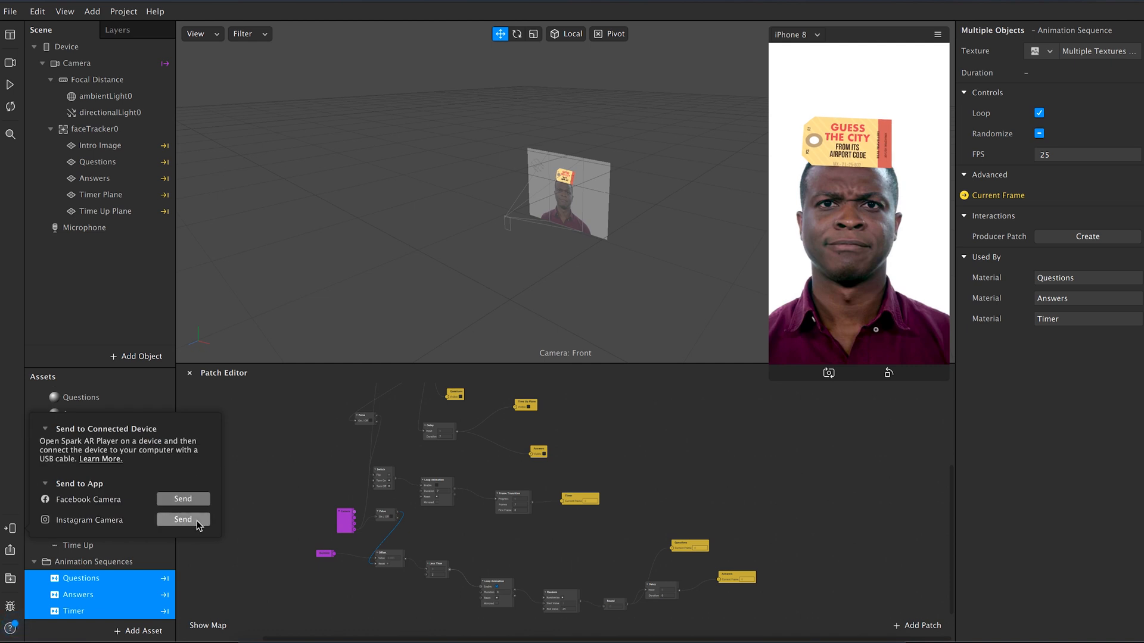
click(183, 519)
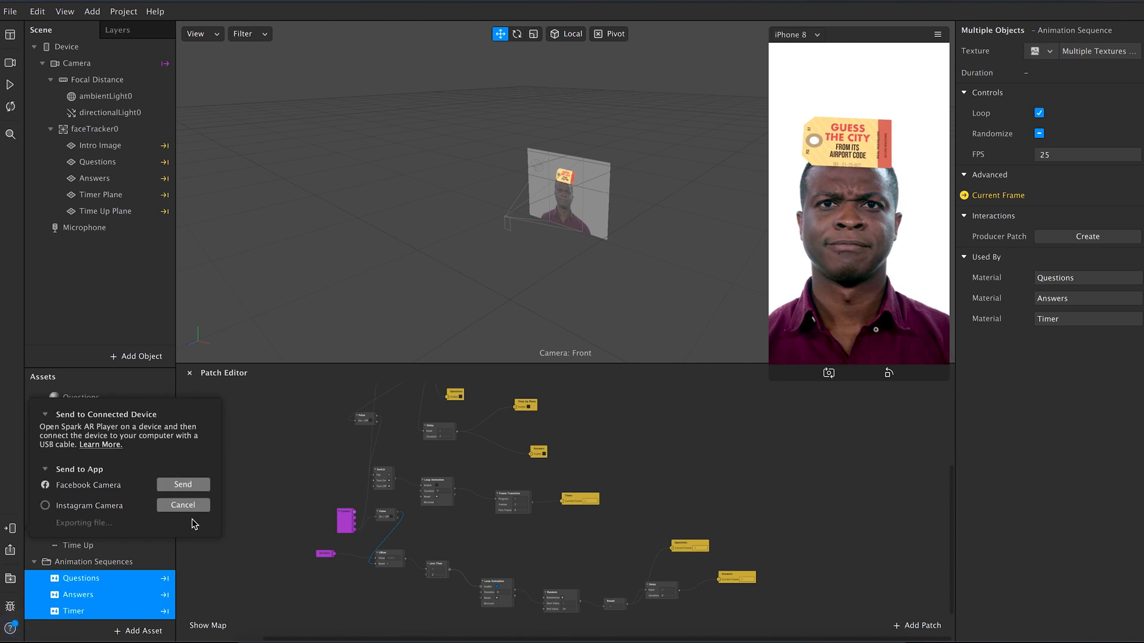